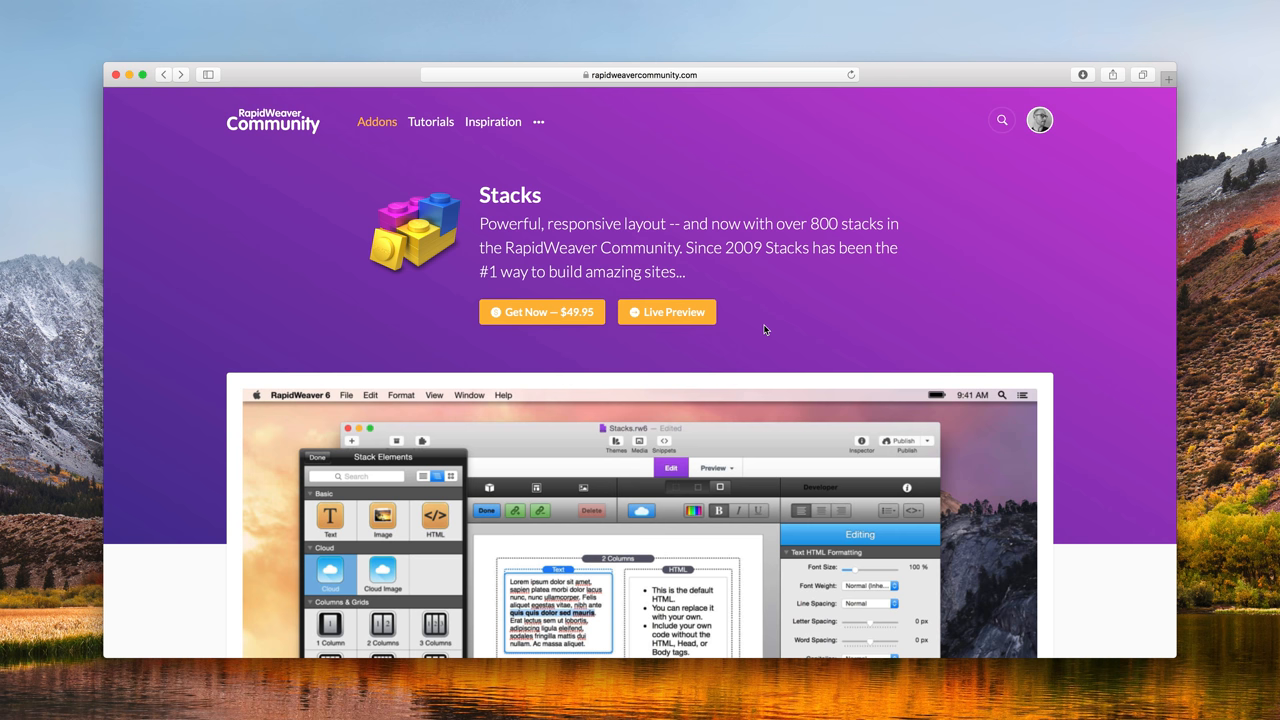
{"action": "mouse_move", "coordinate": [757, 291]}
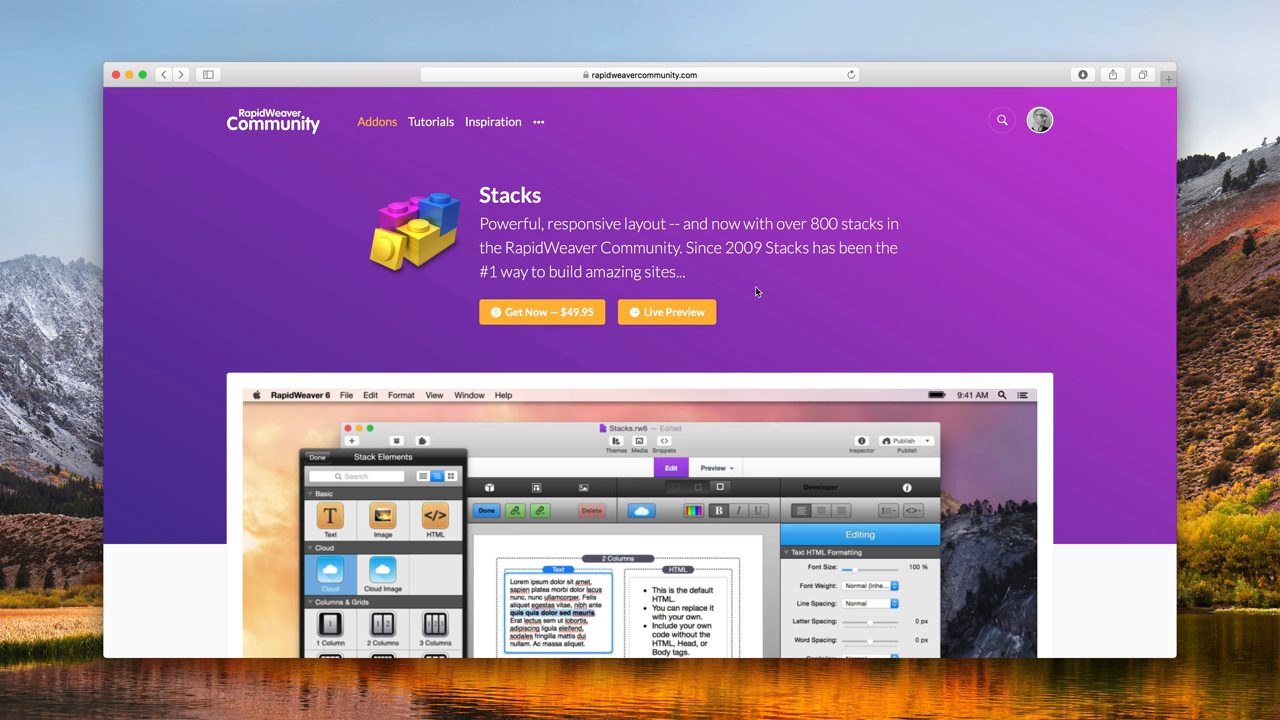
{"action": "mouse_move", "coordinate": [977, 117]}
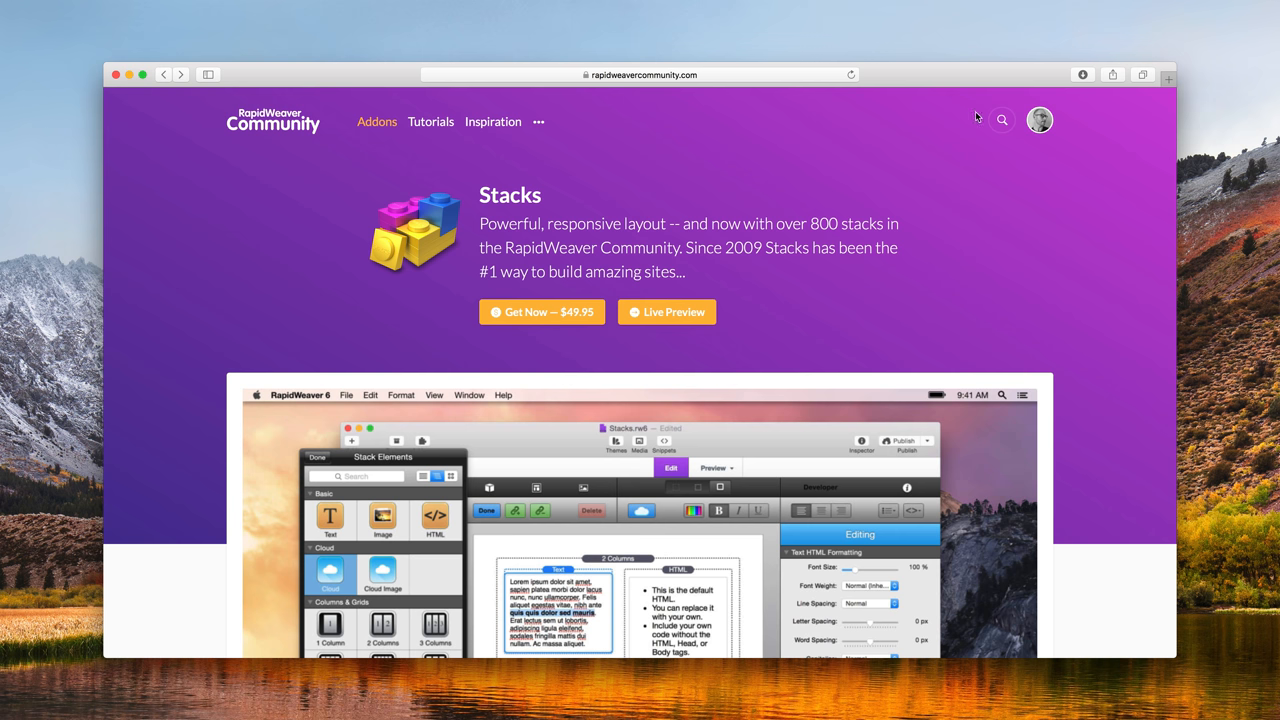
Toggle the site search, then scroll down the Stacks 3 page and back to the top
{"action": "left_click", "coordinate": [1001, 120]}
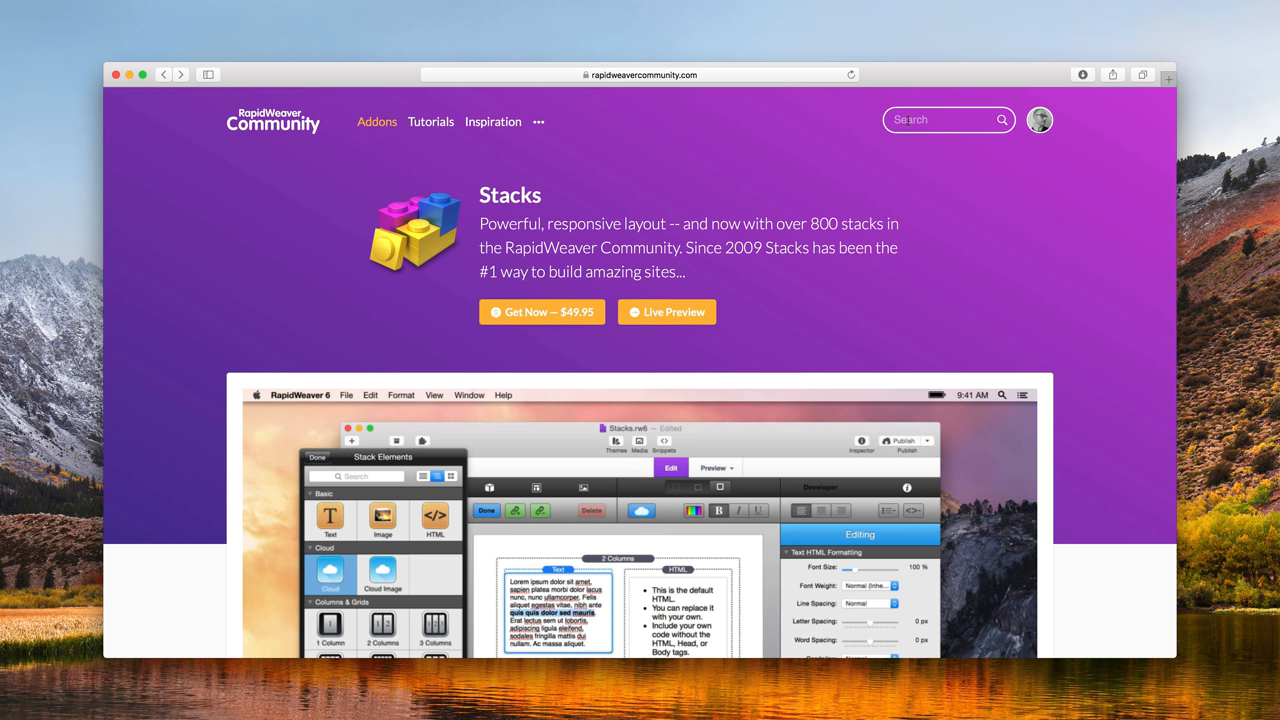
{"action": "left_click", "coordinate": [1001, 120]}
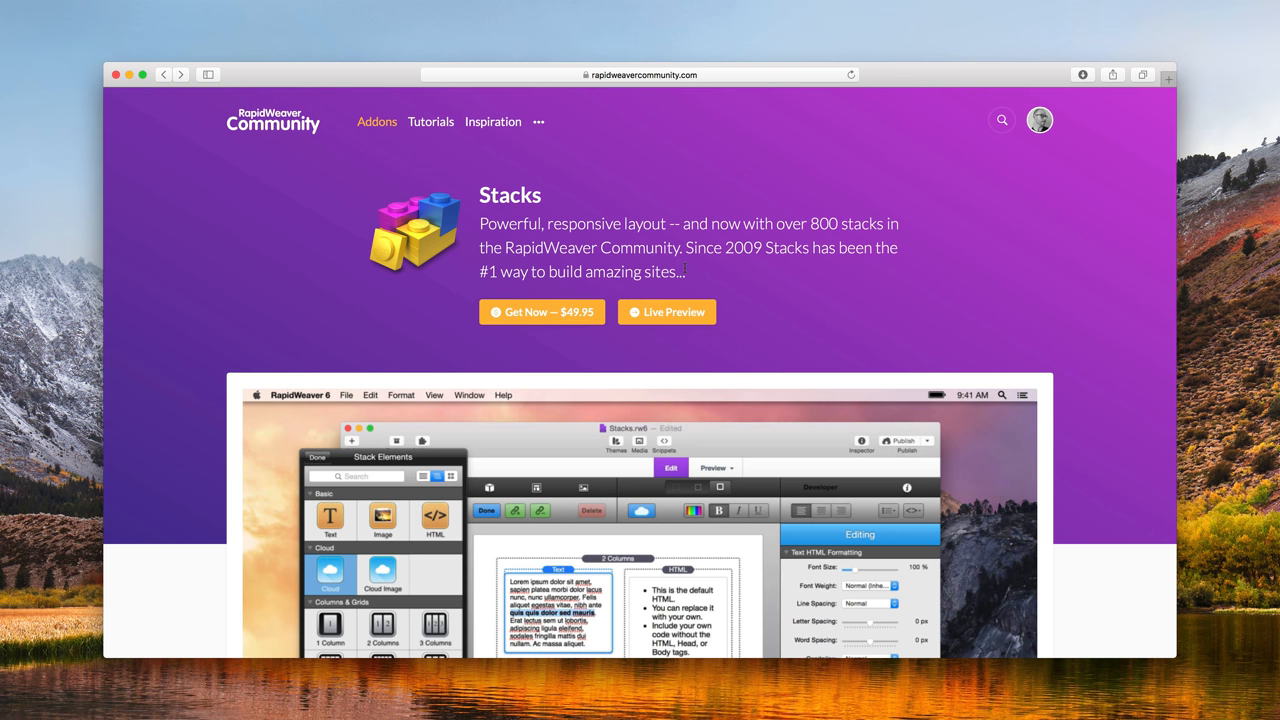
{"action": "scroll", "scroll_direction": "down", "scroll_amount": 3}
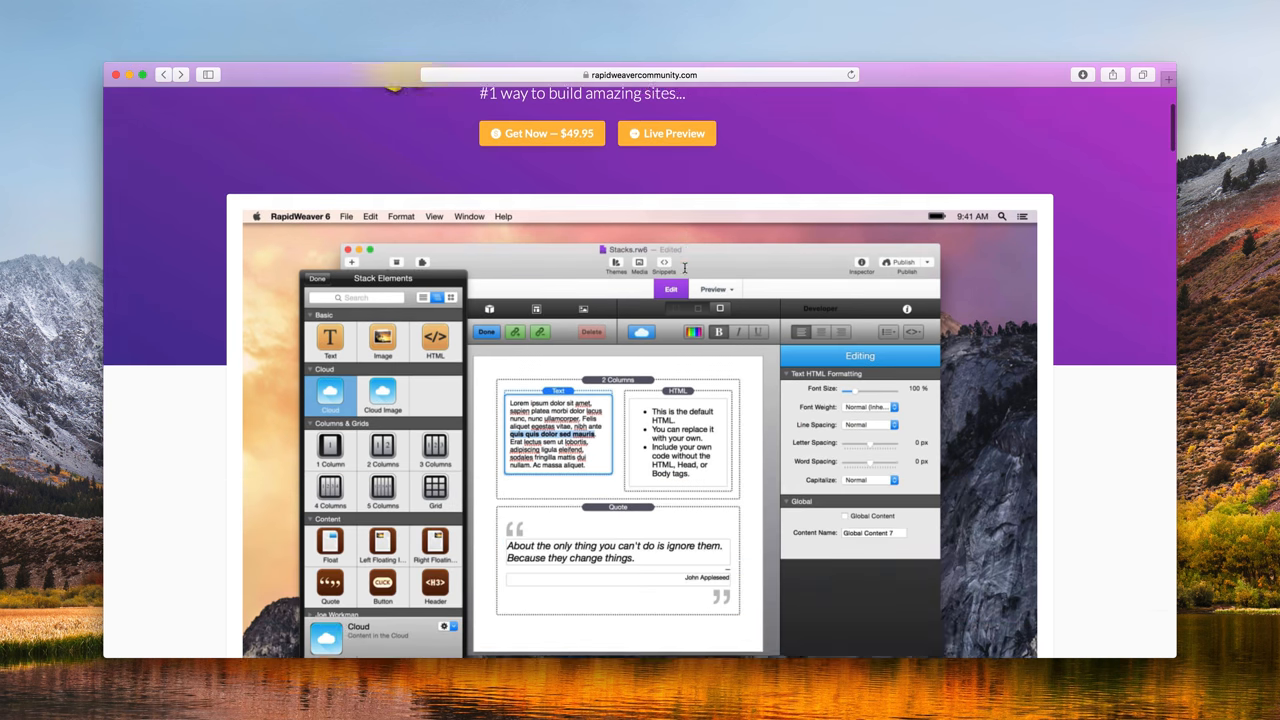
{"action": "scroll", "scroll_direction": "down", "scroll_amount": 3}
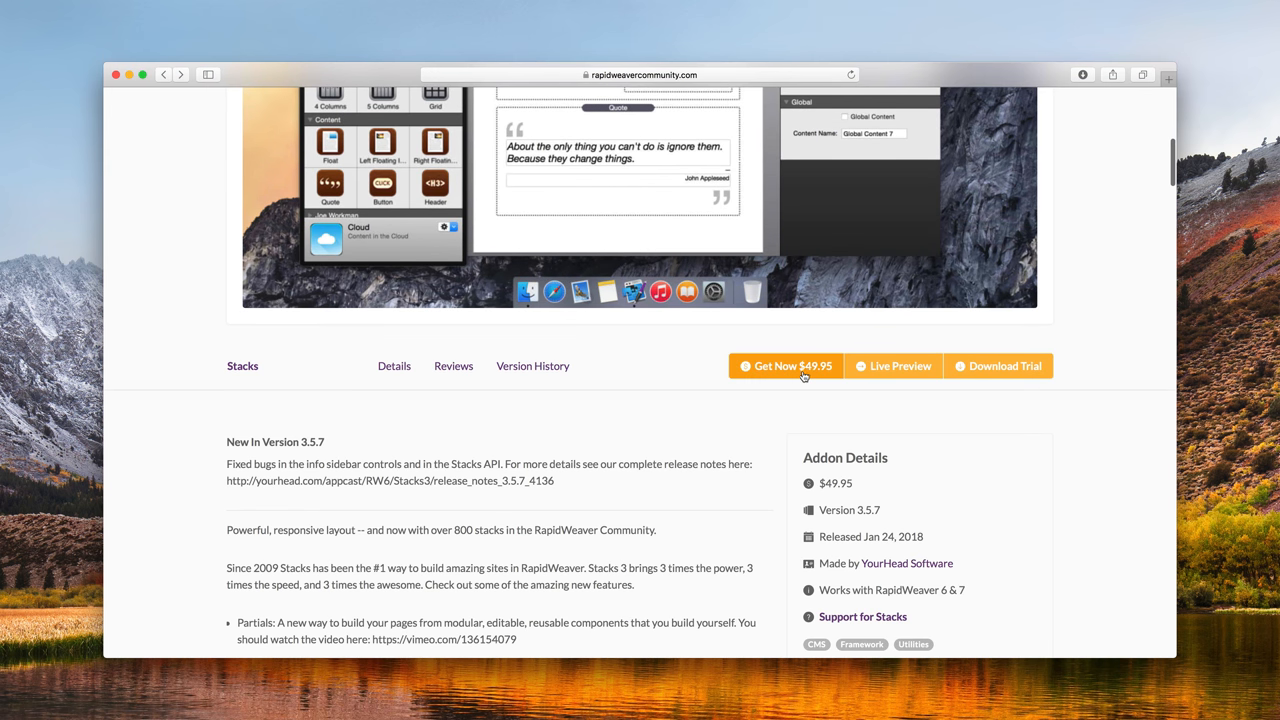
{"action": "mouse_move", "coordinate": [996, 378]}
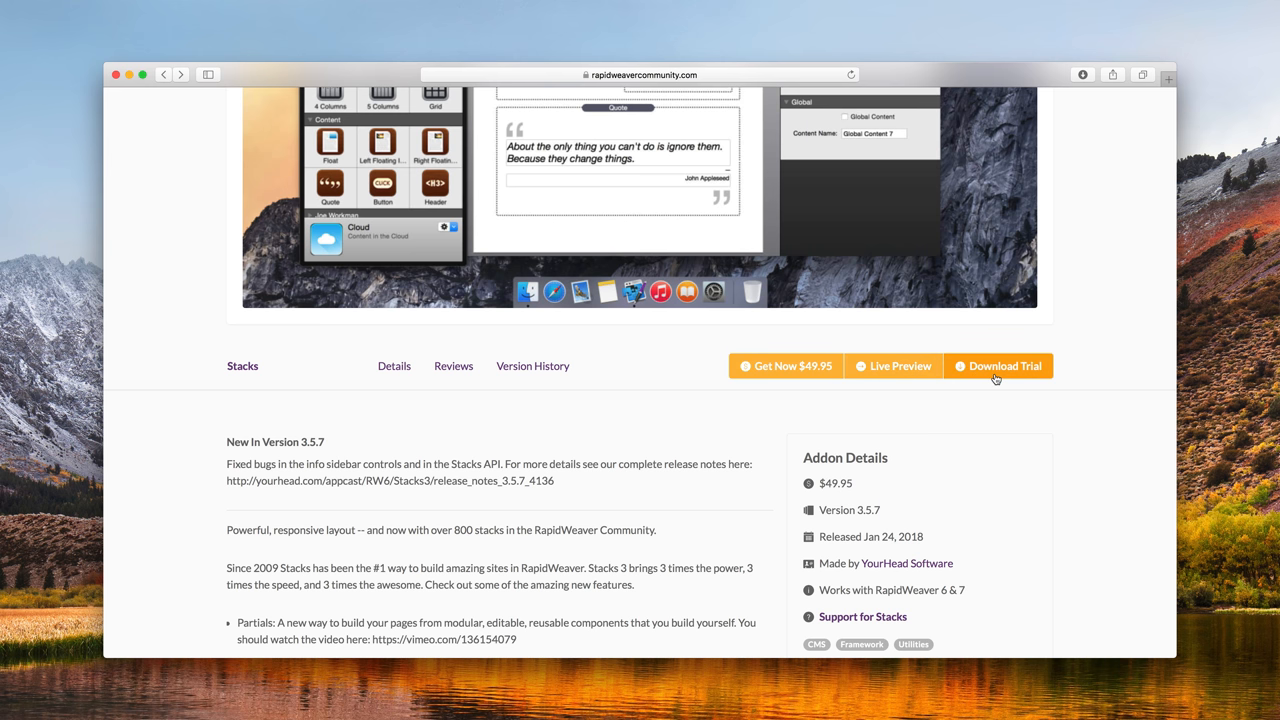
{"action": "mouse_move", "coordinate": [927, 371]}
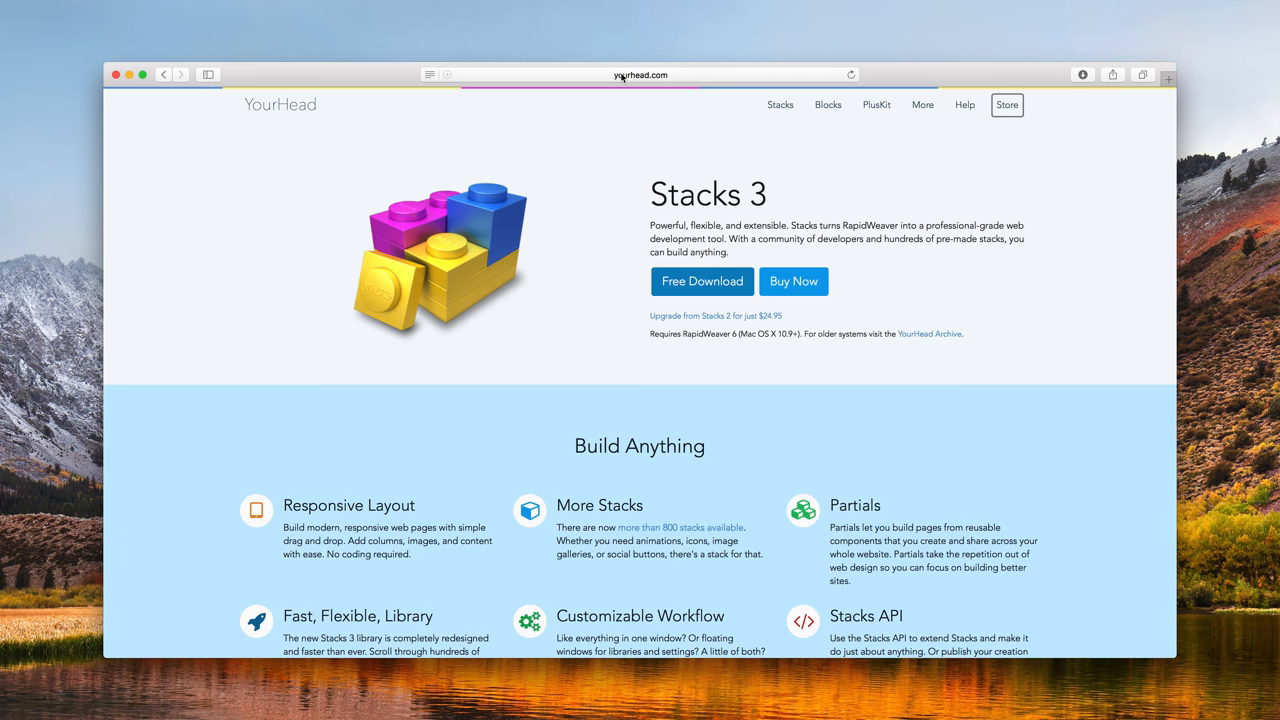
{"action": "mouse_move", "coordinate": [670, 177]}
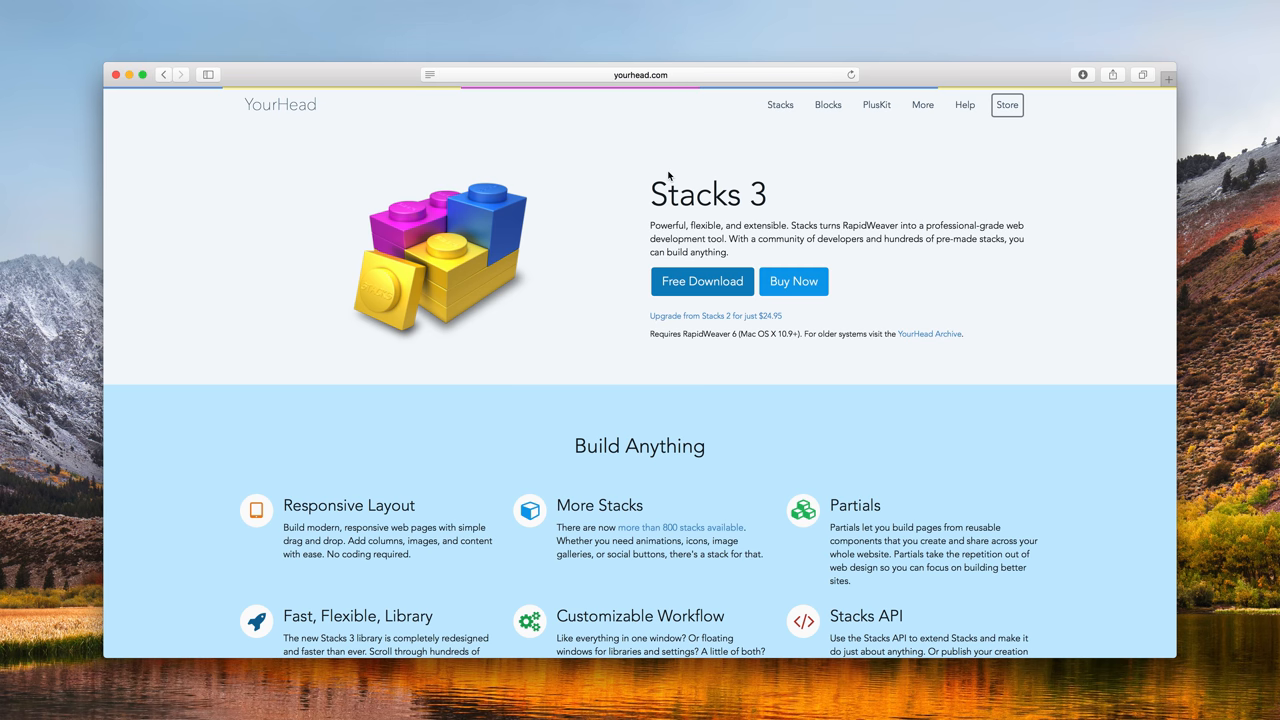
{"action": "scroll", "scroll_direction": "down", "scroll_amount": 3}
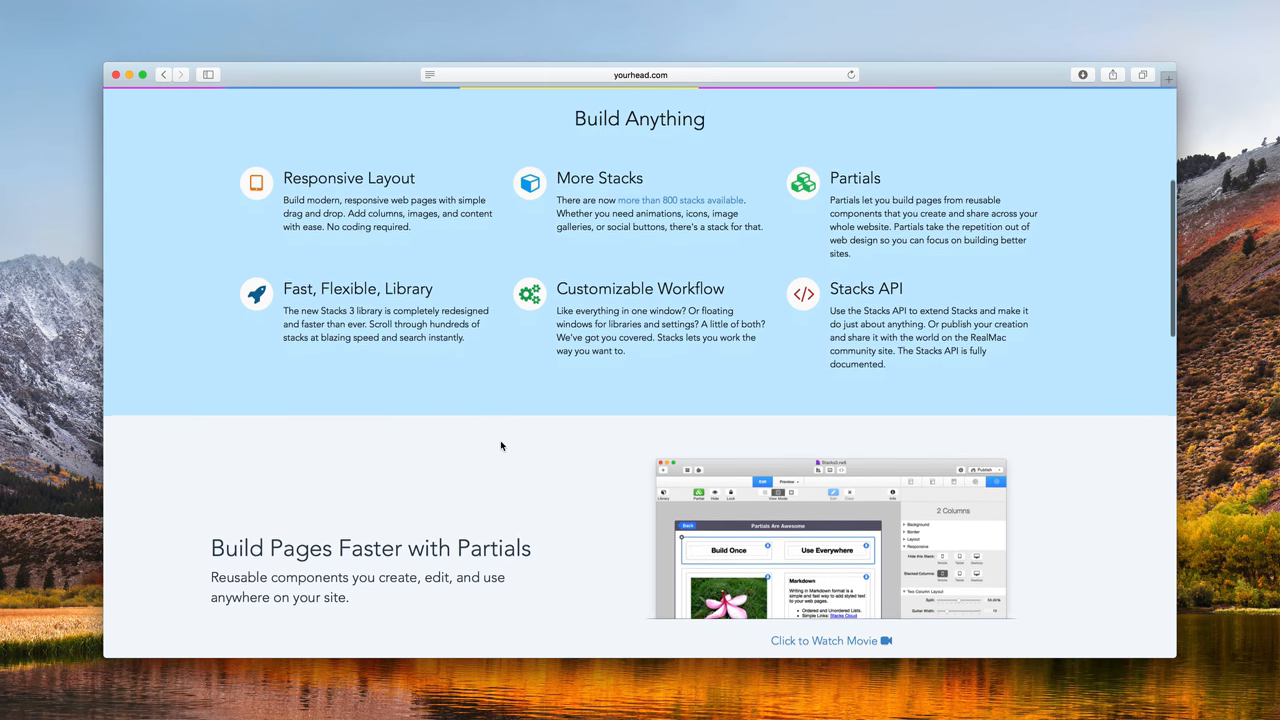
{"action": "scroll", "scroll_direction": "up", "scroll_amount": 3}
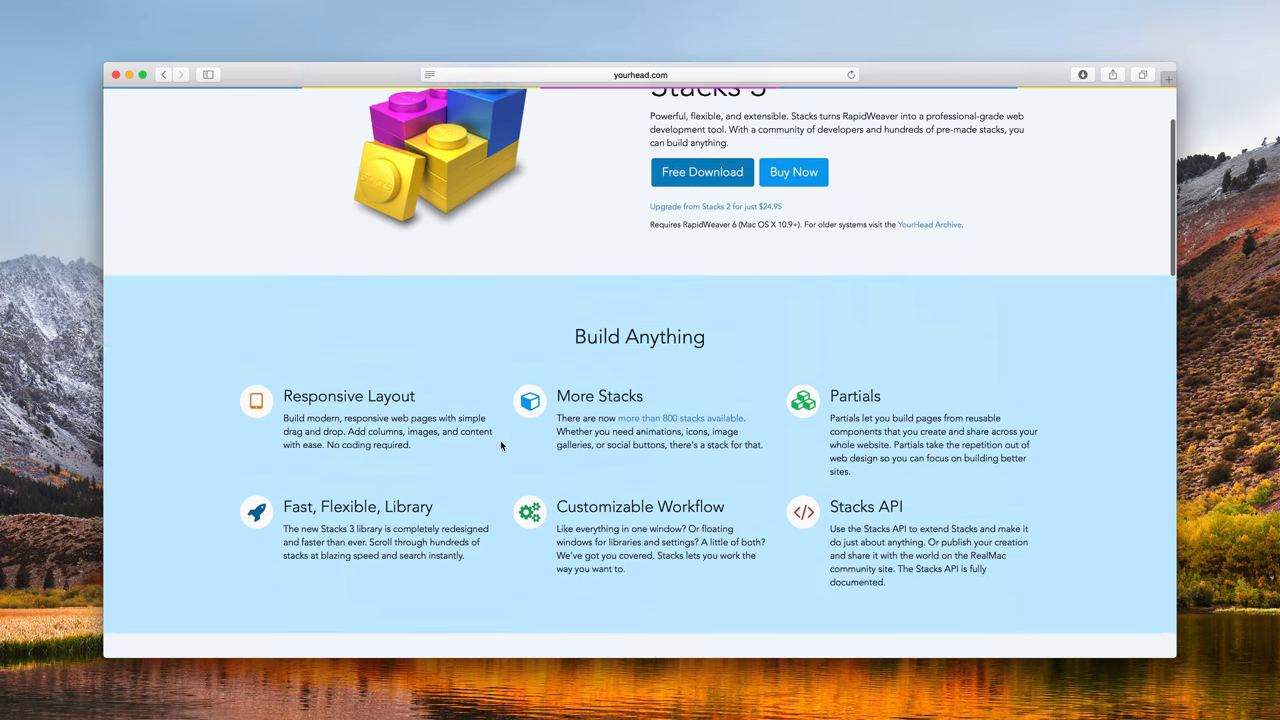
{"action": "scroll", "scroll_direction": "up", "scroll_amount": 3}
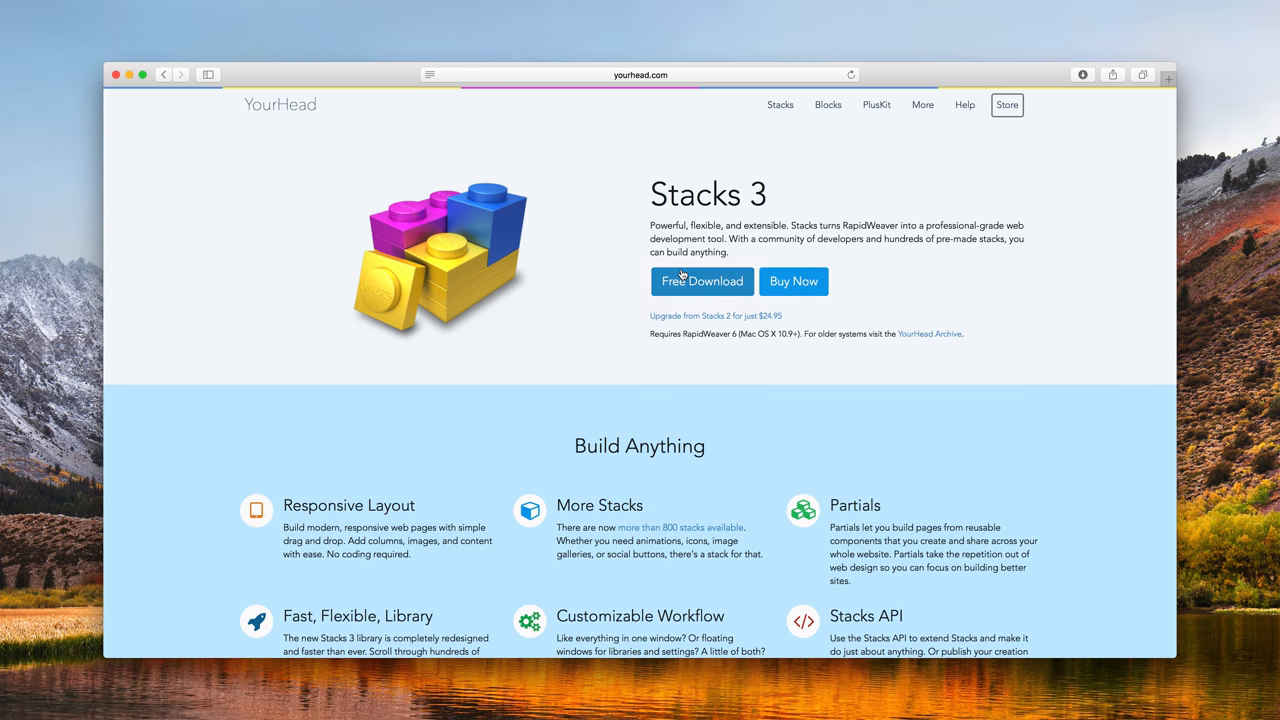
{"action": "mouse_move", "coordinate": [793, 281]}
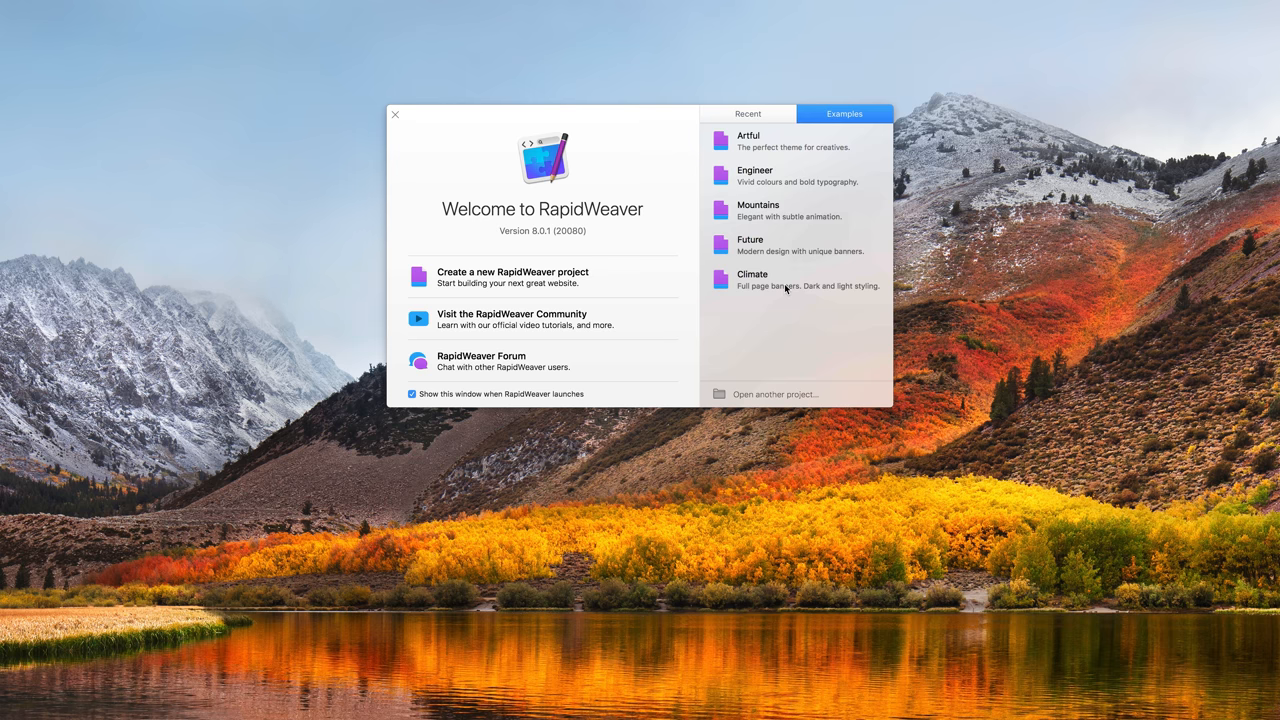
{"action": "mouse_move", "coordinate": [562, 285]}
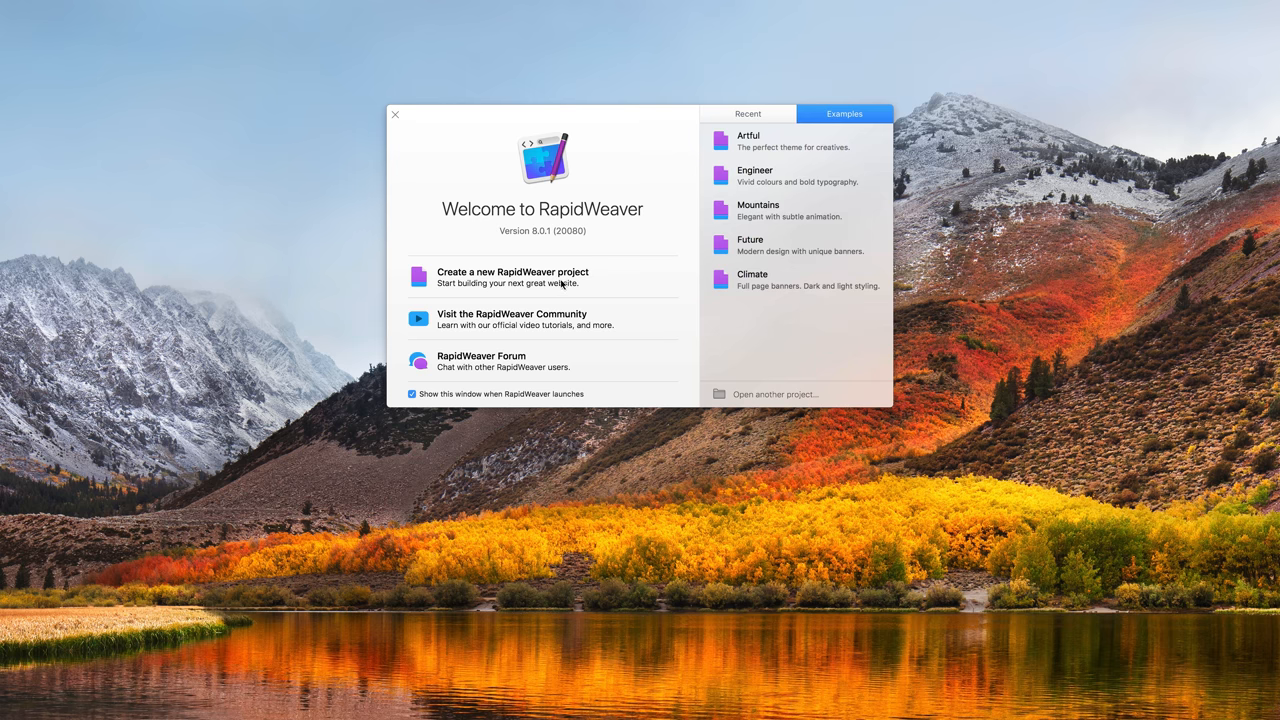
Create a new untitled RapidWeaver project and add a Stacks page from the + menu
{"action": "left_click", "coordinate": [512, 277]}
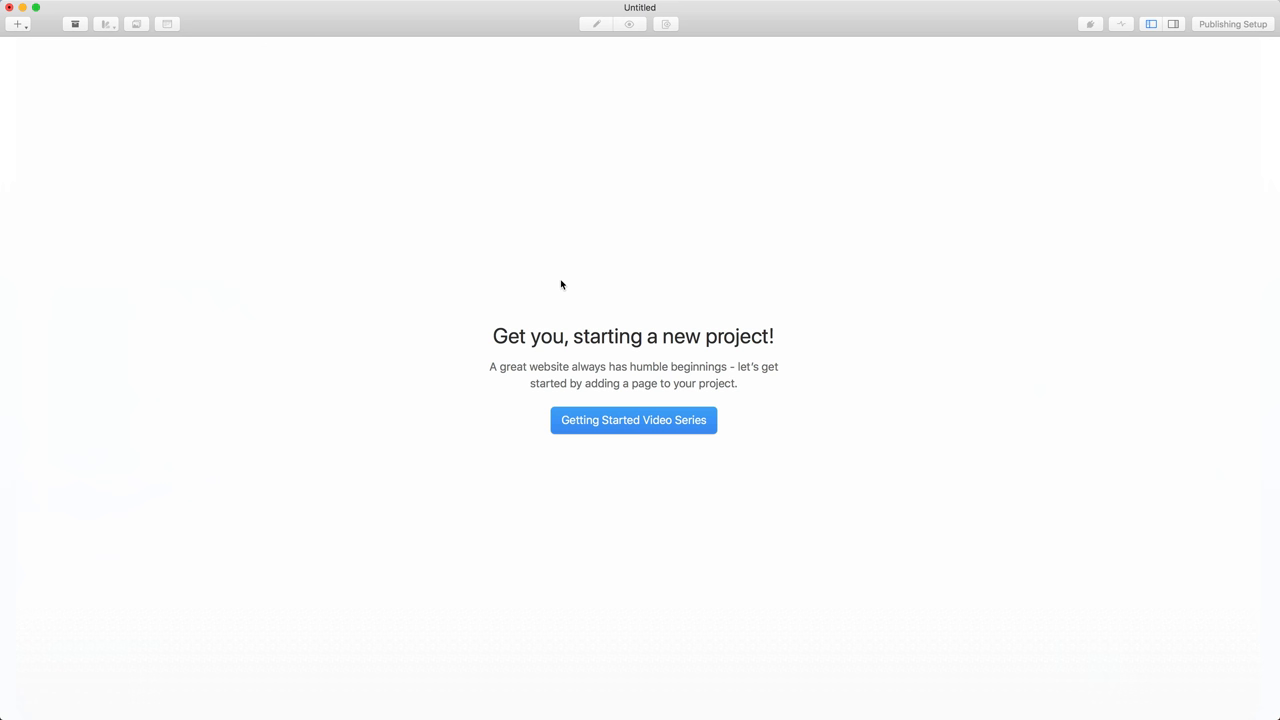
{"action": "left_click", "coordinate": [17, 23]}
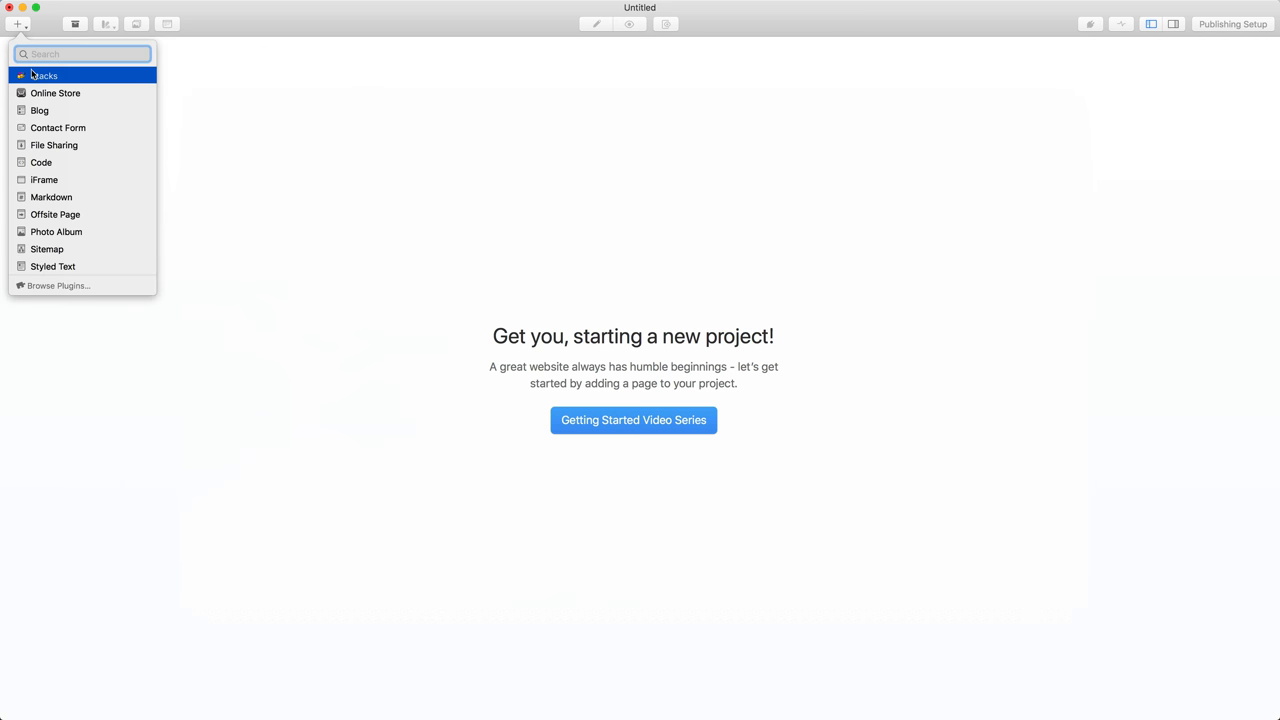
{"action": "left_click", "coordinate": [44, 75]}
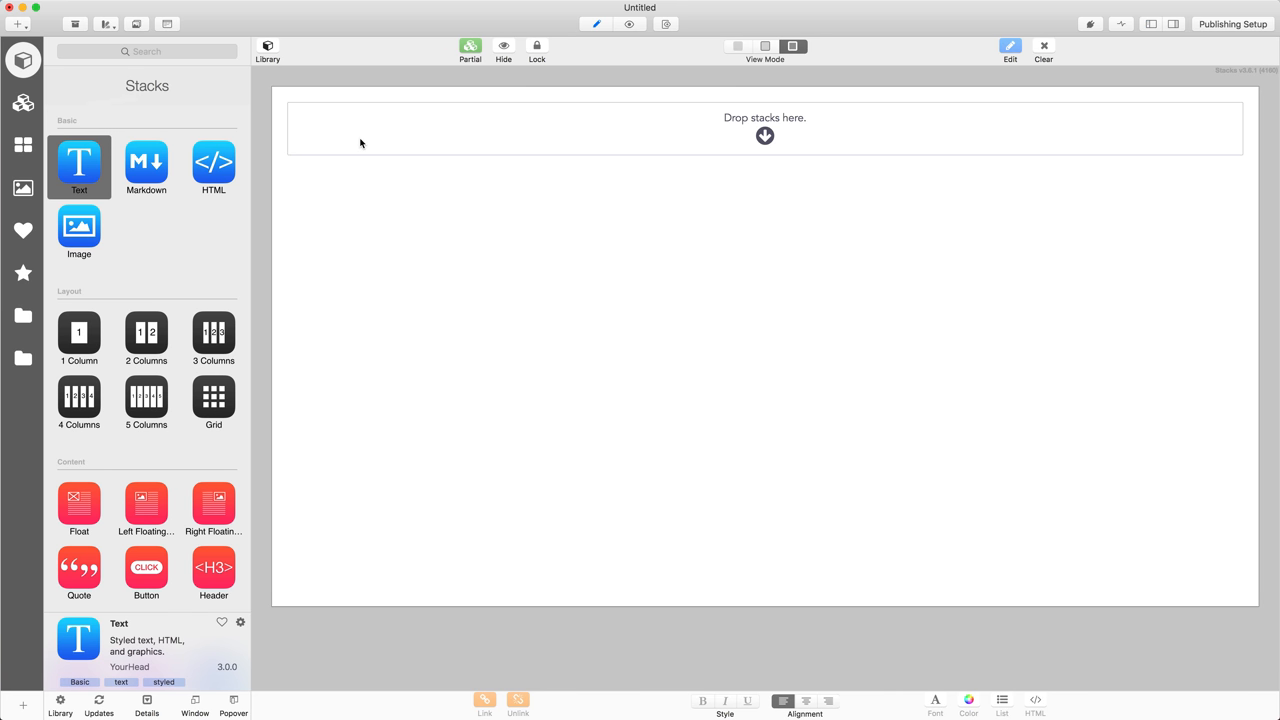
{"action": "mouse_move", "coordinate": [227, 470]}
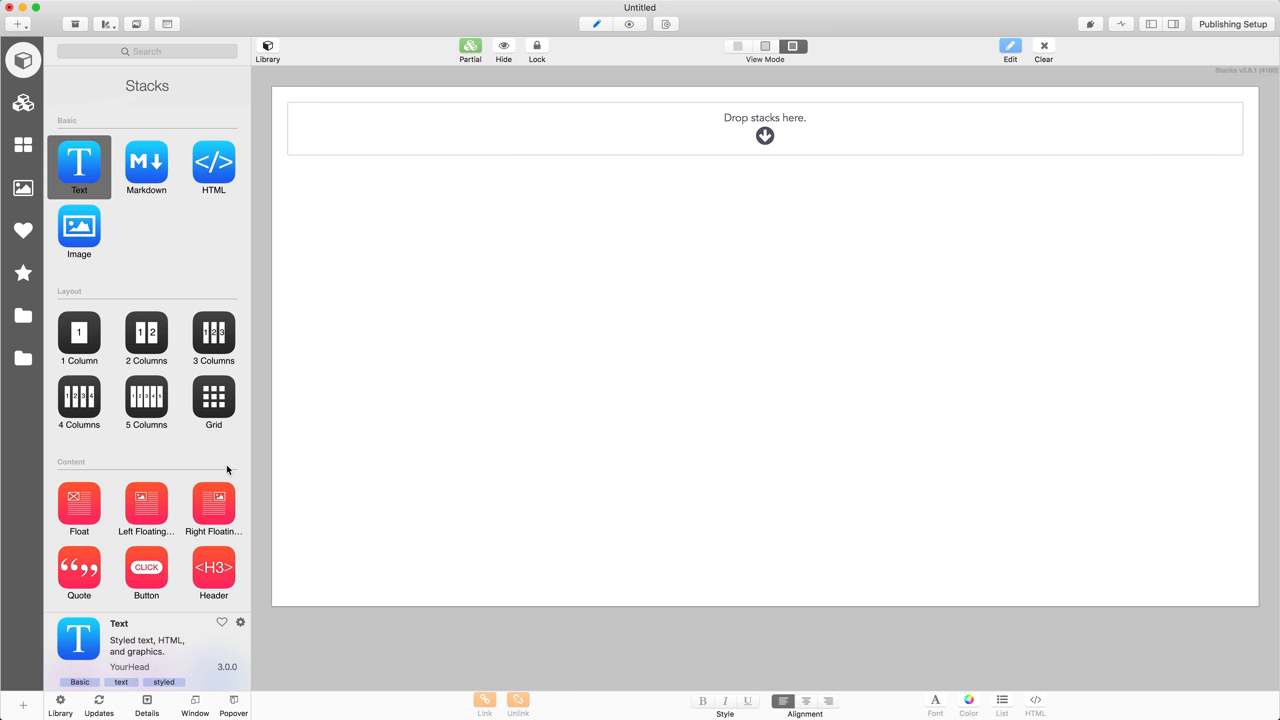
{"action": "mouse_move", "coordinate": [578, 356]}
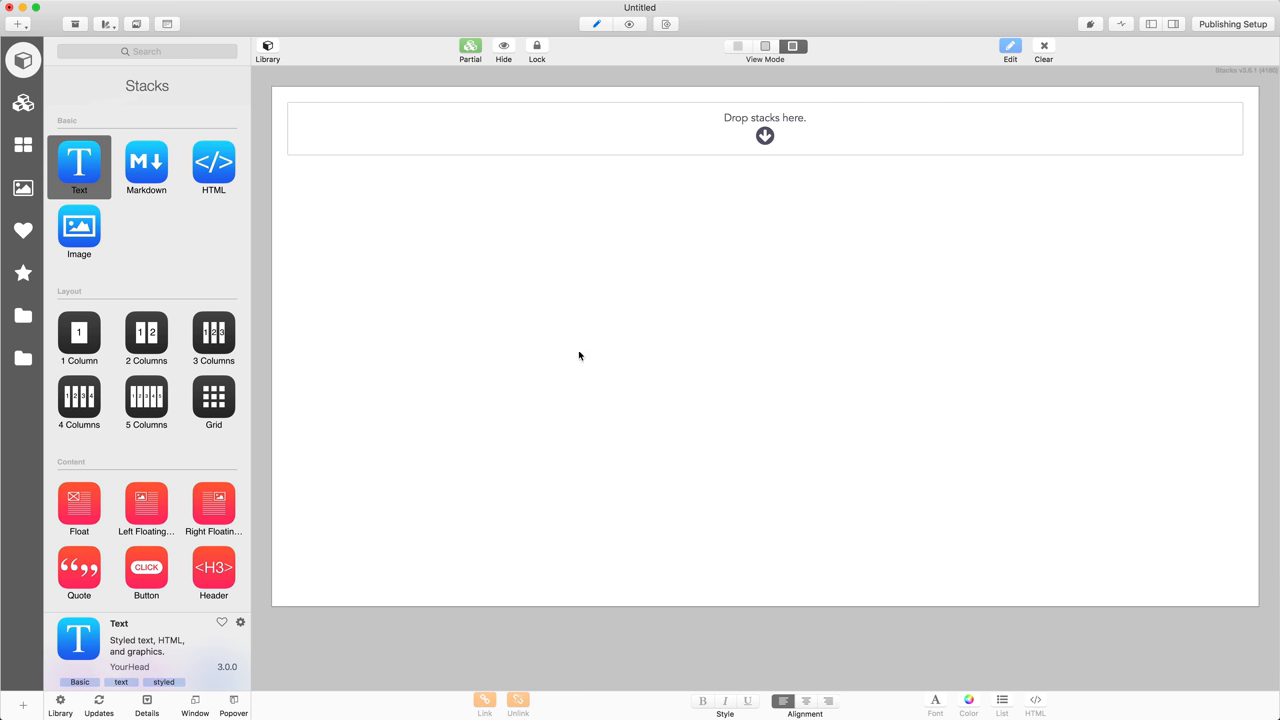
{"action": "mouse_move", "coordinate": [720, 157]}
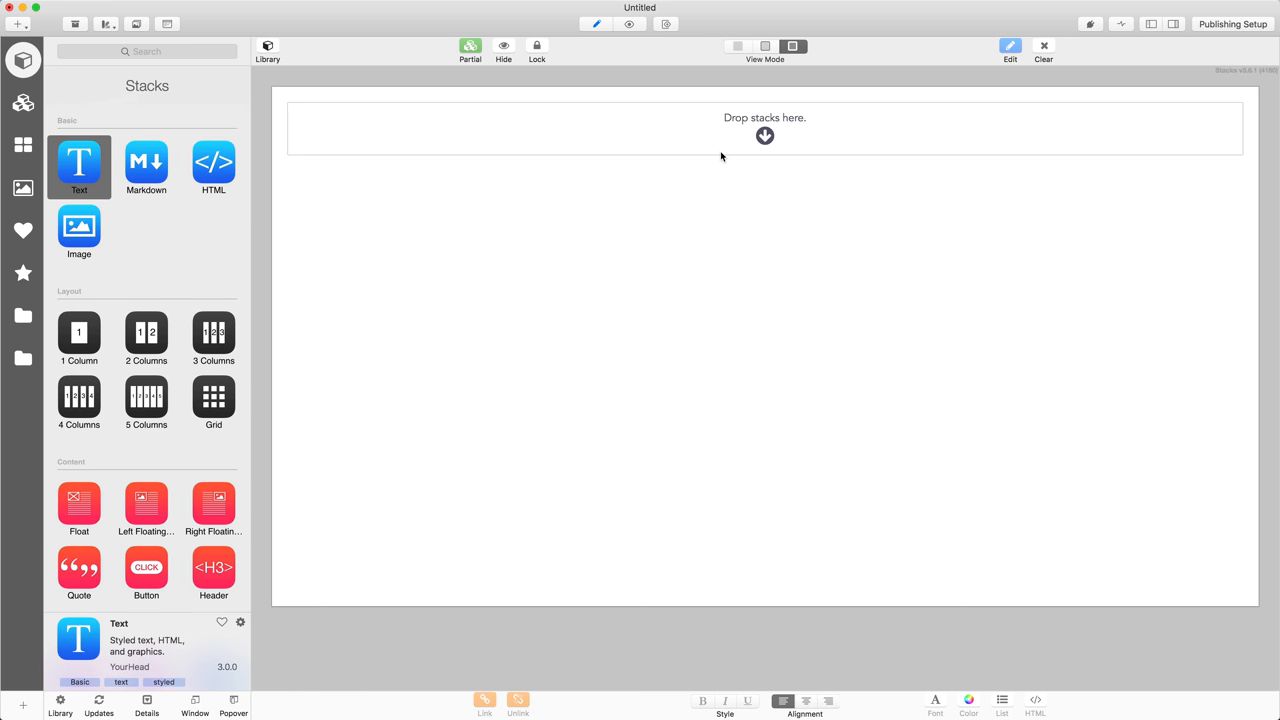
{"action": "mouse_move", "coordinate": [122, 232]}
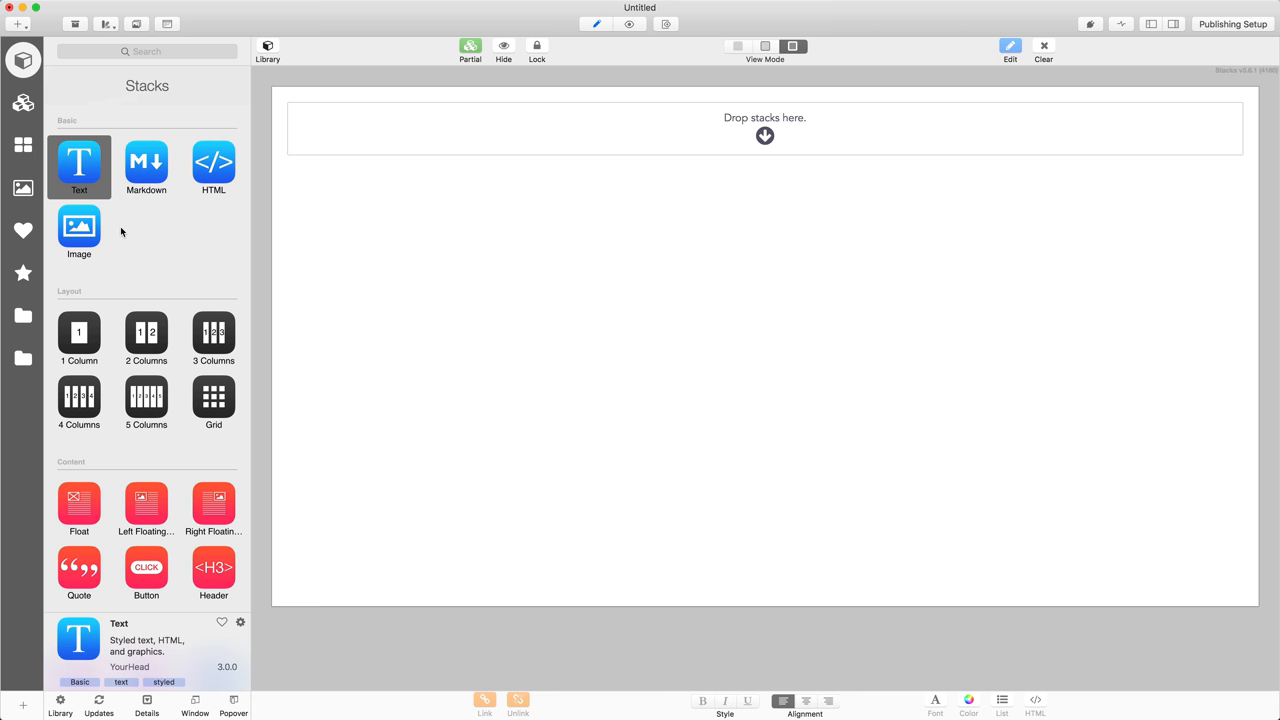
{"action": "mouse_move", "coordinate": [449, 160]}
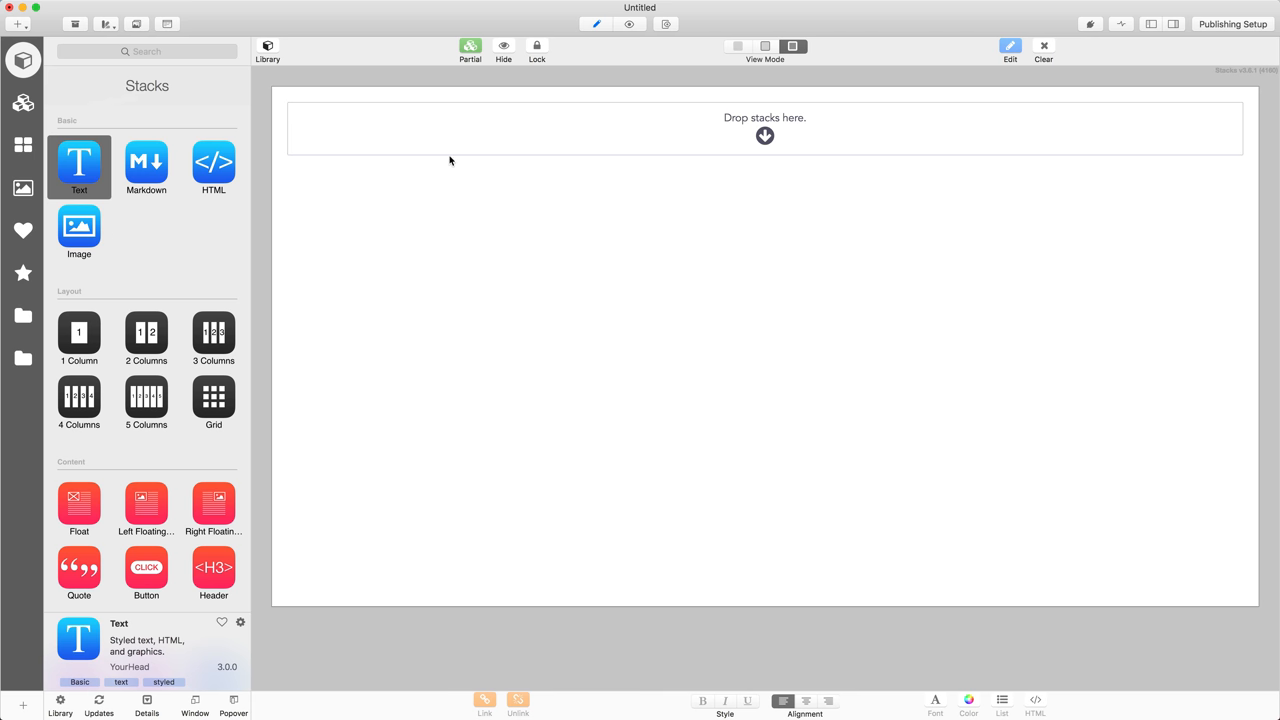
{"action": "mouse_move", "coordinate": [151, 257]}
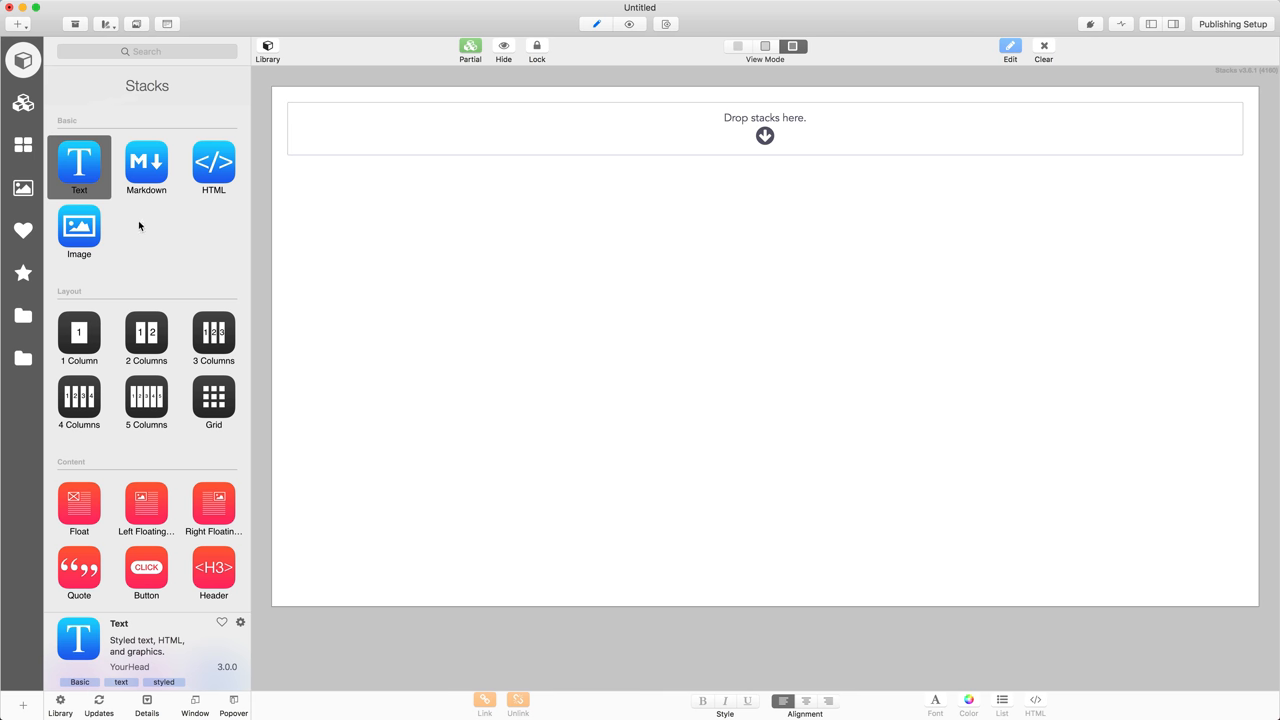
{"action": "mouse_move", "coordinate": [153, 318]}
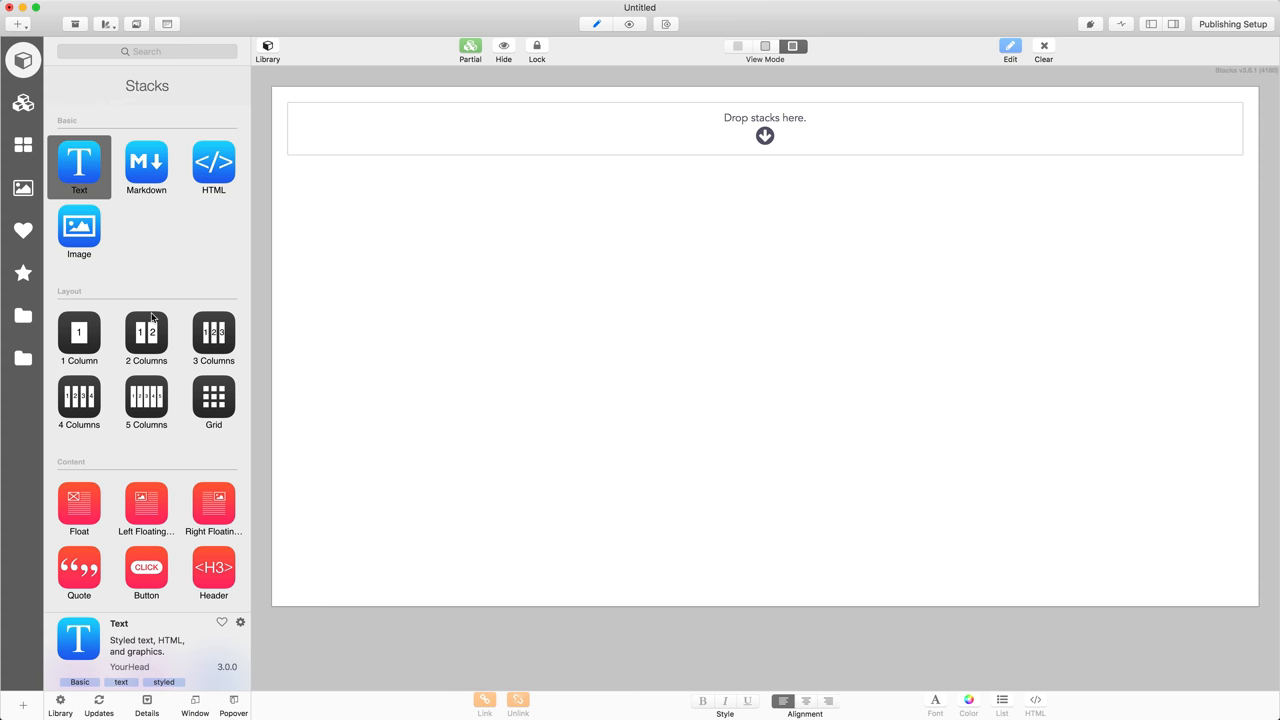
{"action": "mouse_move", "coordinate": [88, 358]}
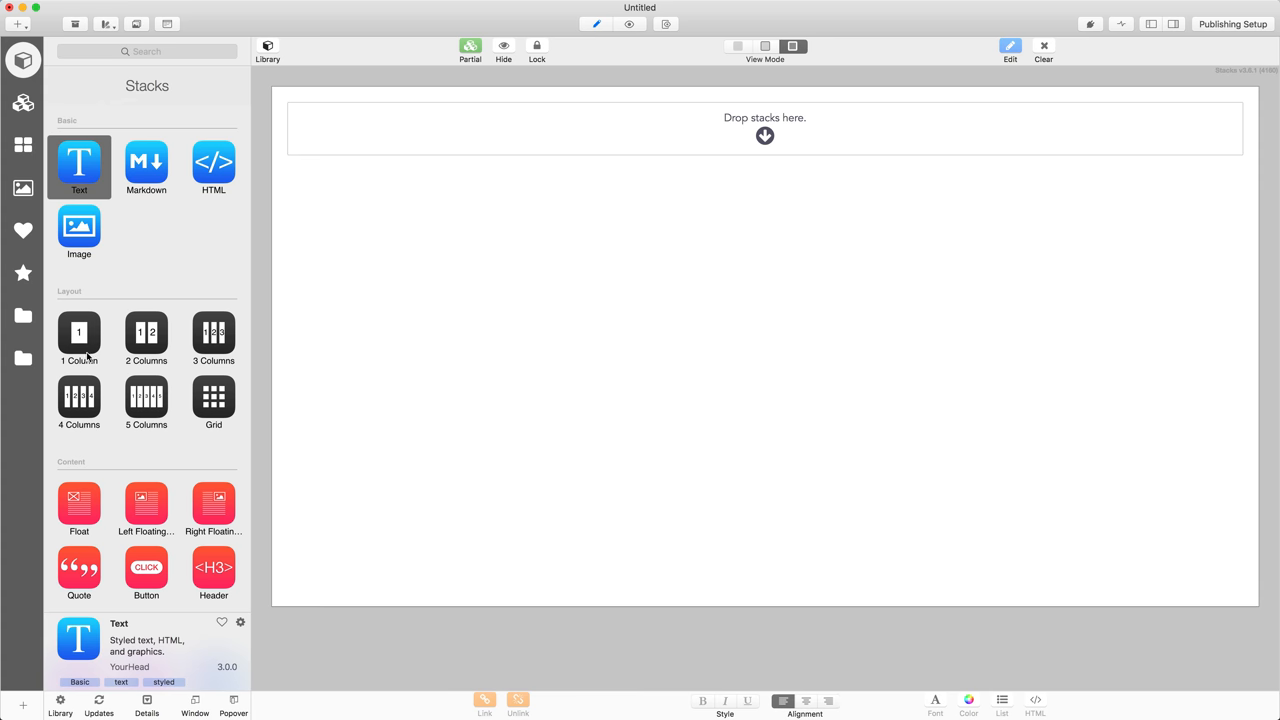
{"action": "scroll", "scroll_direction": "down", "scroll_amount": 3}
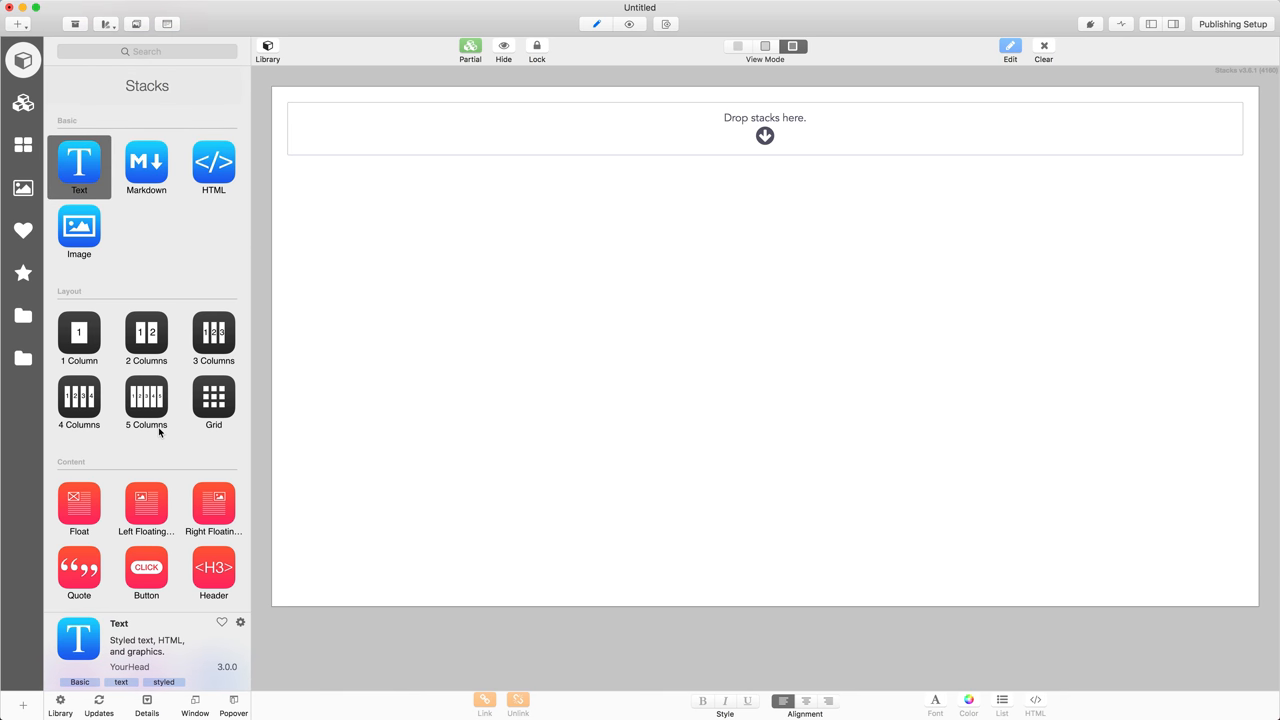
Add a three-column layout with a Text block in the middle column
{"action": "left_click", "coordinate": [213, 337]}
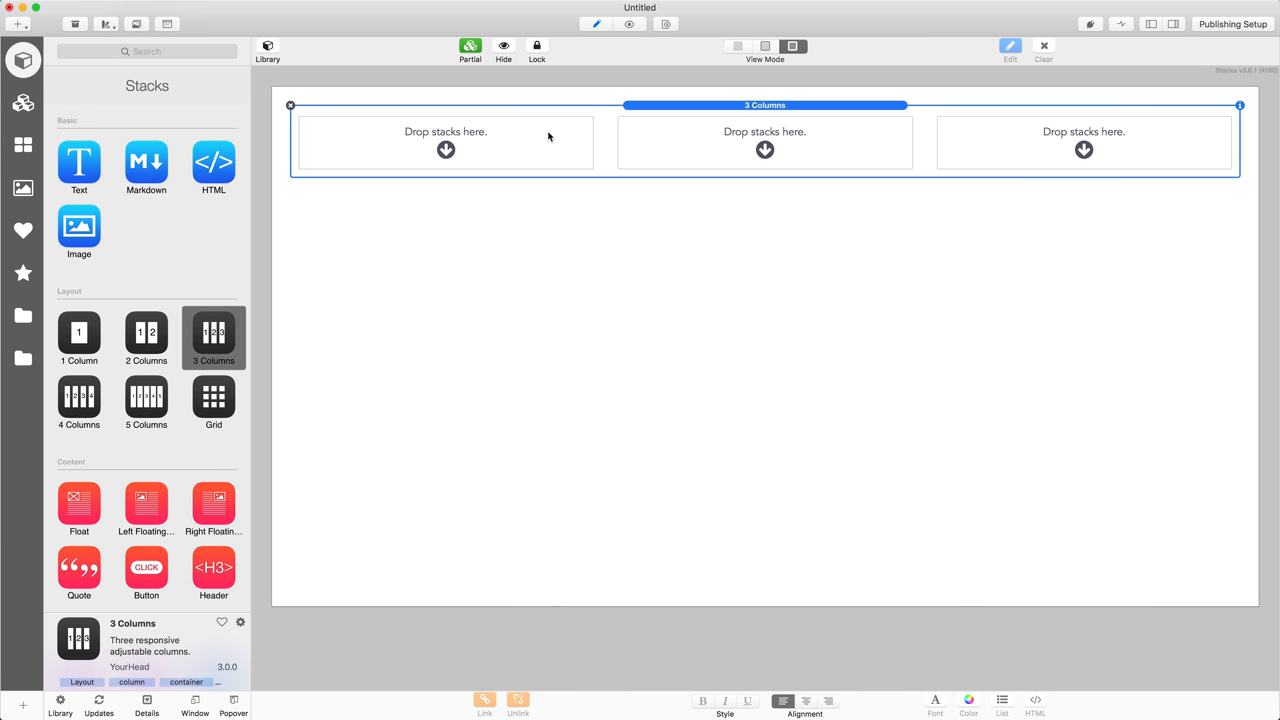
{"action": "mouse_move", "coordinate": [1068, 137]}
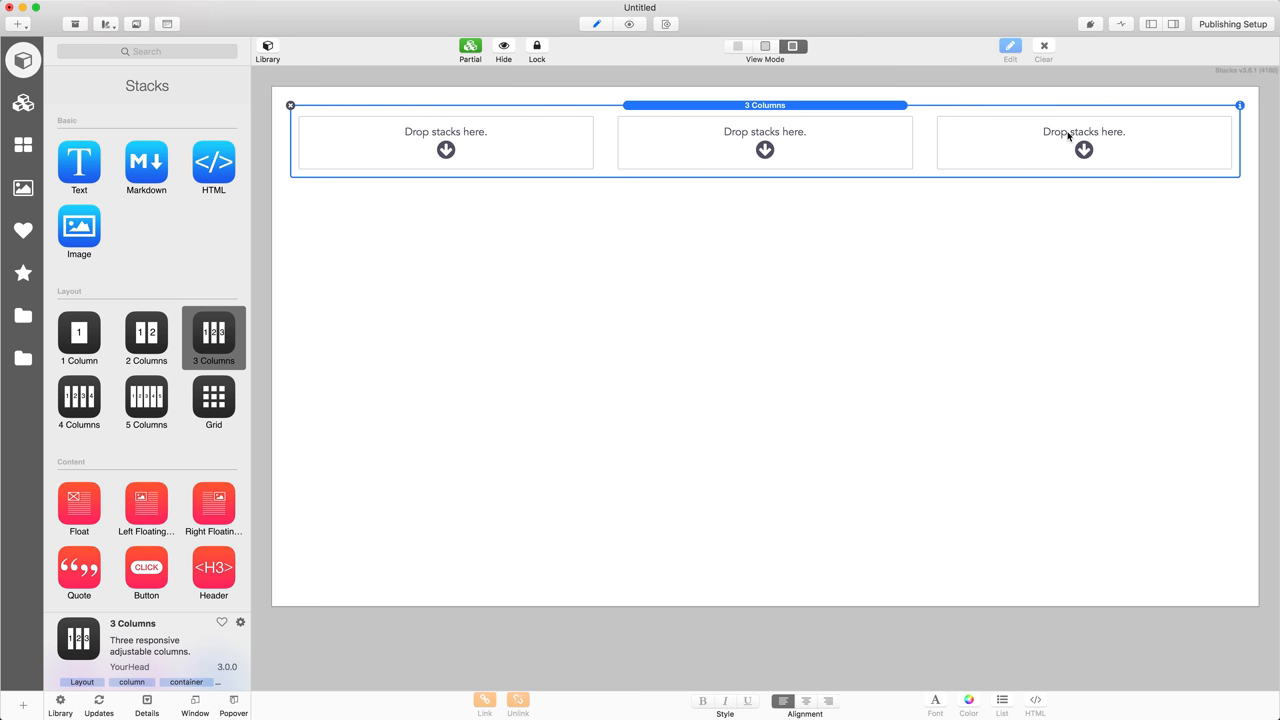
{"action": "mouse_move", "coordinate": [553, 150]}
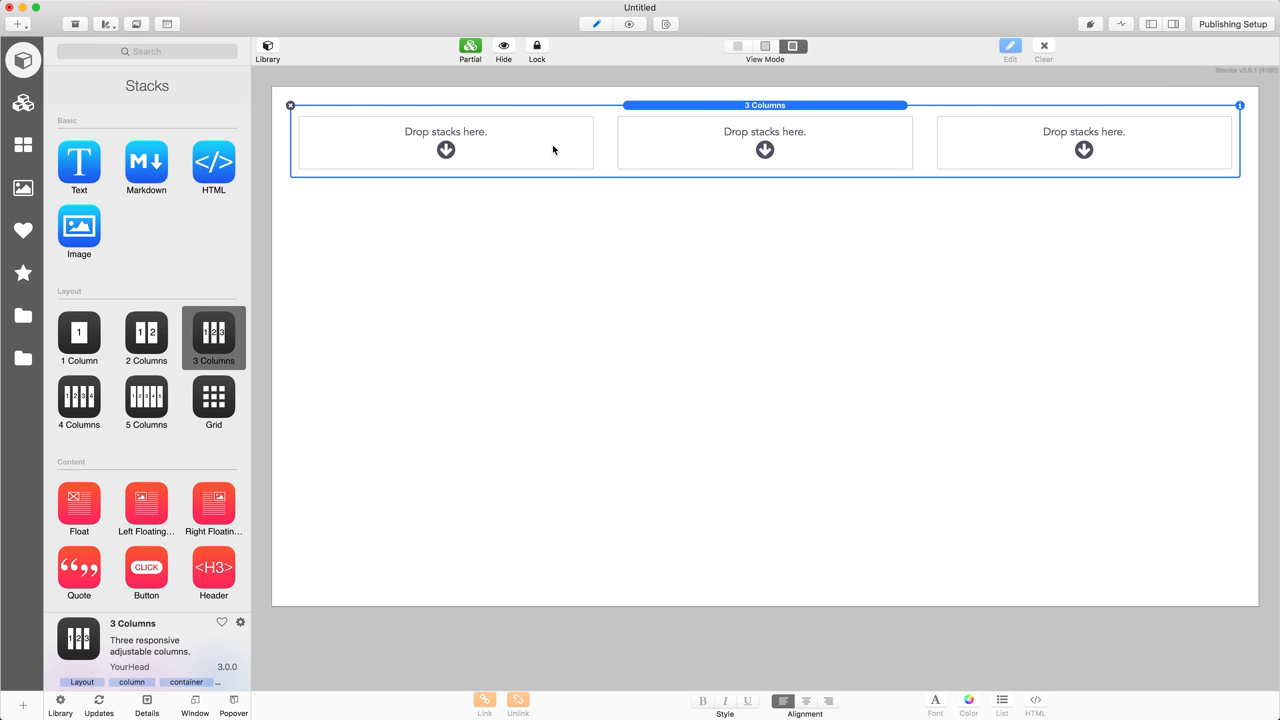
{"action": "left_click", "coordinate": [79, 166]}
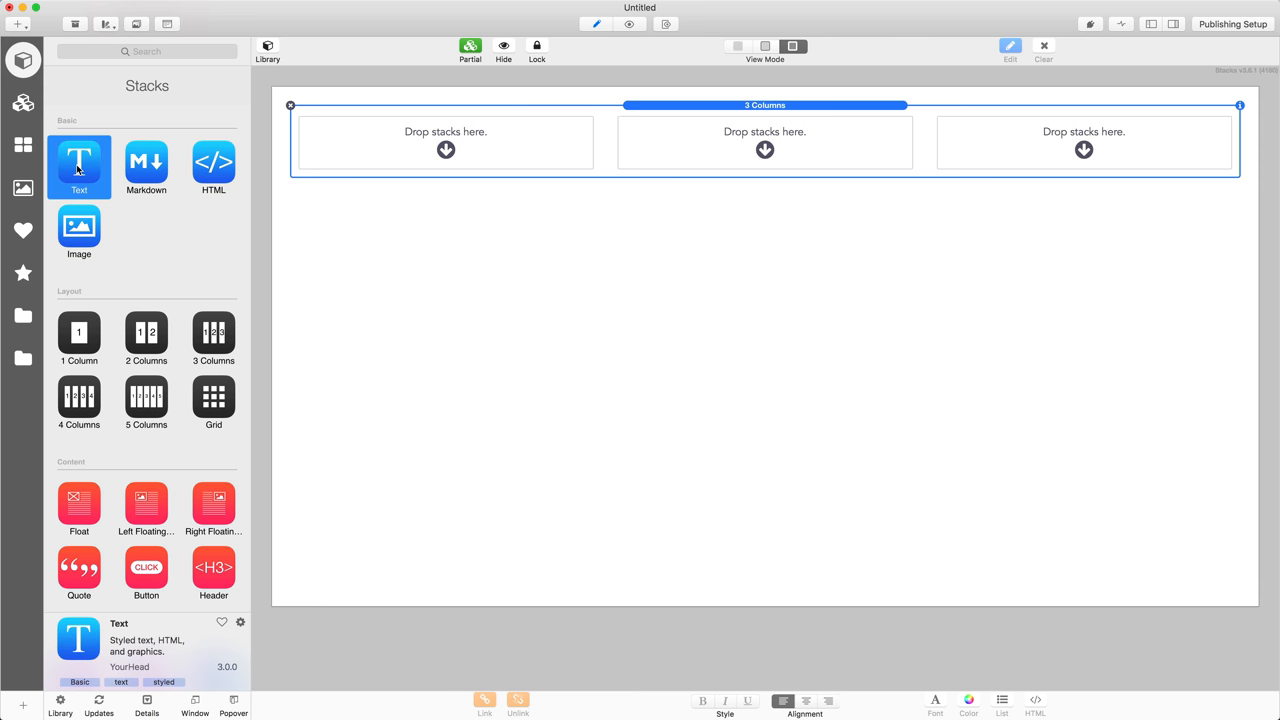
{"action": "left_click_drag", "start_coordinate": [79, 165], "coordinate": [765, 145]}
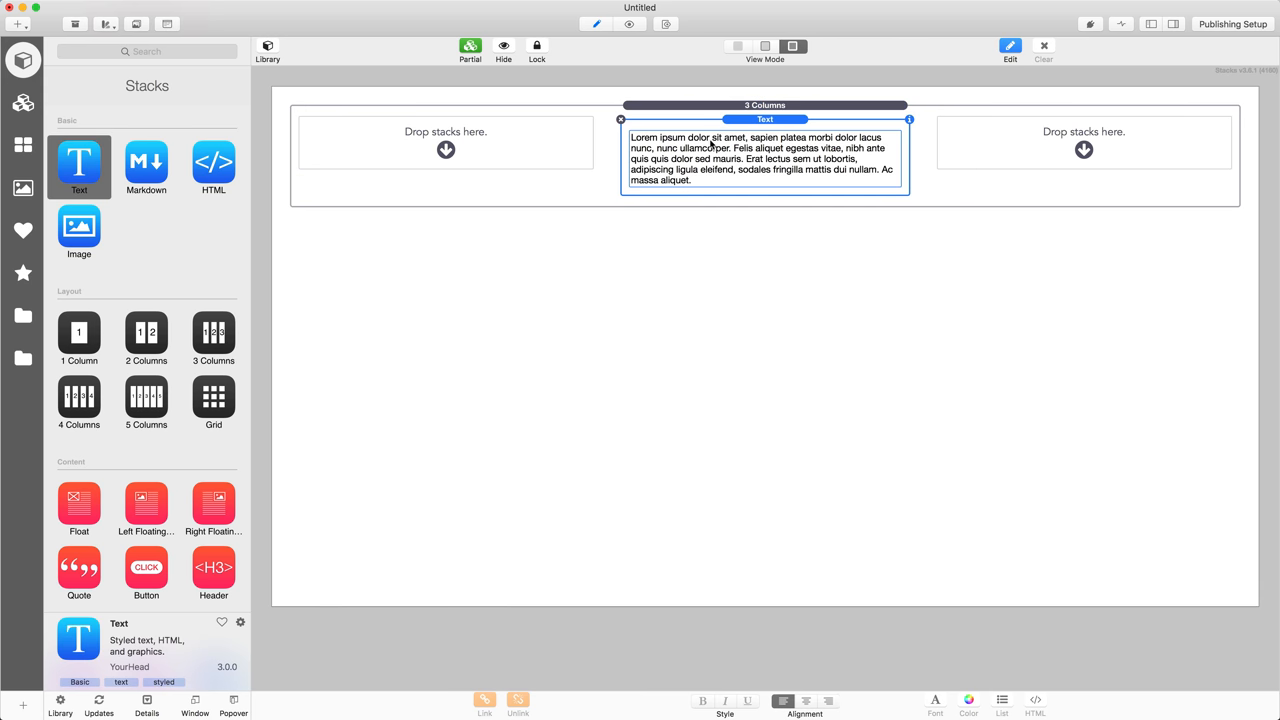
Put a Markdown block in the left column and HTML on the right, then preview
{"action": "left_click", "coordinate": [146, 165]}
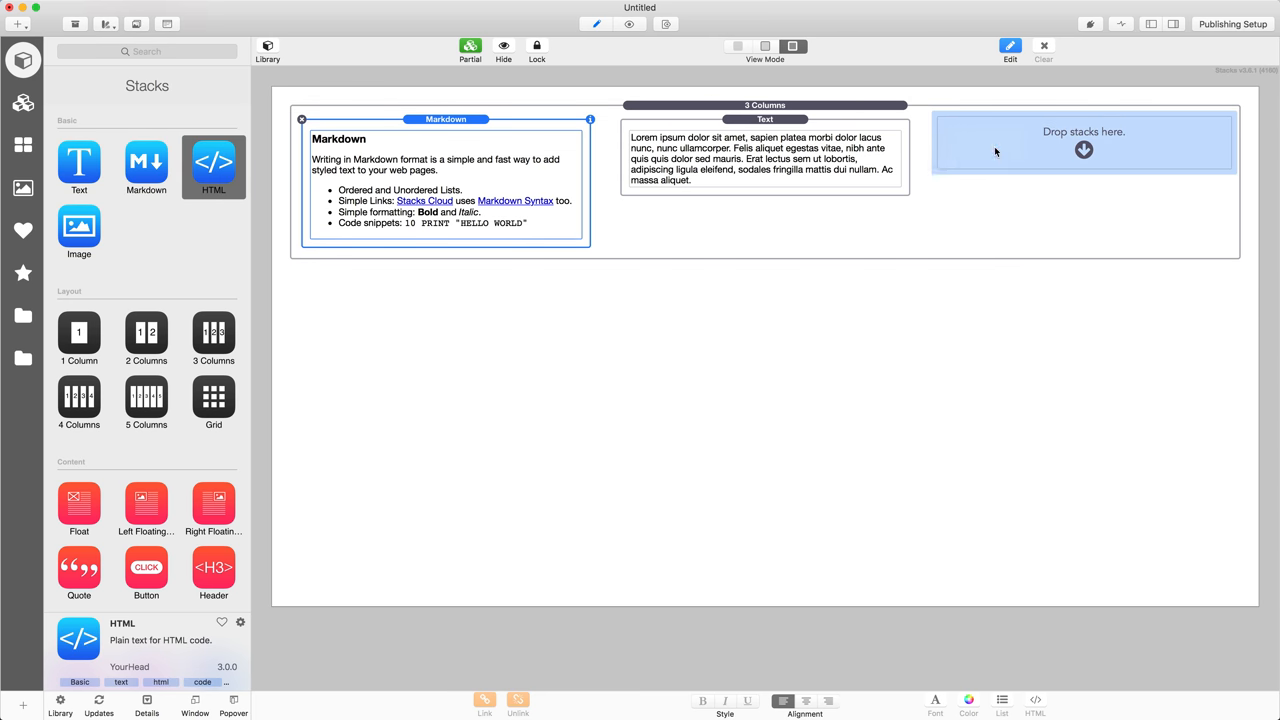
{"action": "left_click_drag", "start_coordinate": [213, 165], "coordinate": [1083, 145]}
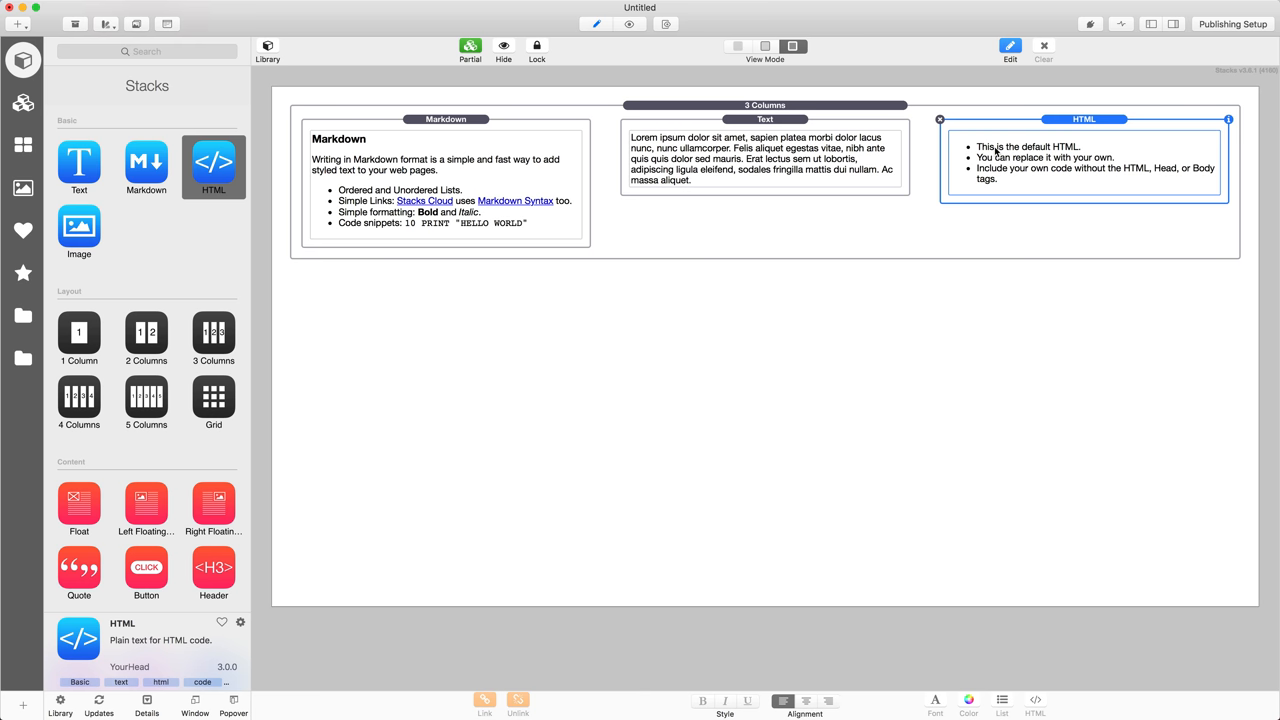
{"action": "left_click", "coordinate": [629, 24]}
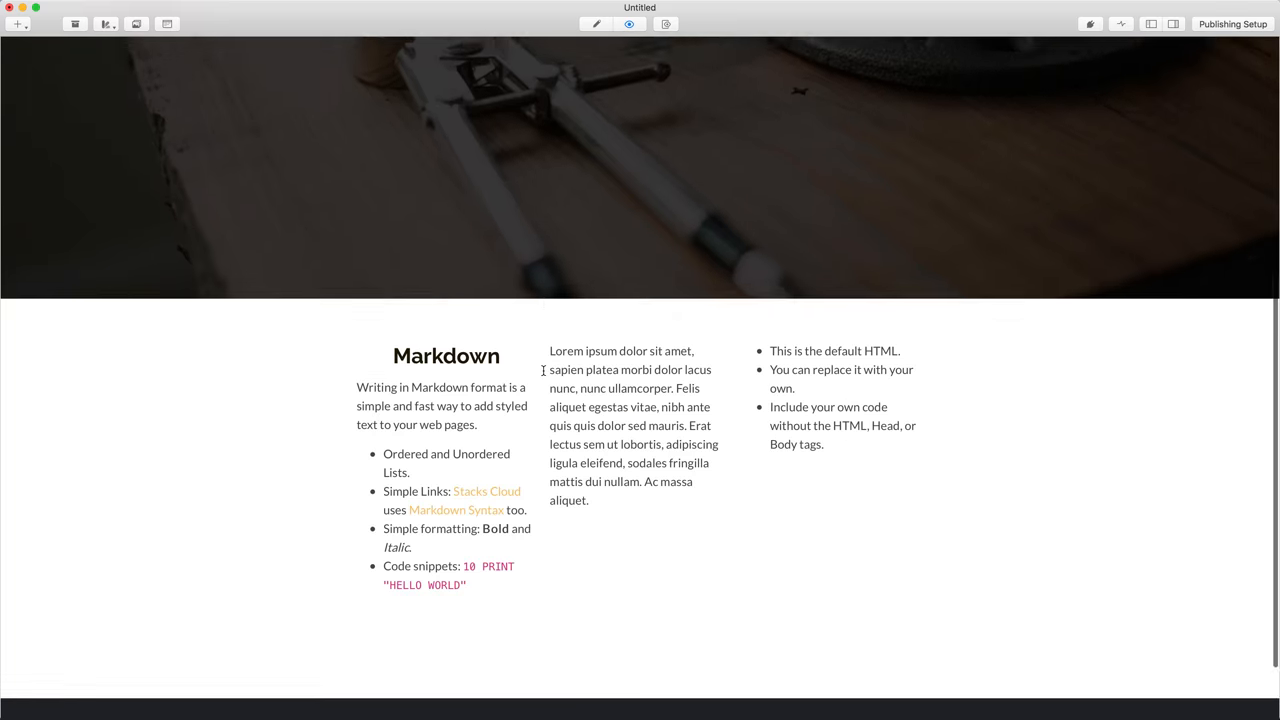
{"action": "scroll", "scroll_direction": "down", "scroll_amount": 3}
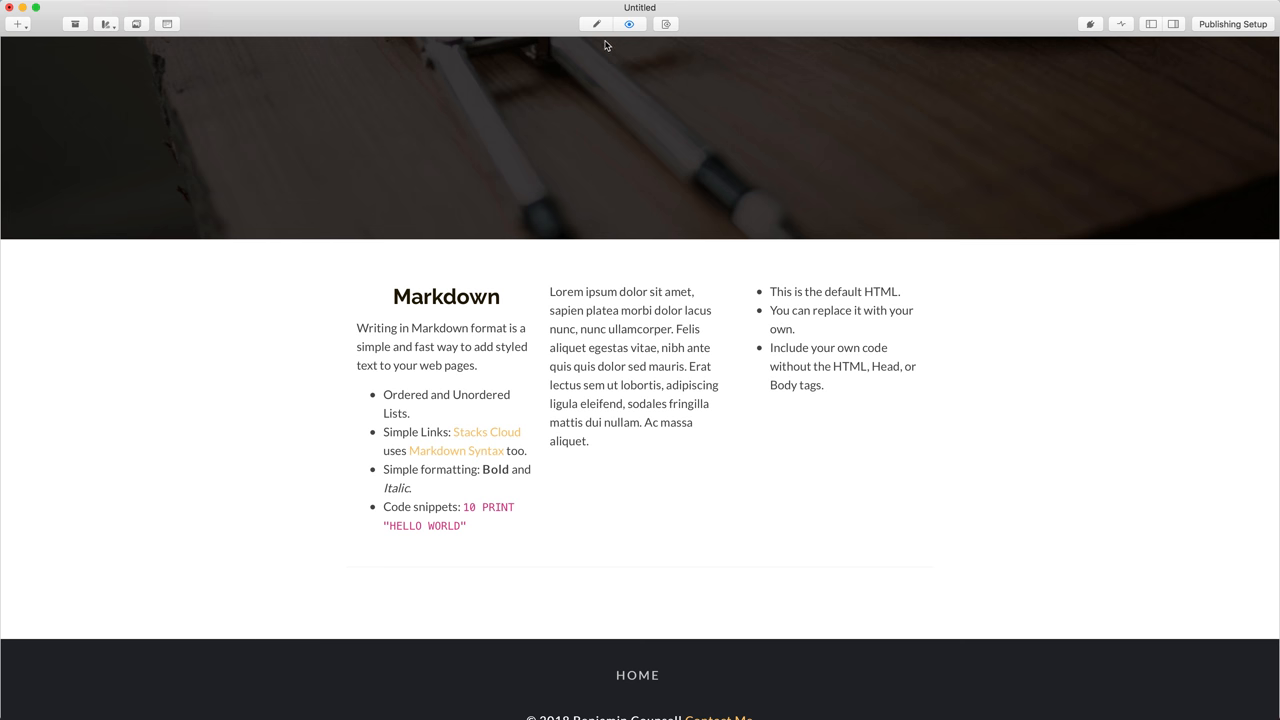
{"action": "left_click", "coordinate": [630, 24]}
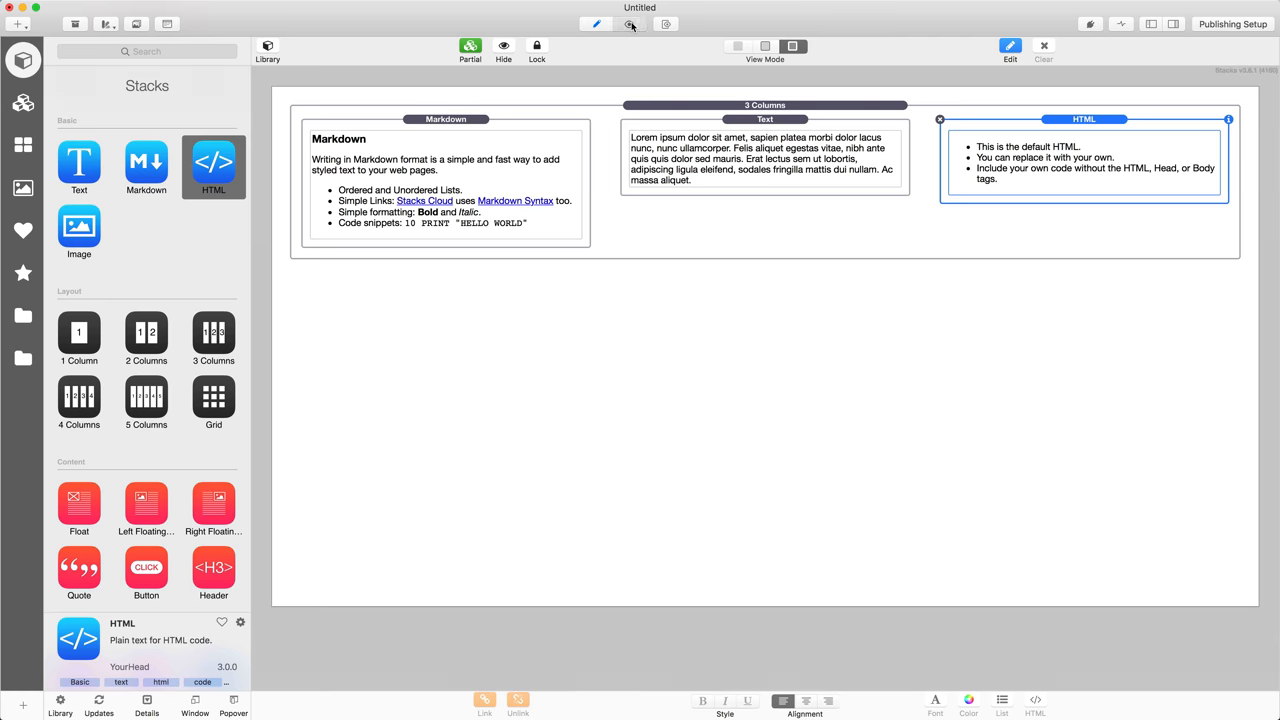
{"action": "left_click", "coordinate": [629, 24]}
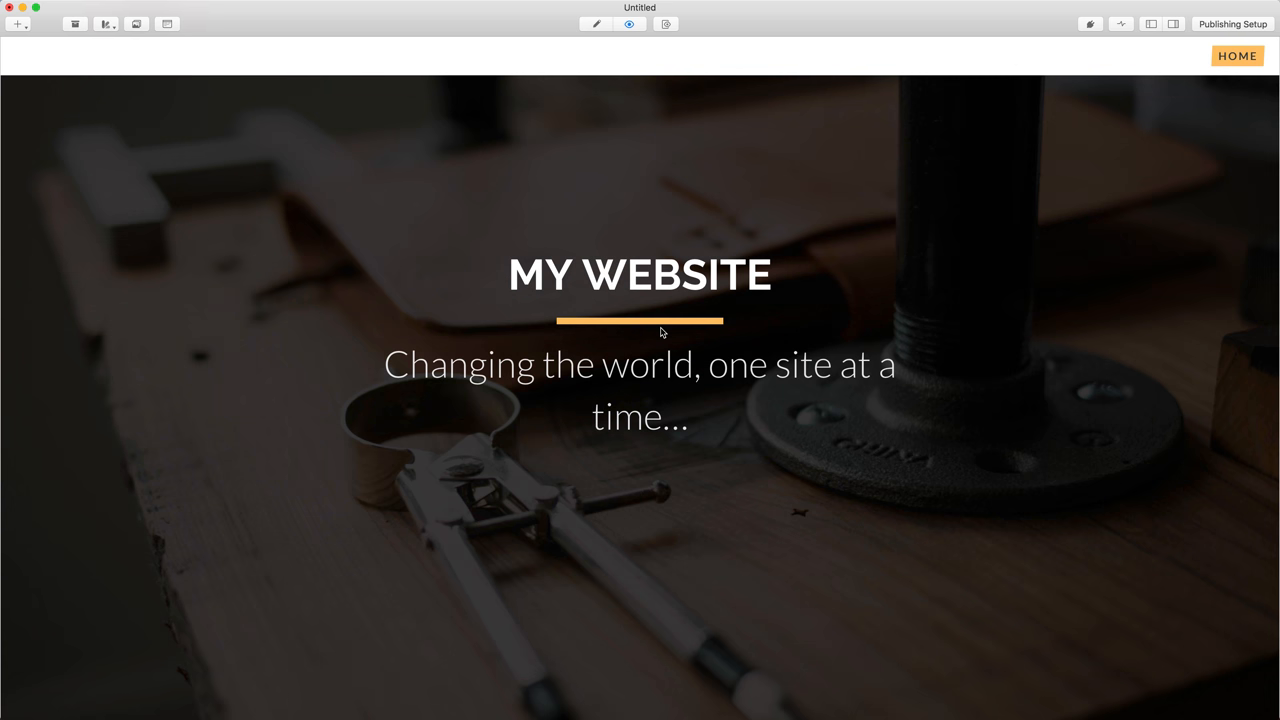
{"action": "mouse_move", "coordinate": [107, 29]}
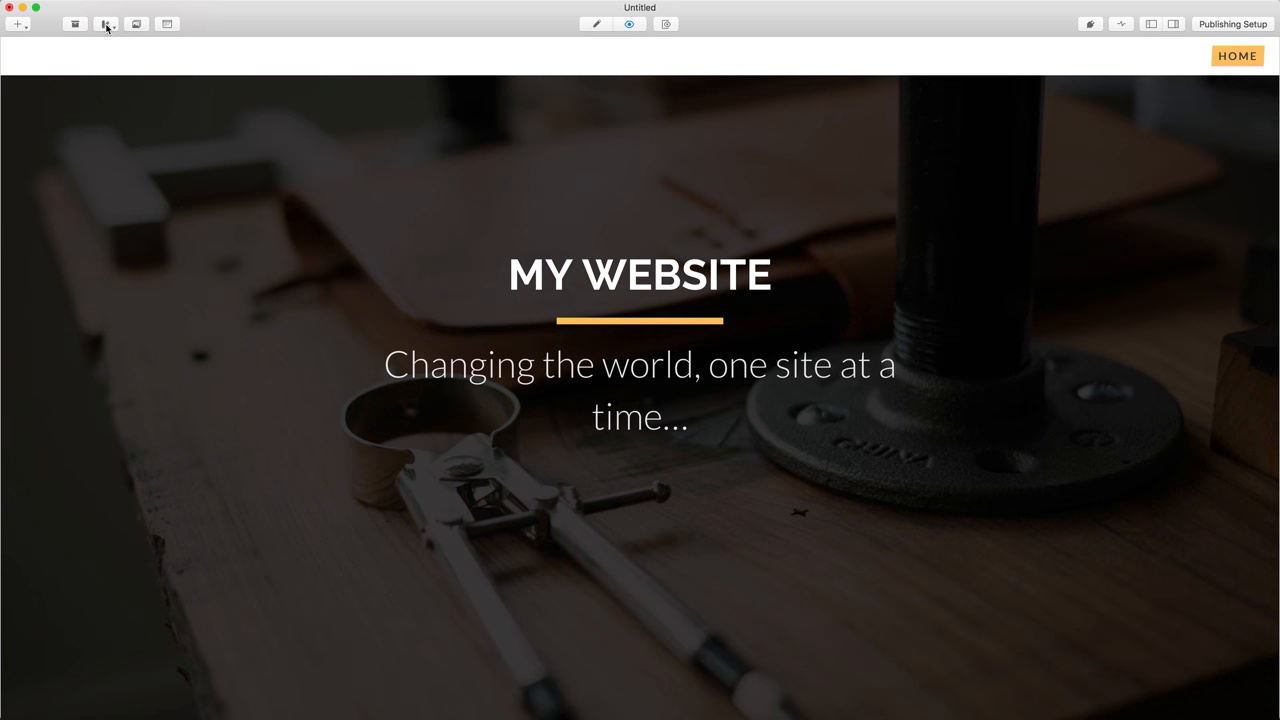
Search the theme browser for 'Mount' and scroll through the matching themes
{"action": "left_click", "coordinate": [106, 23]}
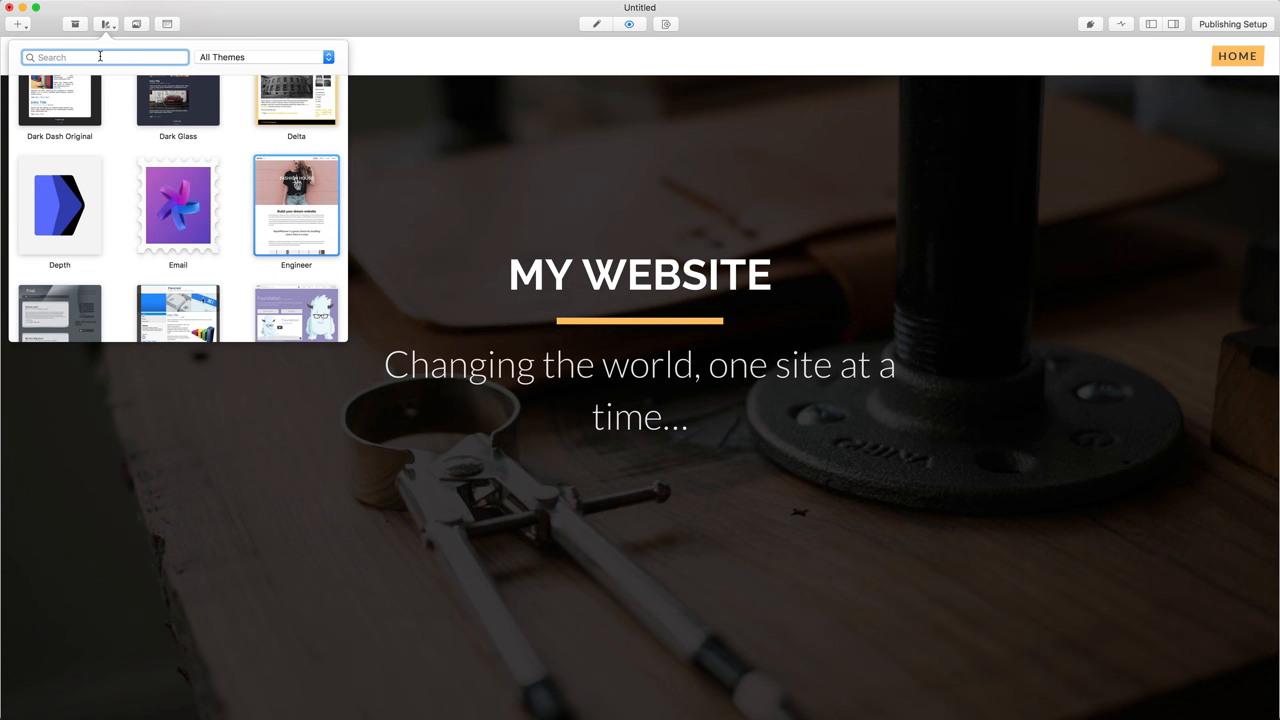
{"action": "type", "text": "Mount"}
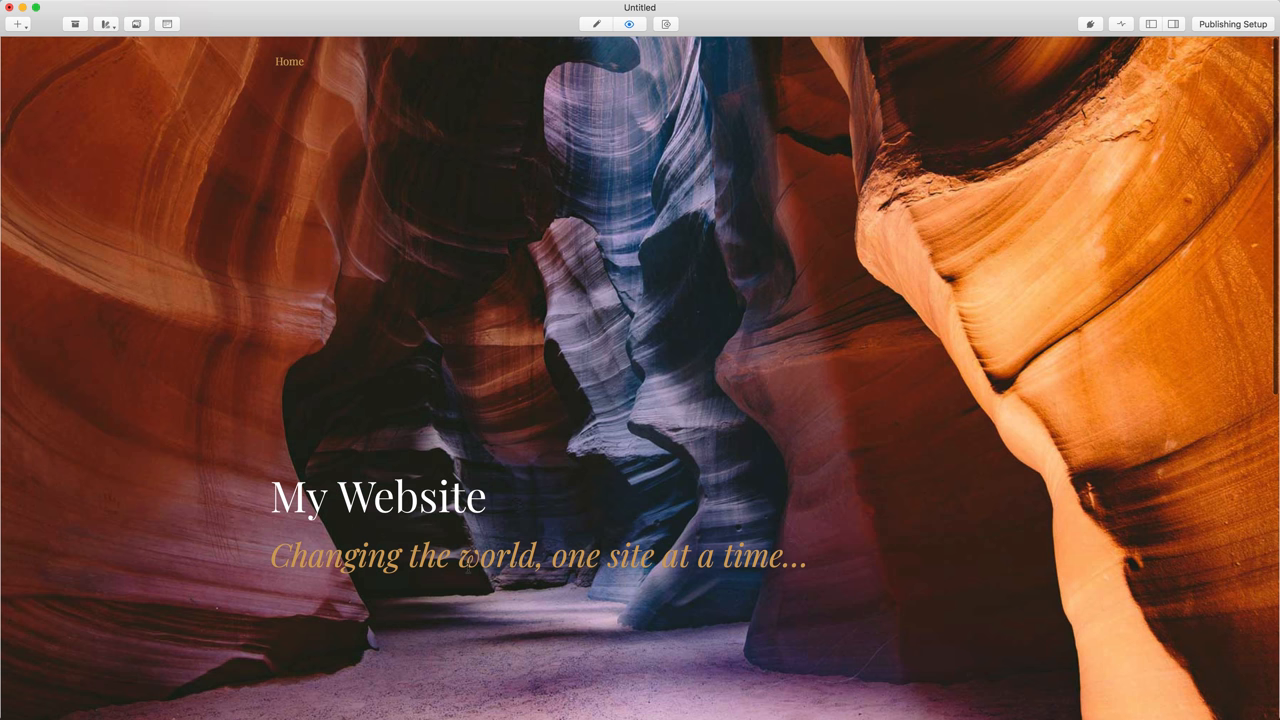
{"action": "scroll", "scroll_direction": "down", "scroll_amount": 3}
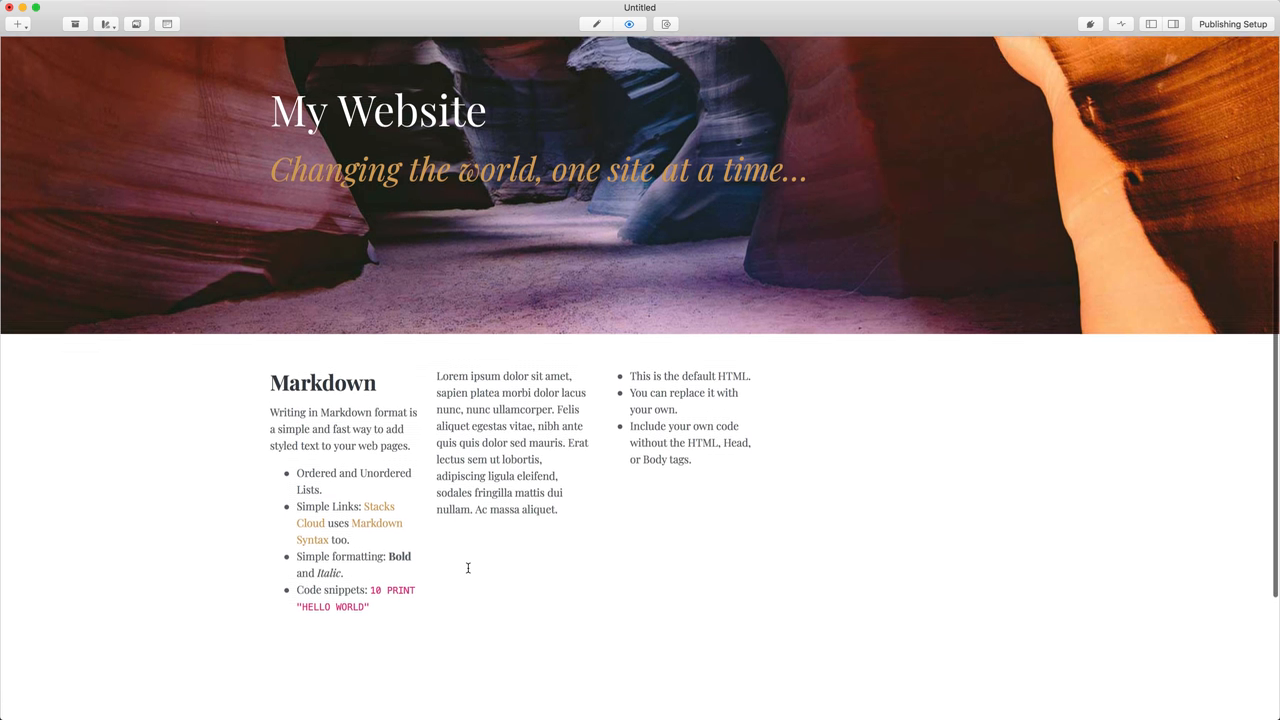
{"action": "scroll", "scroll_direction": "down", "scroll_amount": 3}
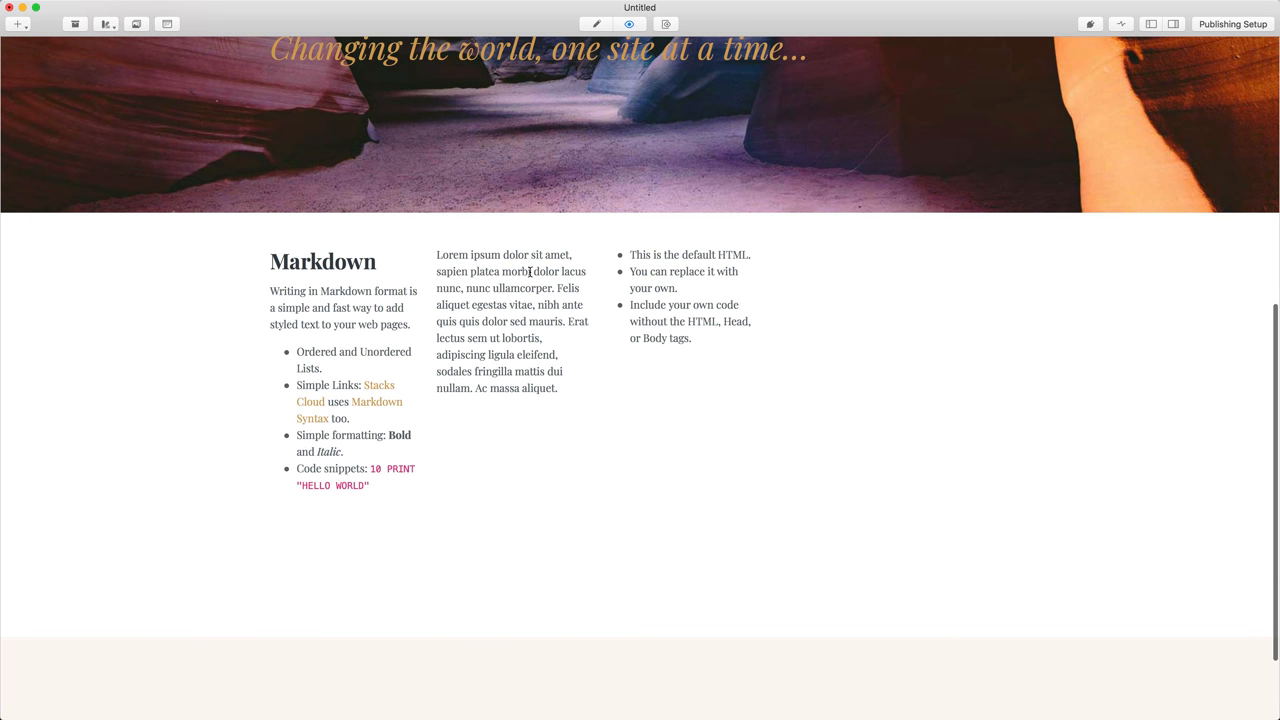
{"action": "mouse_move", "coordinate": [503, 291]}
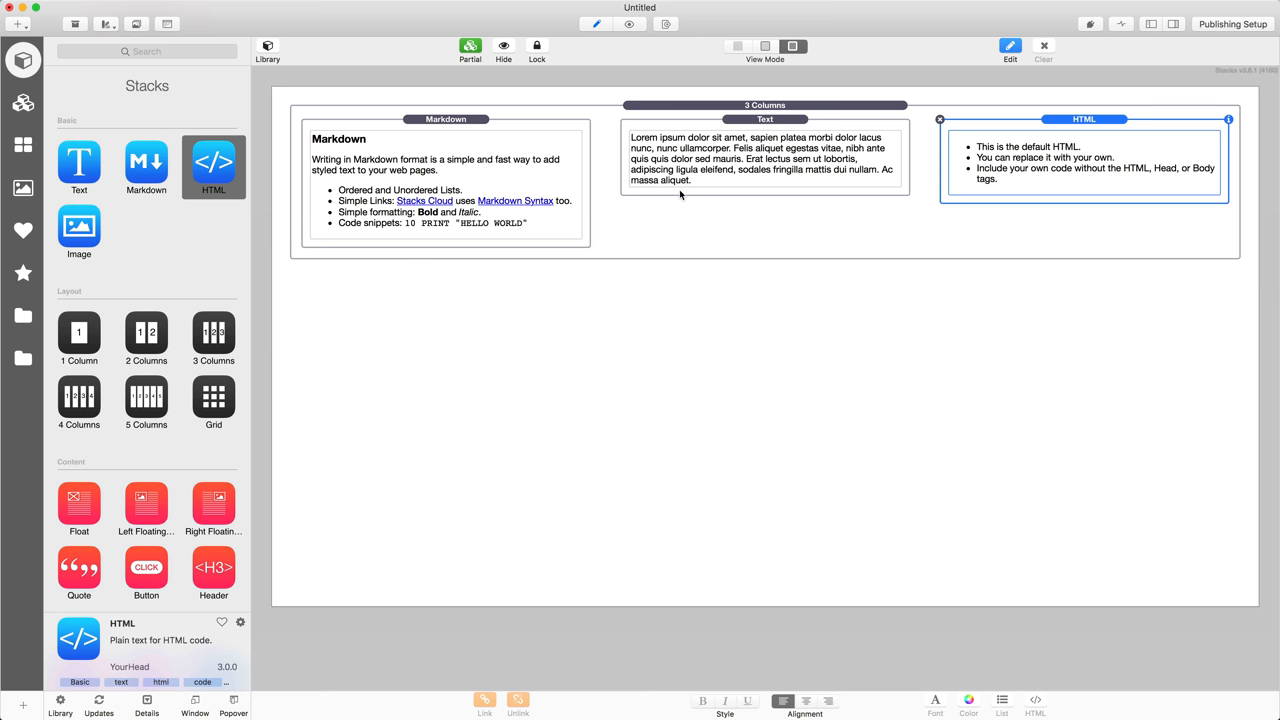
{"action": "mouse_move", "coordinate": [570, 201]}
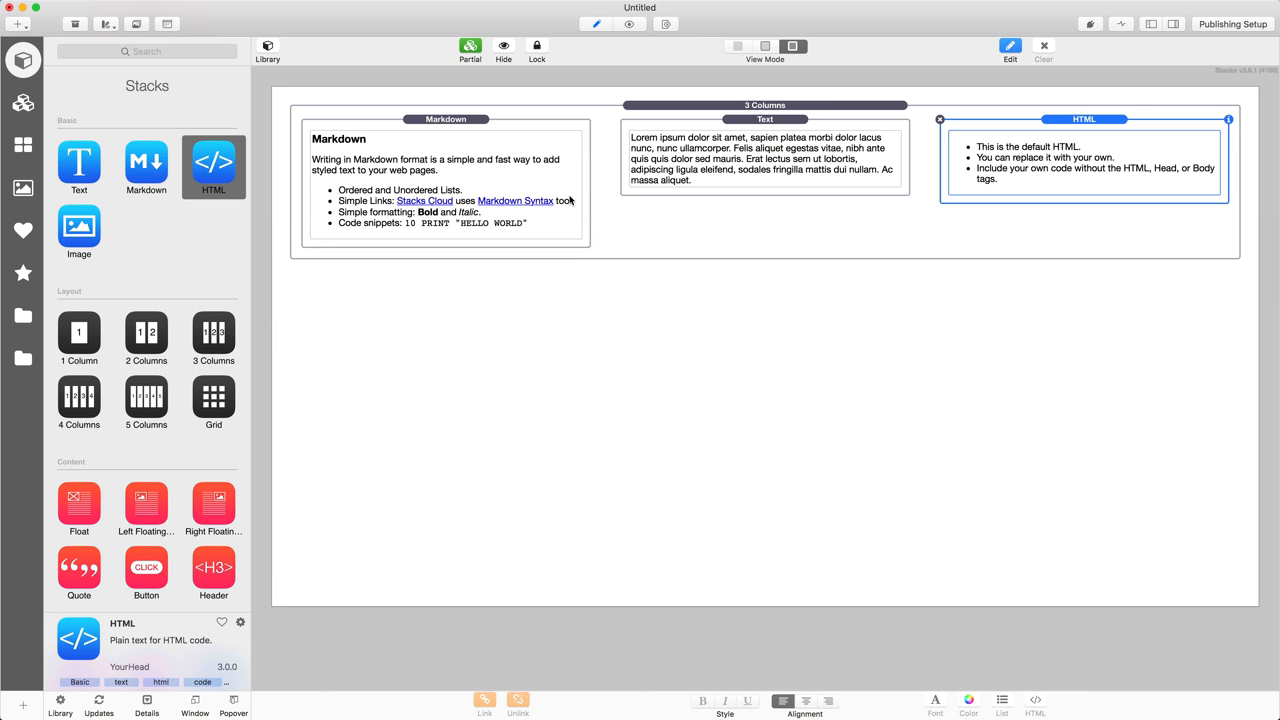
{"action": "mouse_move", "coordinate": [1043, 191]}
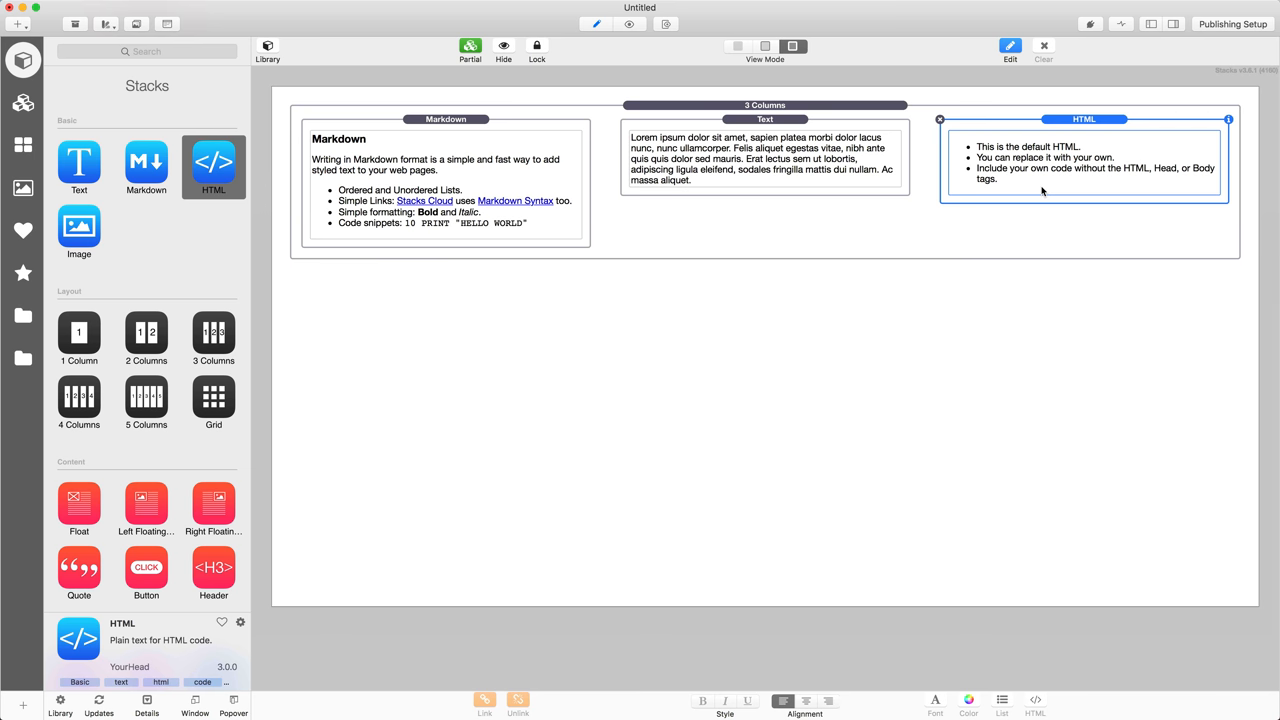
{"action": "mouse_move", "coordinate": [162, 314]}
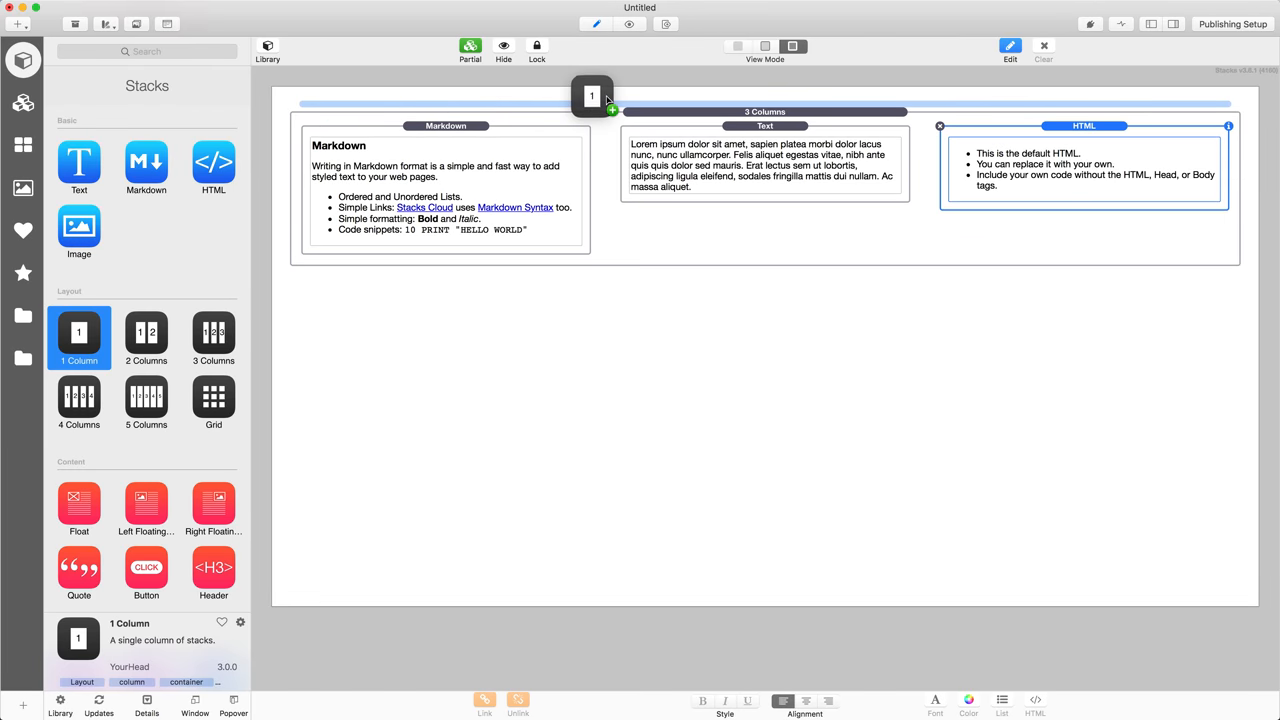
Drop a 1 Column stack above the columns and place a Header found via 'titl' inside it
{"action": "left_click_drag", "start_coordinate": [79, 337], "coordinate": [765, 105]}
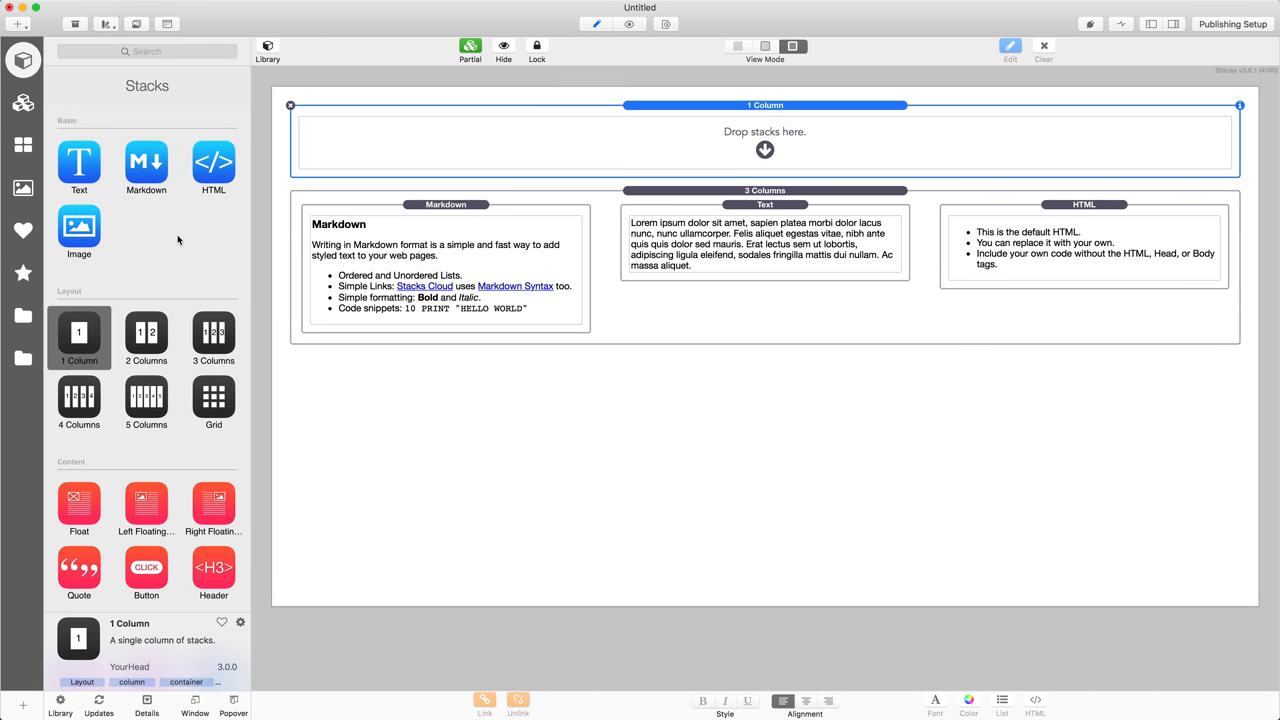
{"action": "left_click", "coordinate": [147, 51]}
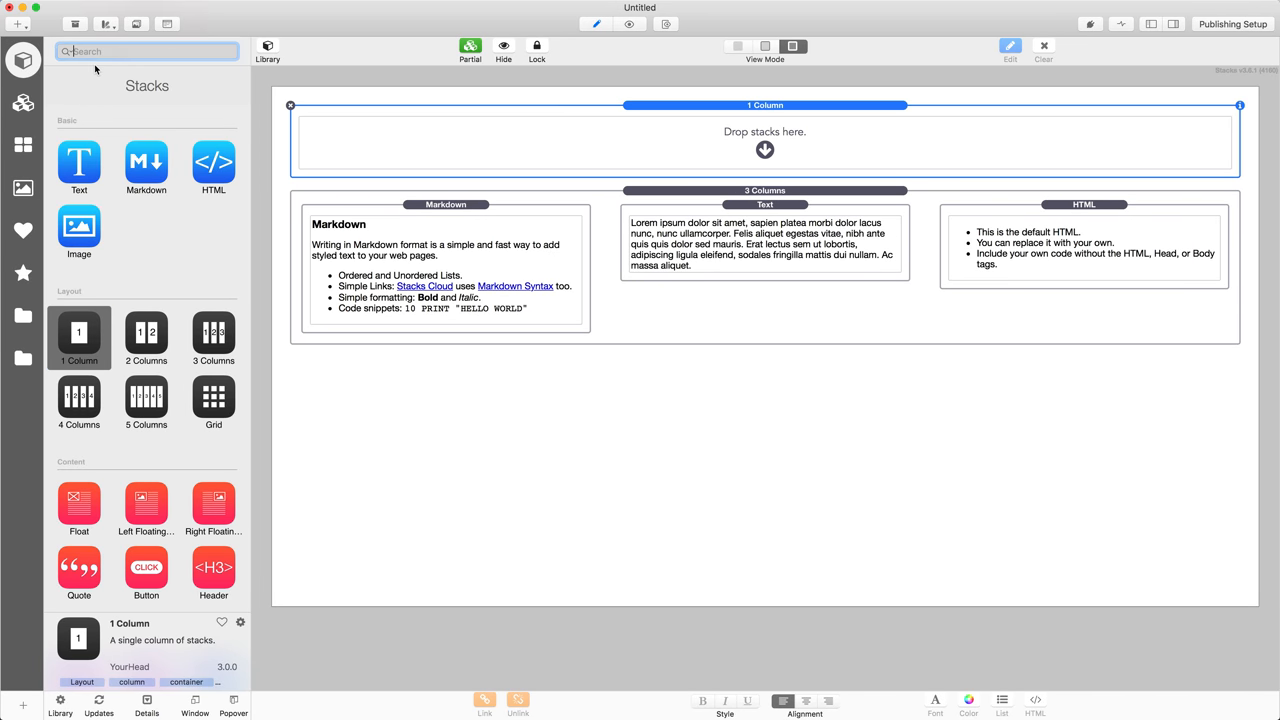
{"action": "type", "text": "heado"}
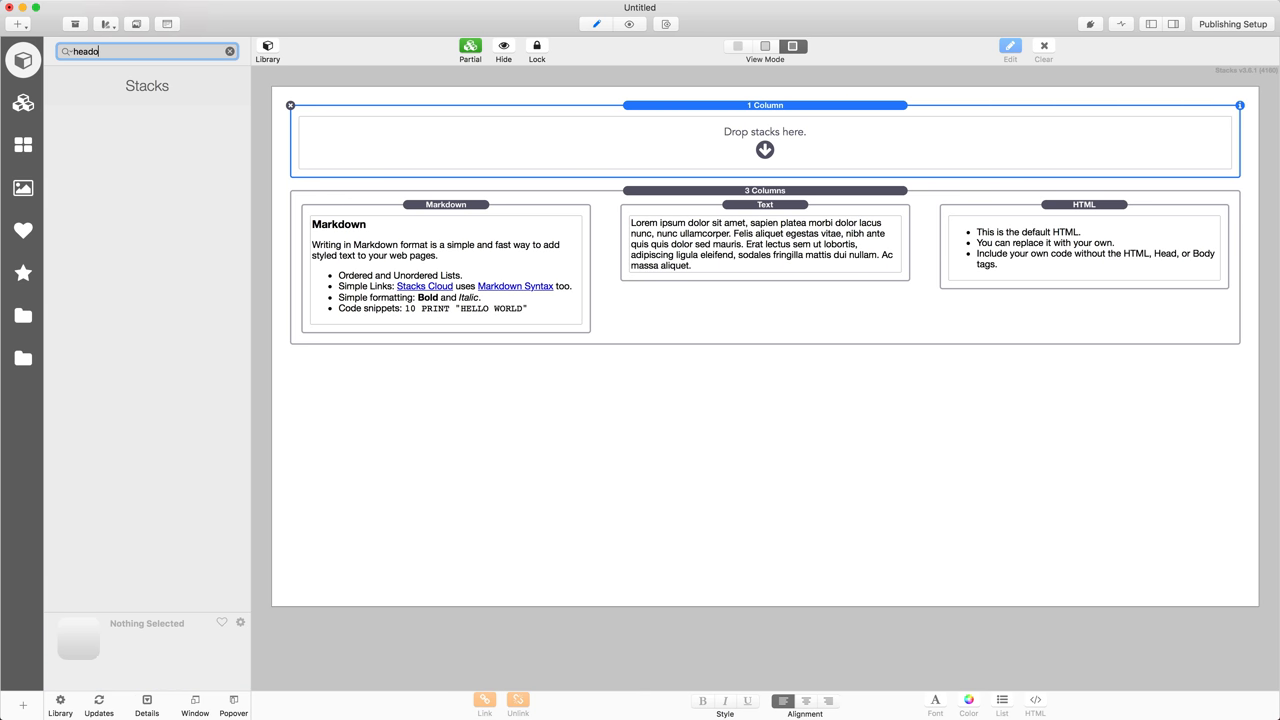
{"action": "type", "text": "heading"}
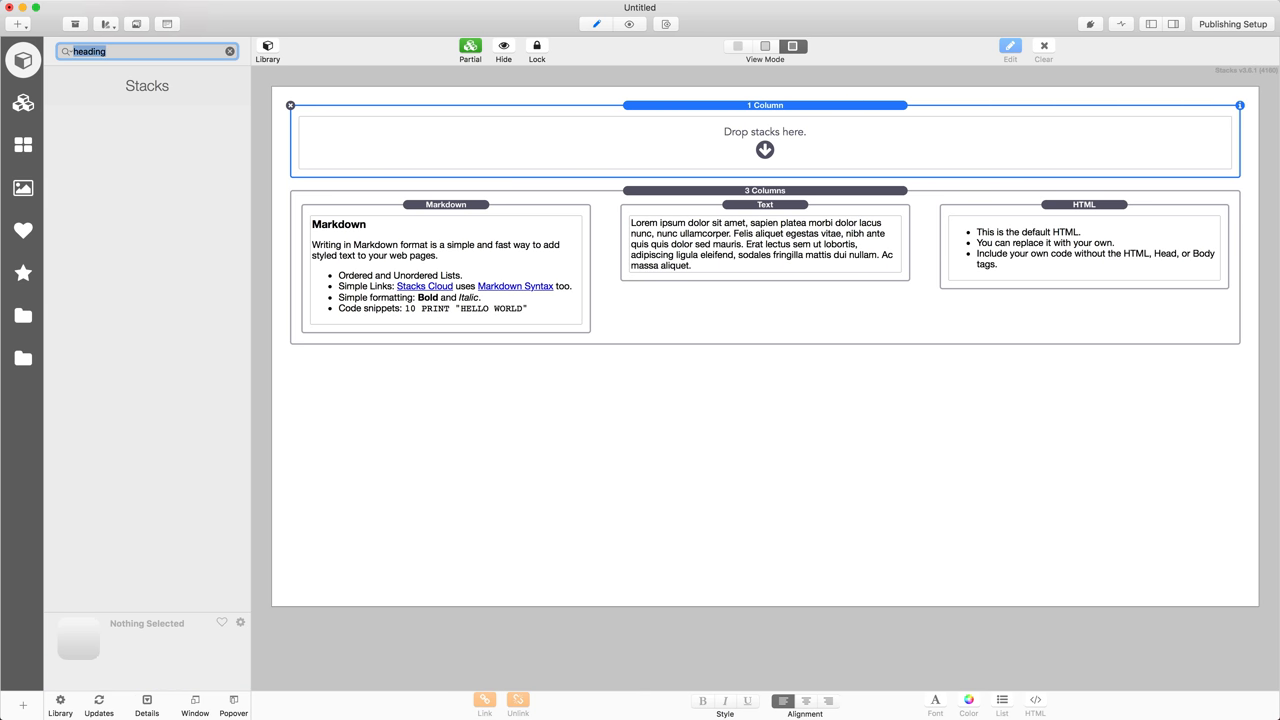
{"action": "type", "text": "titl"}
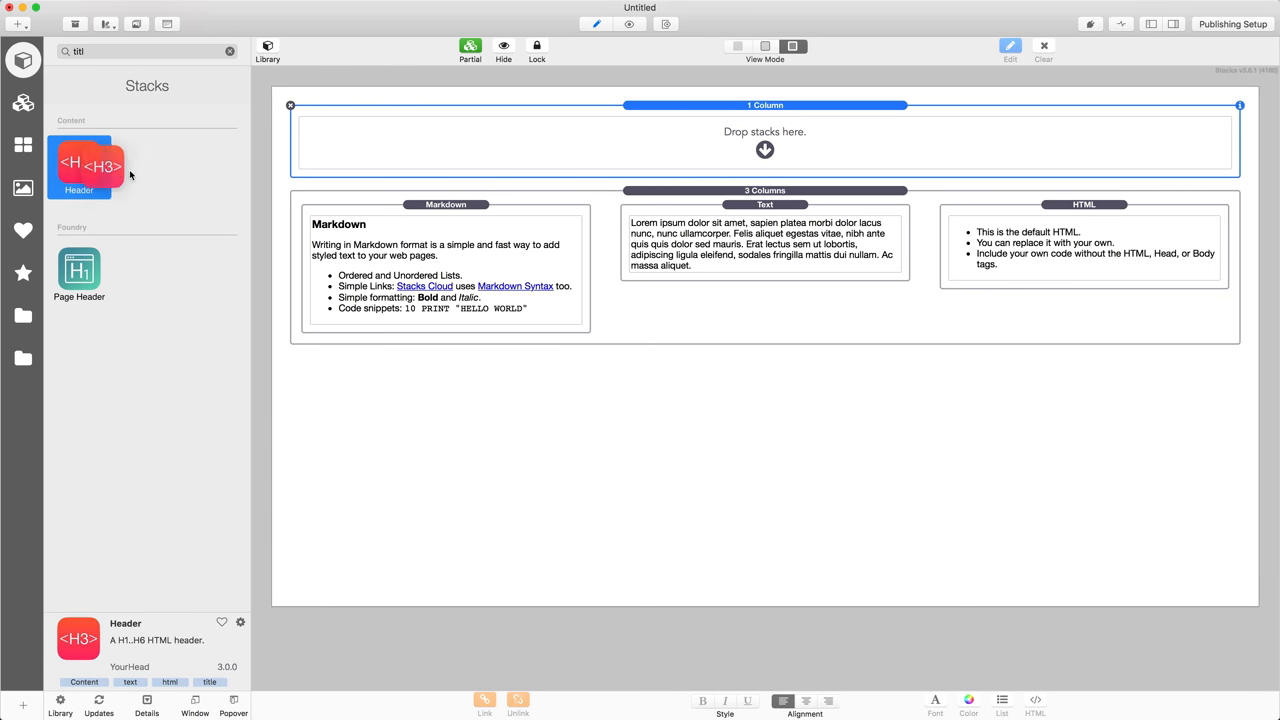
{"action": "left_click_drag", "start_coordinate": [80, 165], "coordinate": [765, 140]}
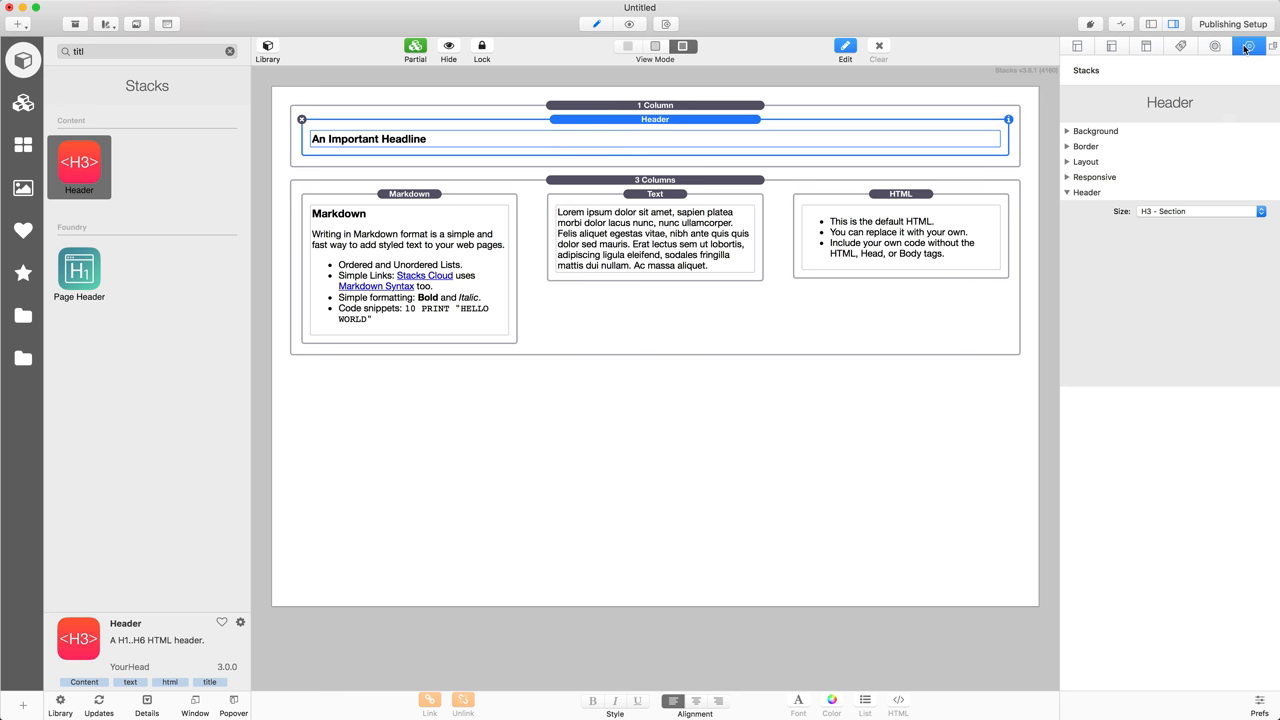
Set the header size to H1 - Page Title, retype it 'Welcome To Stacks', and preview
{"action": "left_click", "coordinate": [1197, 210]}
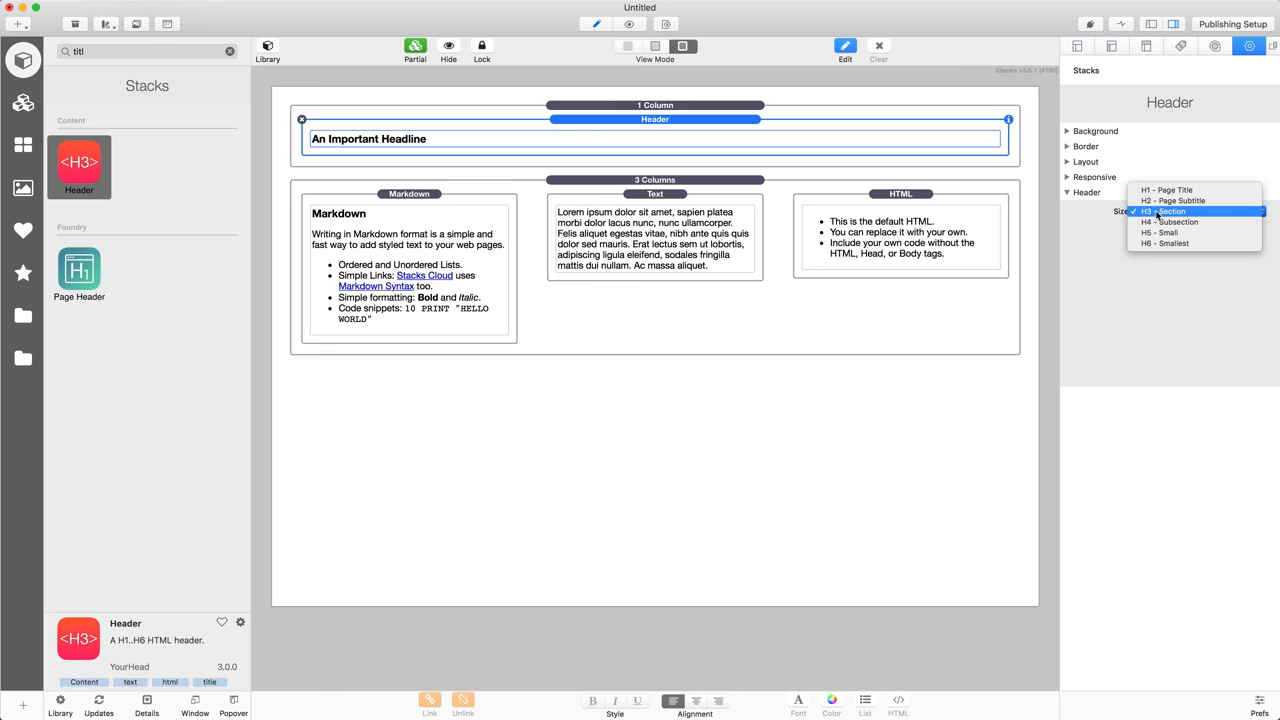
{"action": "left_click", "coordinate": [1167, 190]}
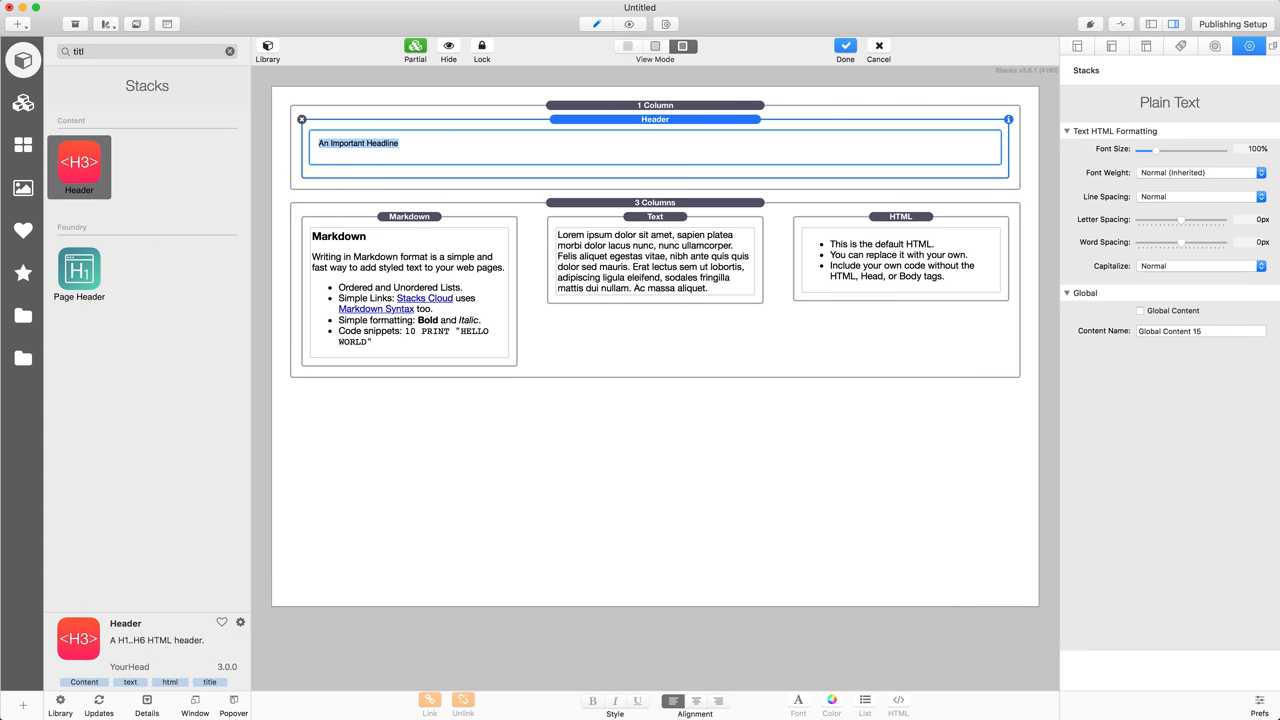
{"action": "type", "text": "Welcome To S"}
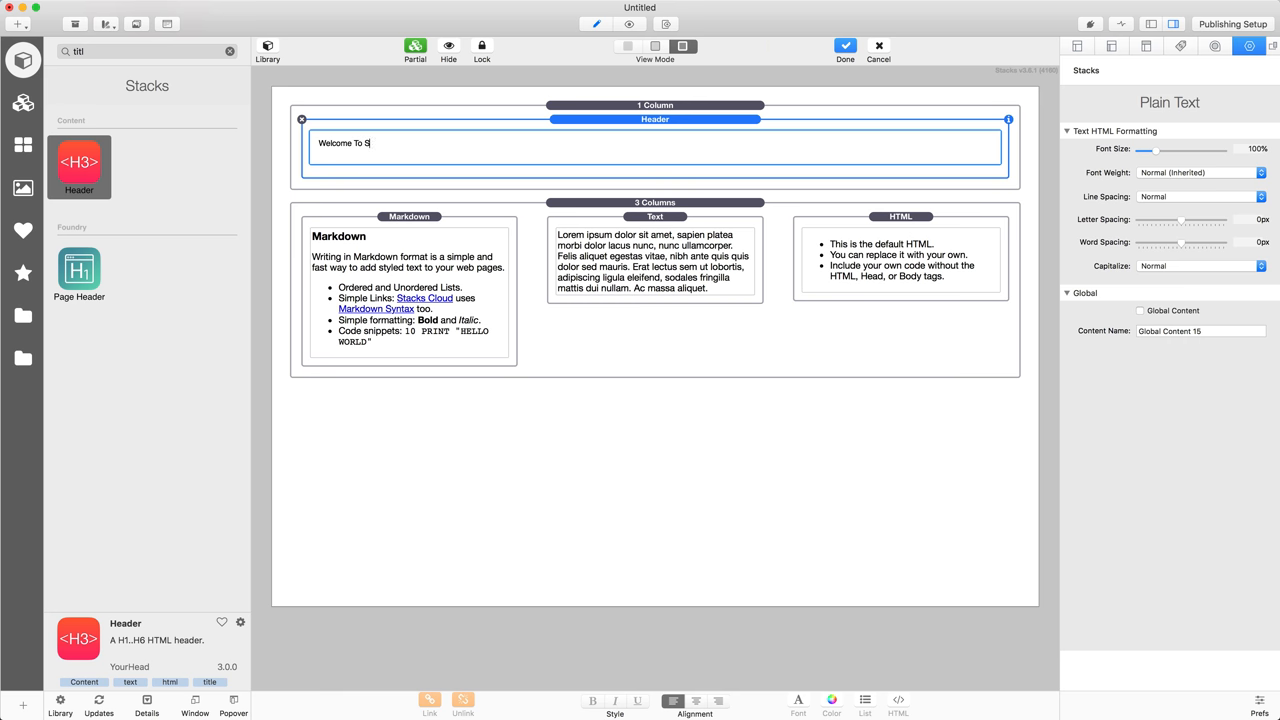
{"action": "type", "text": "tacks"}
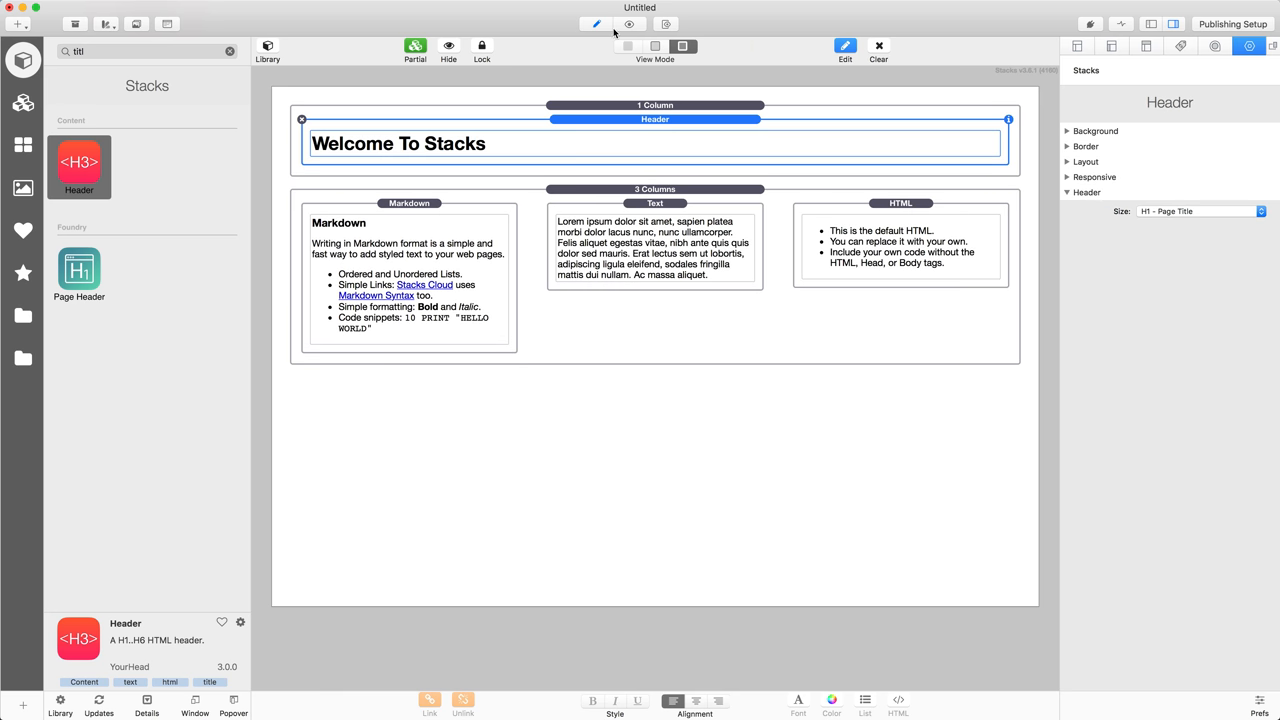
{"action": "left_click", "coordinate": [629, 23]}
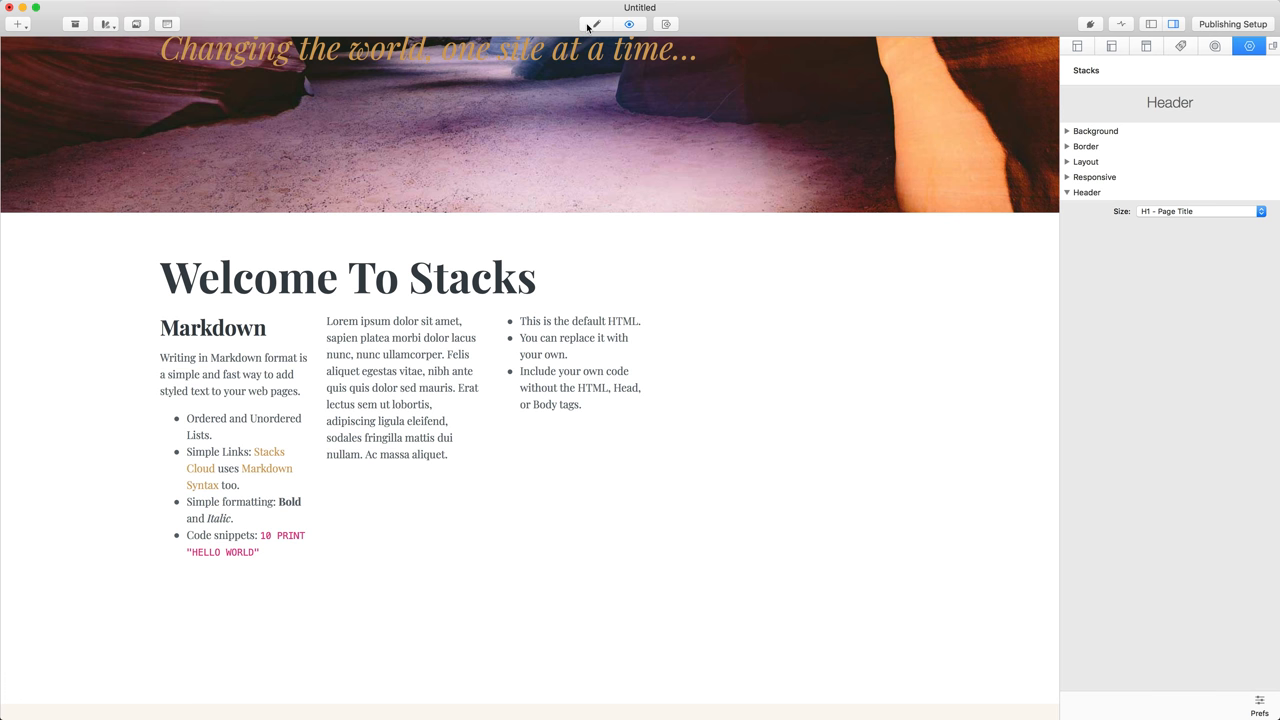
Switch from preview back to edit mode and select the Markdown stack's settings
{"action": "left_click", "coordinate": [629, 23]}
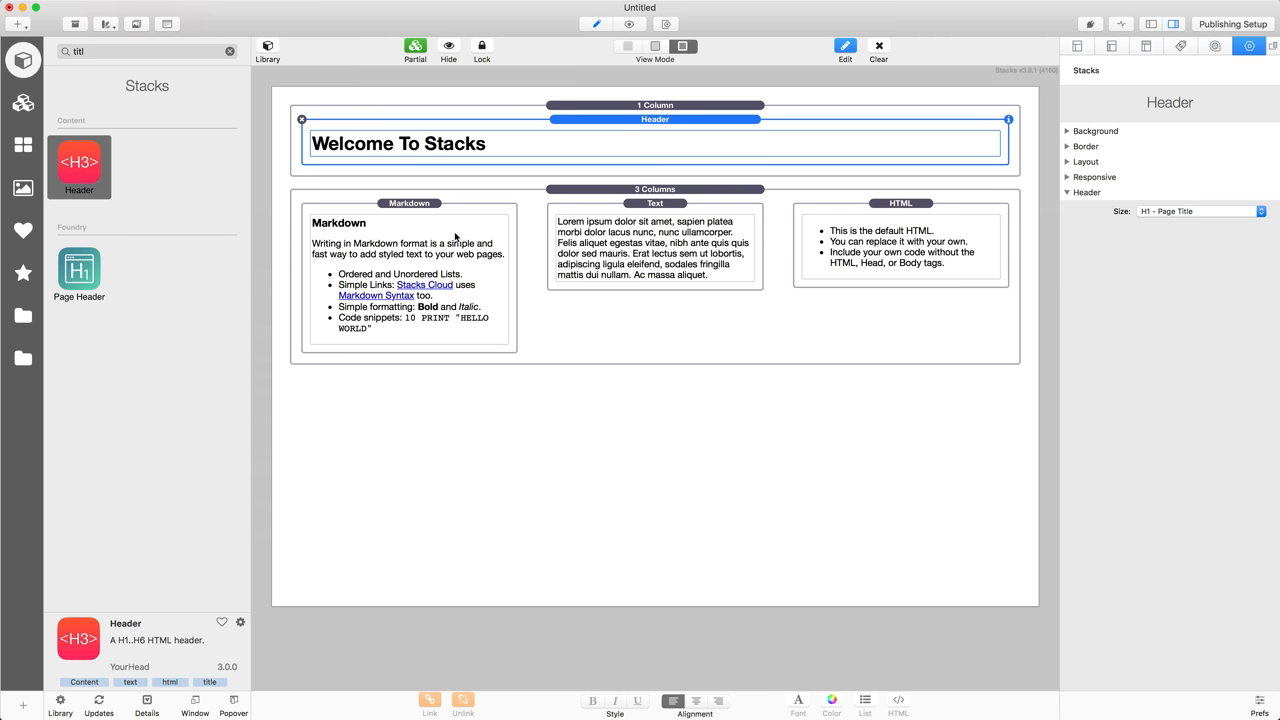
{"action": "left_click", "coordinate": [229, 51]}
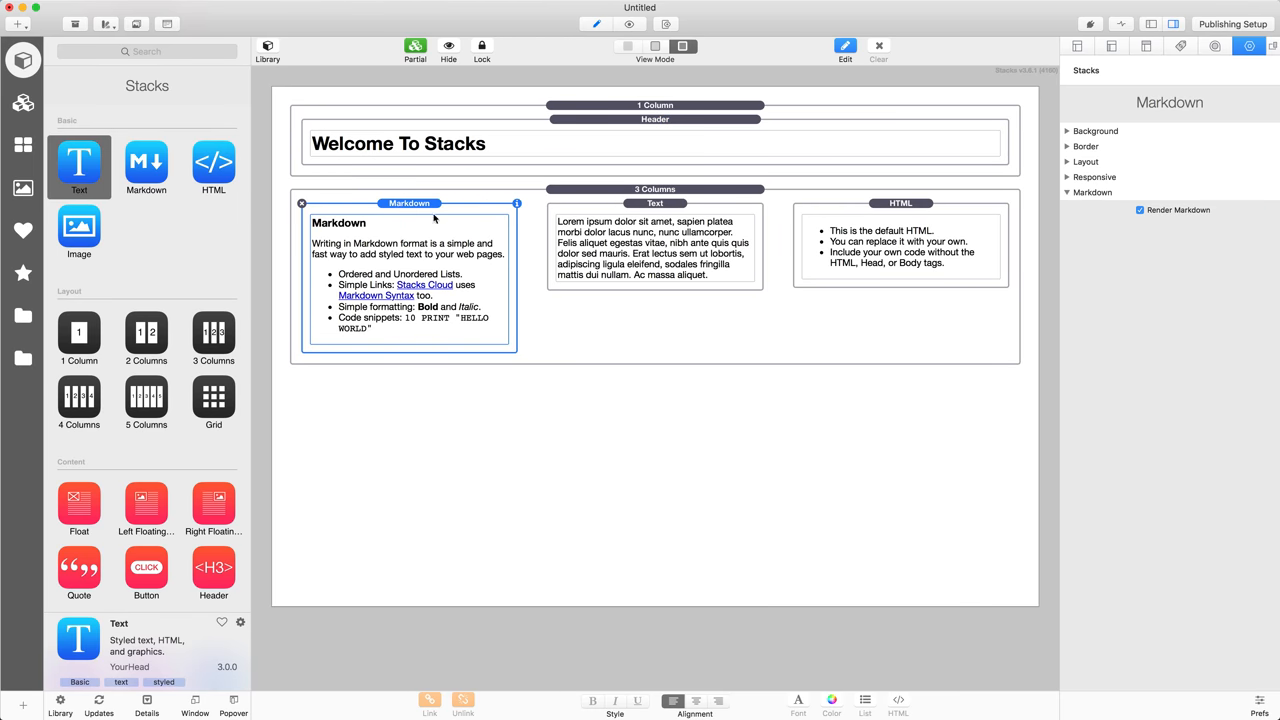
{"action": "mouse_move", "coordinate": [402, 219]}
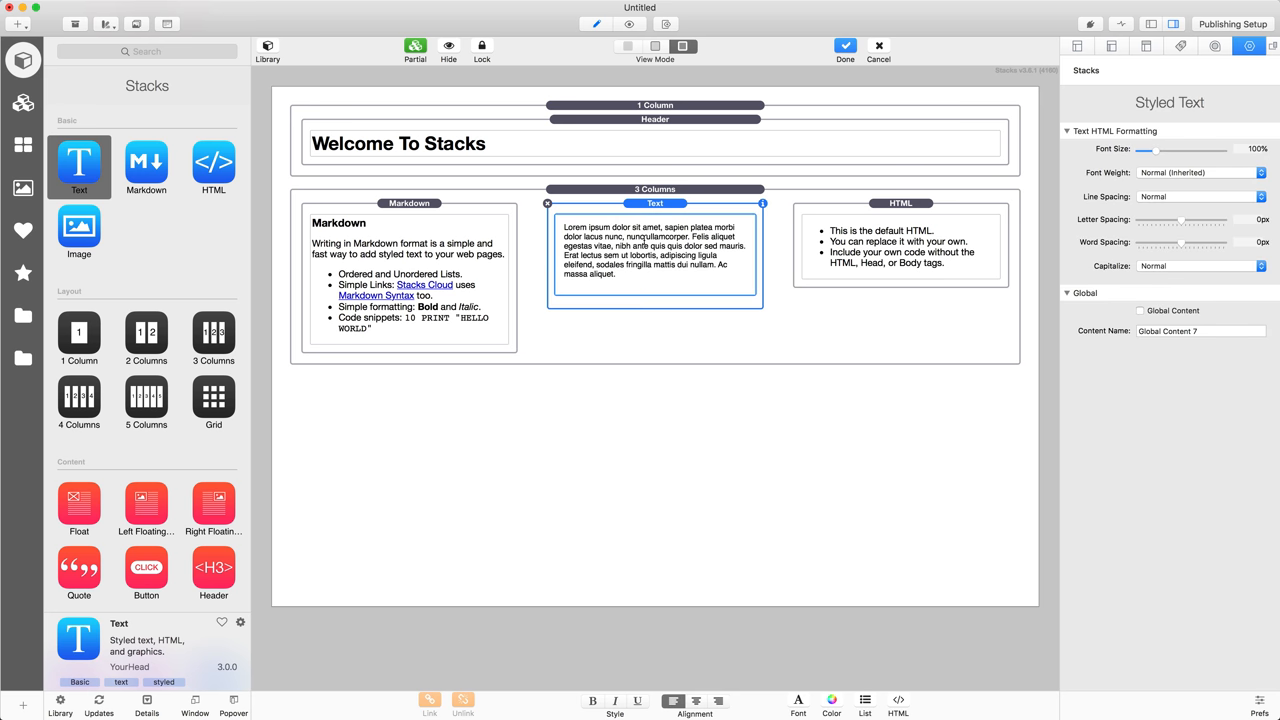
Bold and italicize 'Lorem ipsum dolor sit amet', then select and close the HTML stack editor
{"action": "left_click_drag", "start_coordinate": [563, 227], "coordinate": [664, 227]}
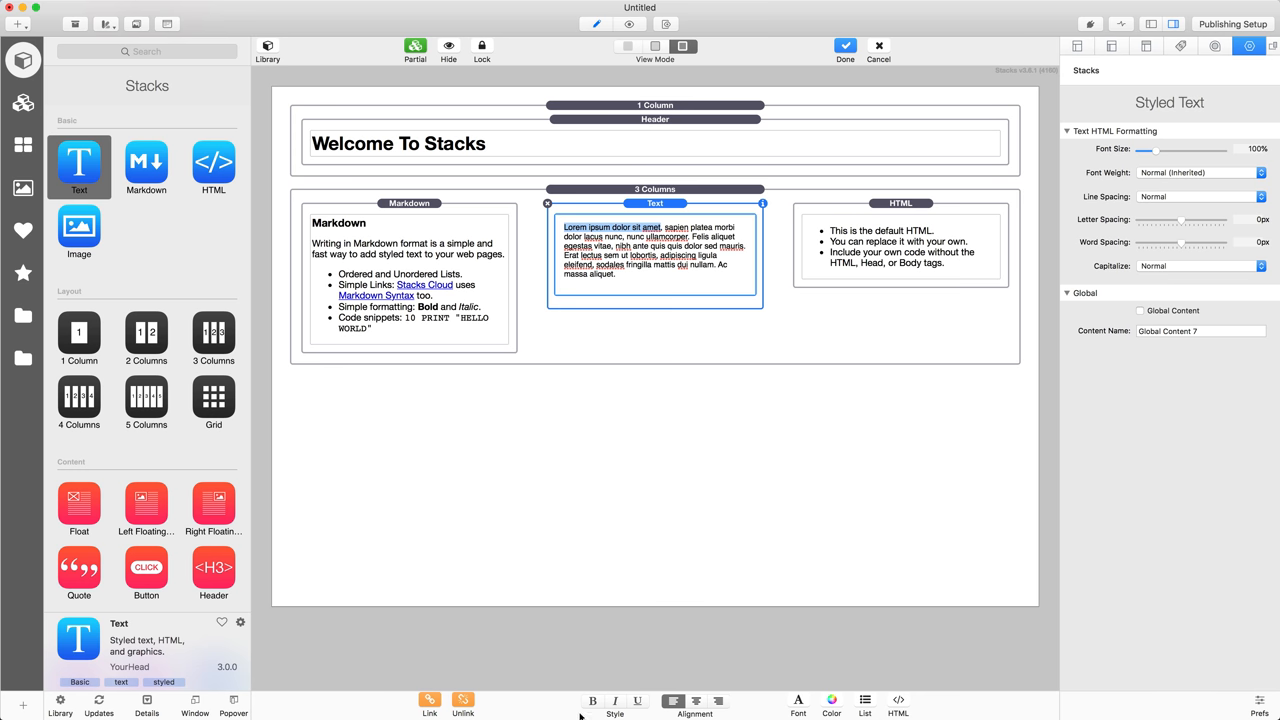
{"action": "left_click", "coordinate": [615, 701]}
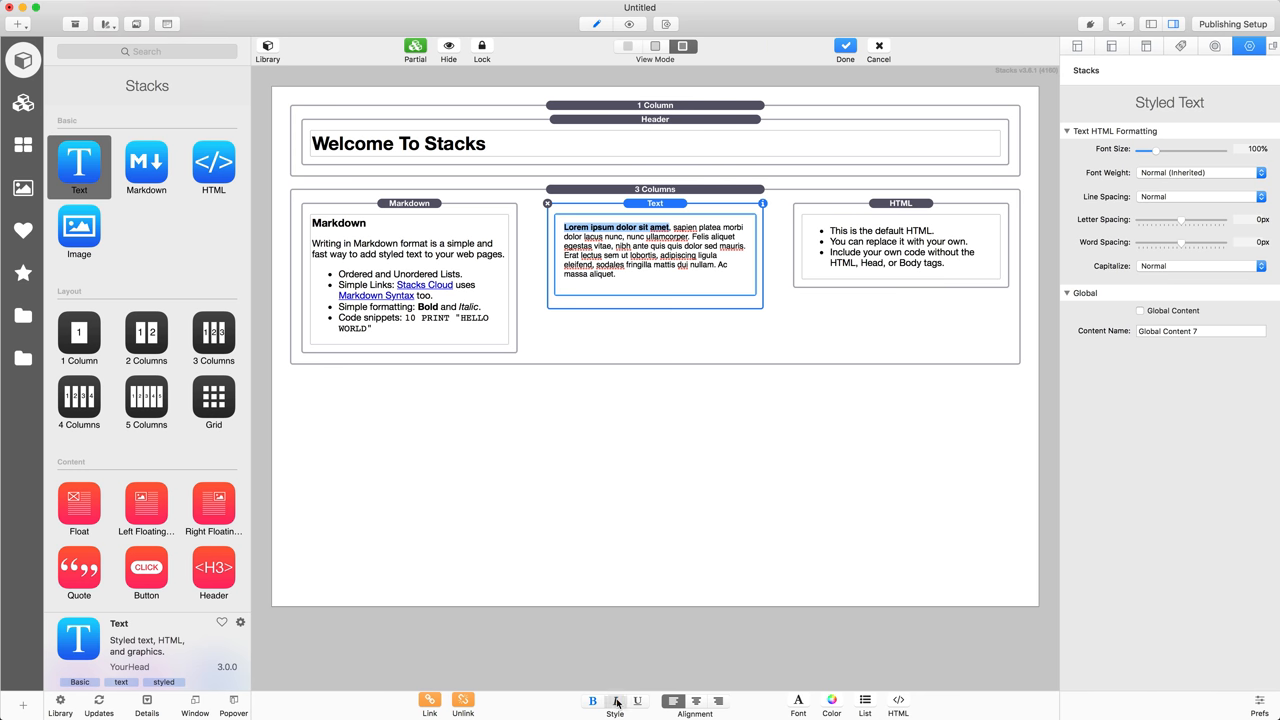
{"action": "left_click", "coordinate": [615, 701]}
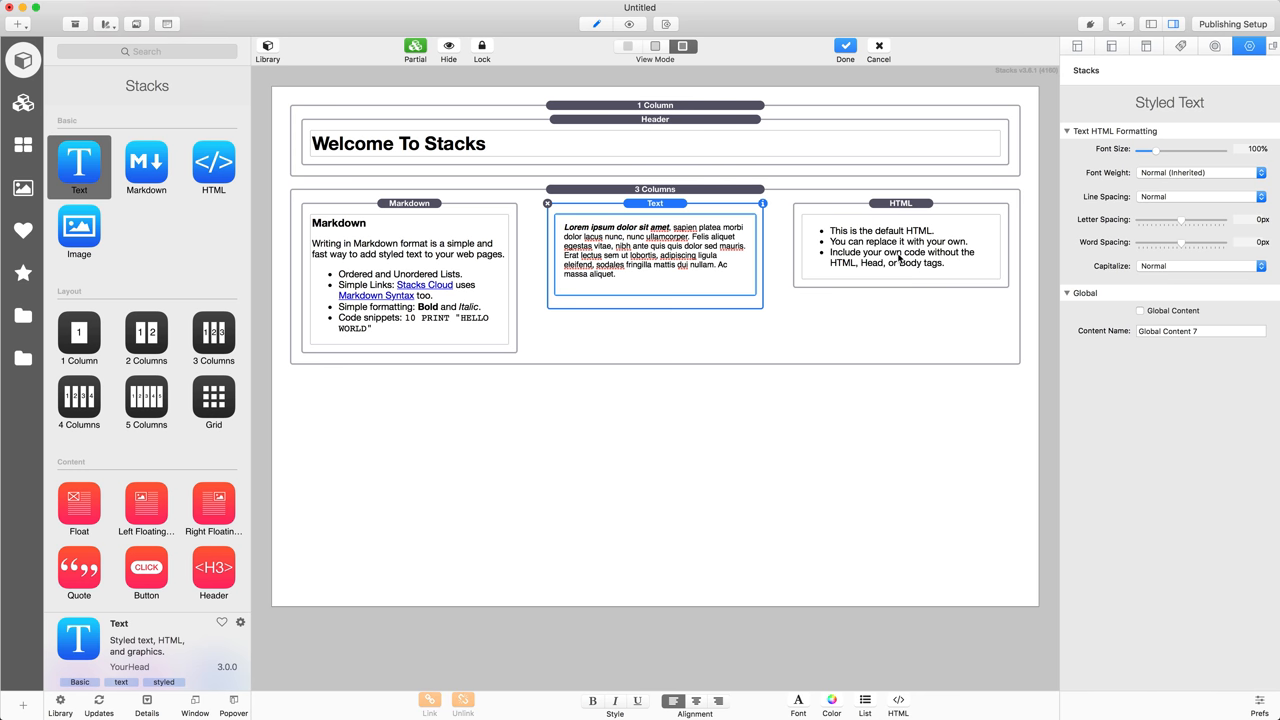
{"action": "left_click", "coordinate": [900, 250]}
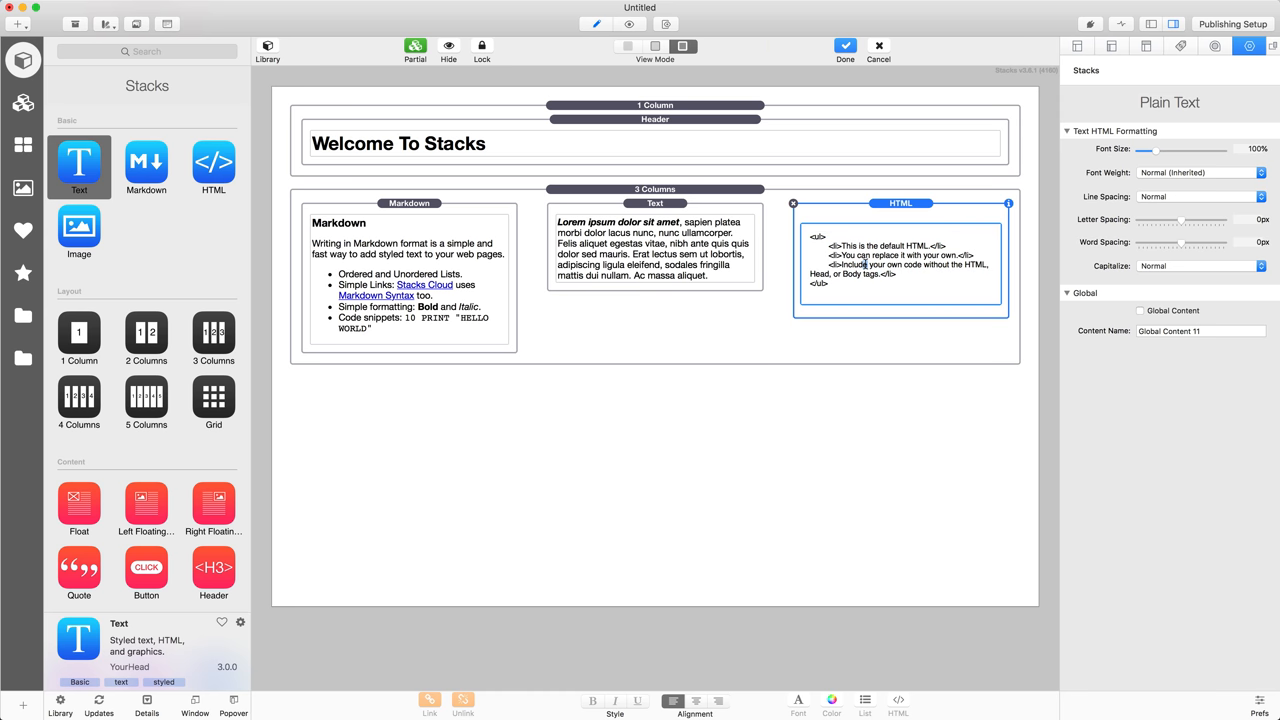
{"action": "left_click", "coordinate": [845, 46]}
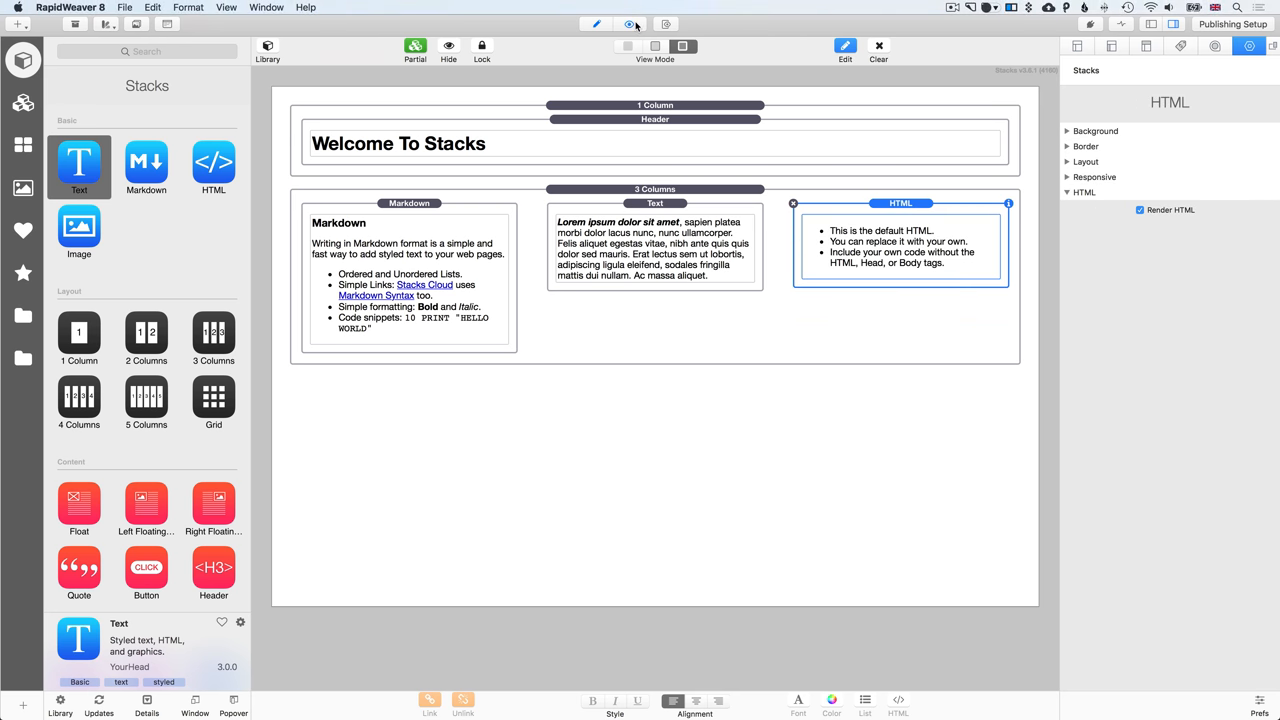
{"action": "left_click", "coordinate": [629, 24]}
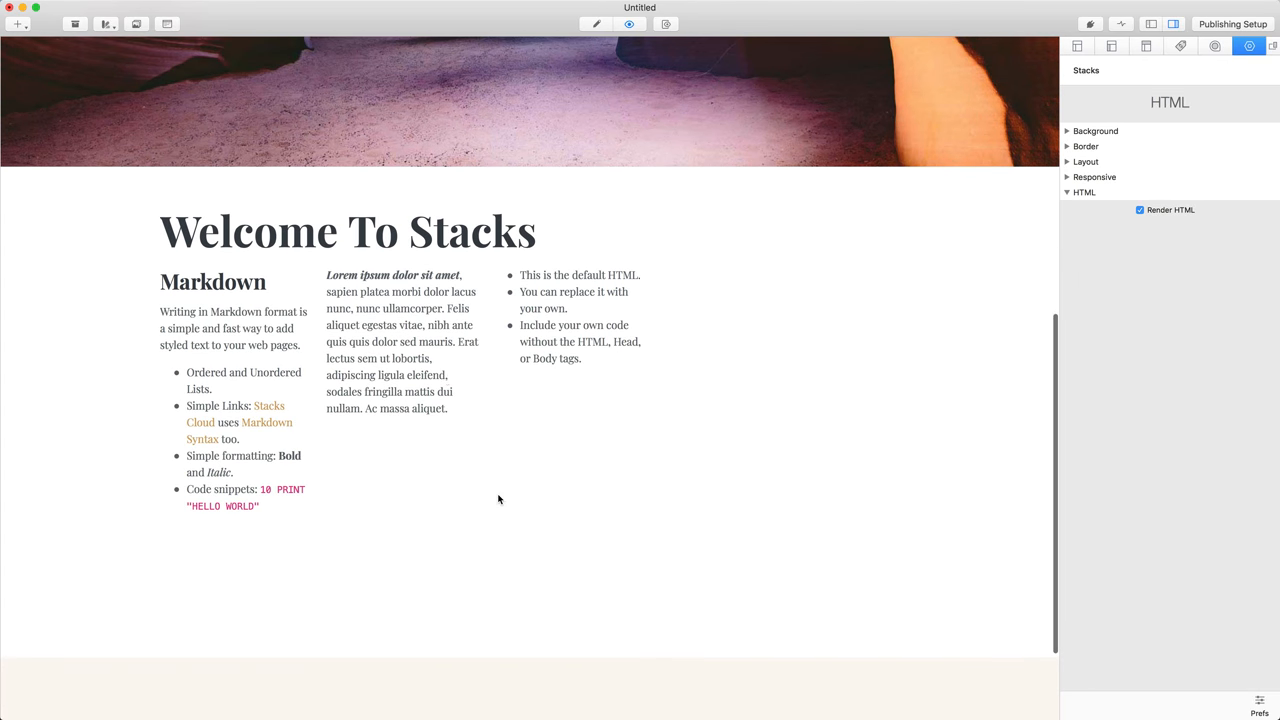
{"action": "mouse_move", "coordinate": [305, 462]}
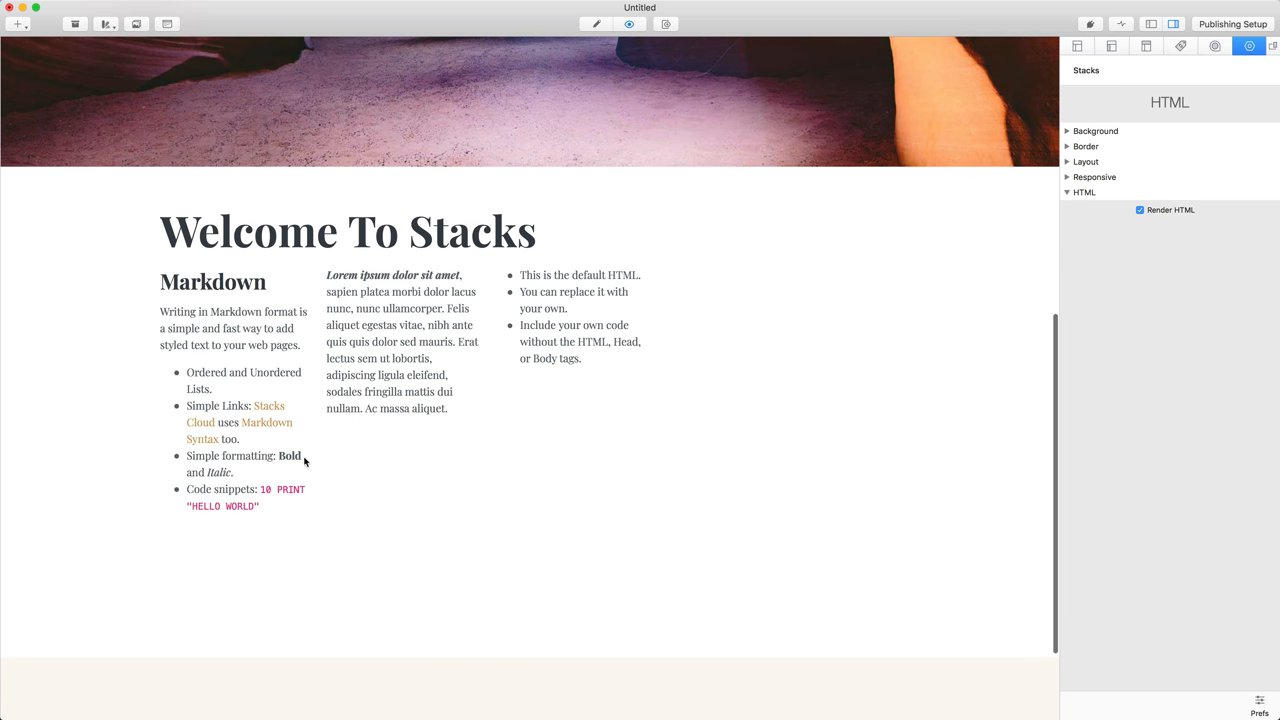
{"action": "left_click", "coordinate": [596, 23]}
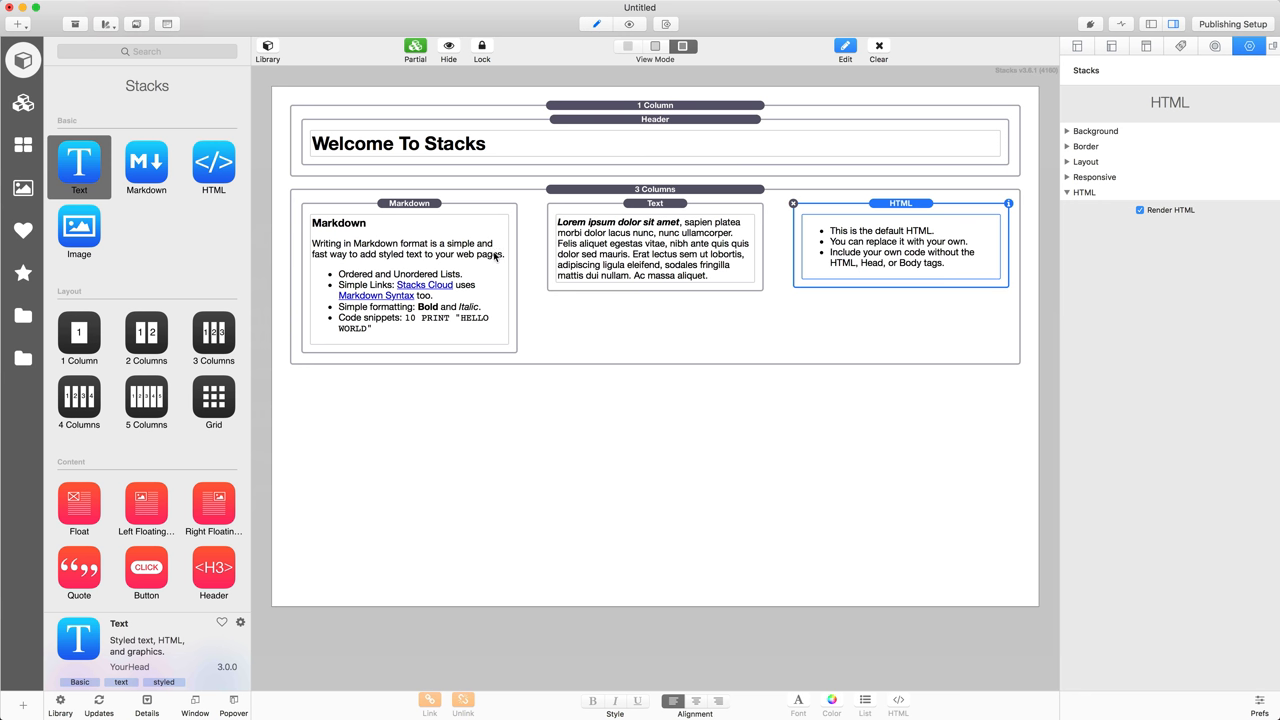
{"action": "left_click", "coordinate": [655, 189]}
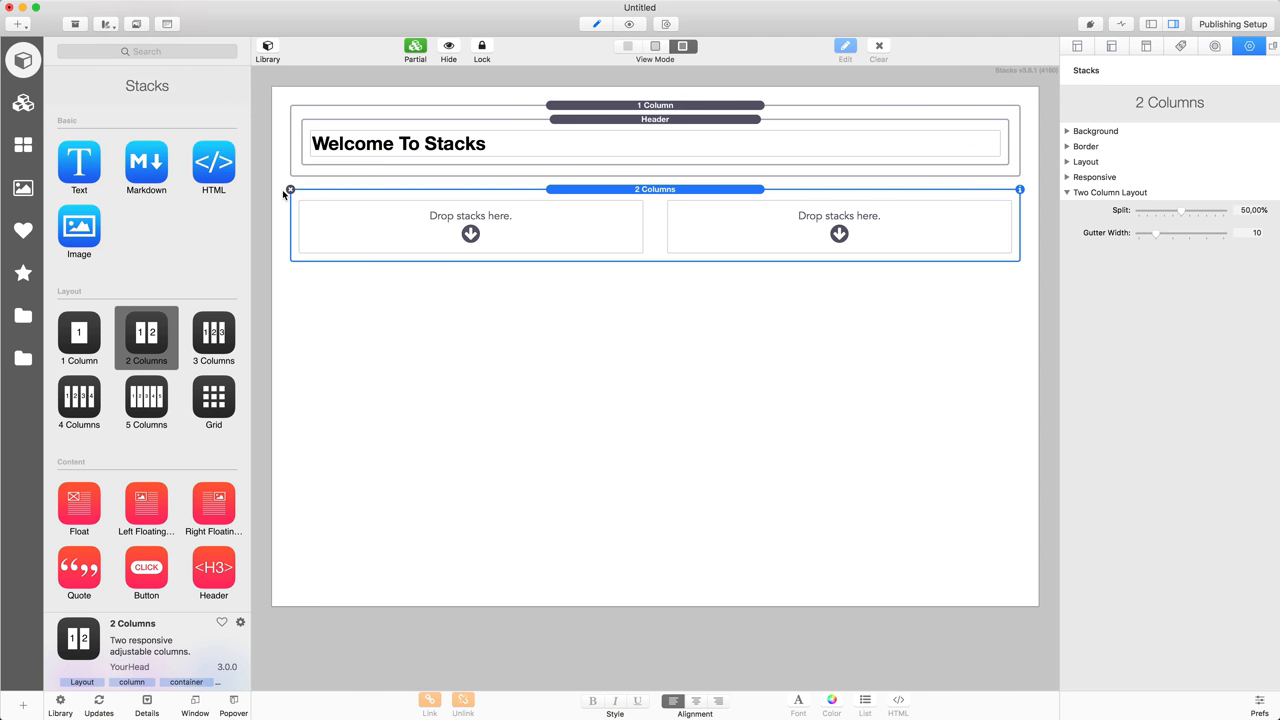
{"action": "mouse_move", "coordinate": [147, 65]}
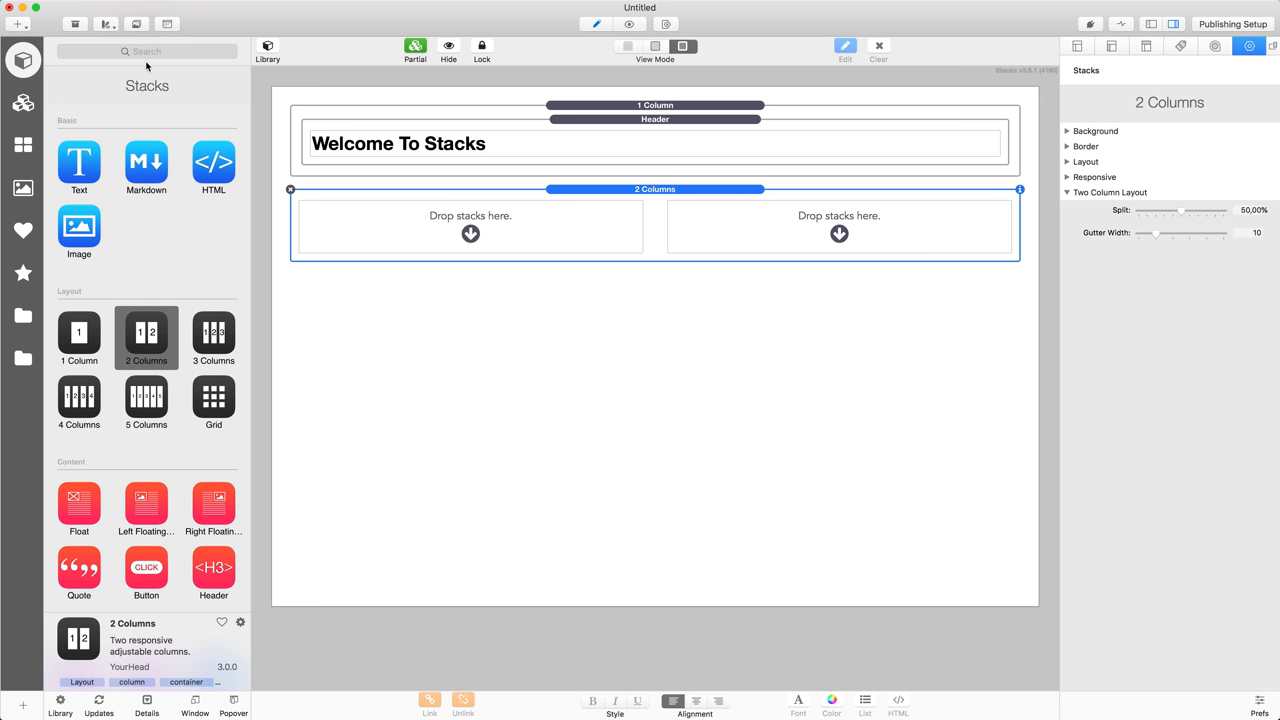
Search the library for 'tit', clear the search, and select both columns' image placeholders
{"action": "type", "text": "titl"}
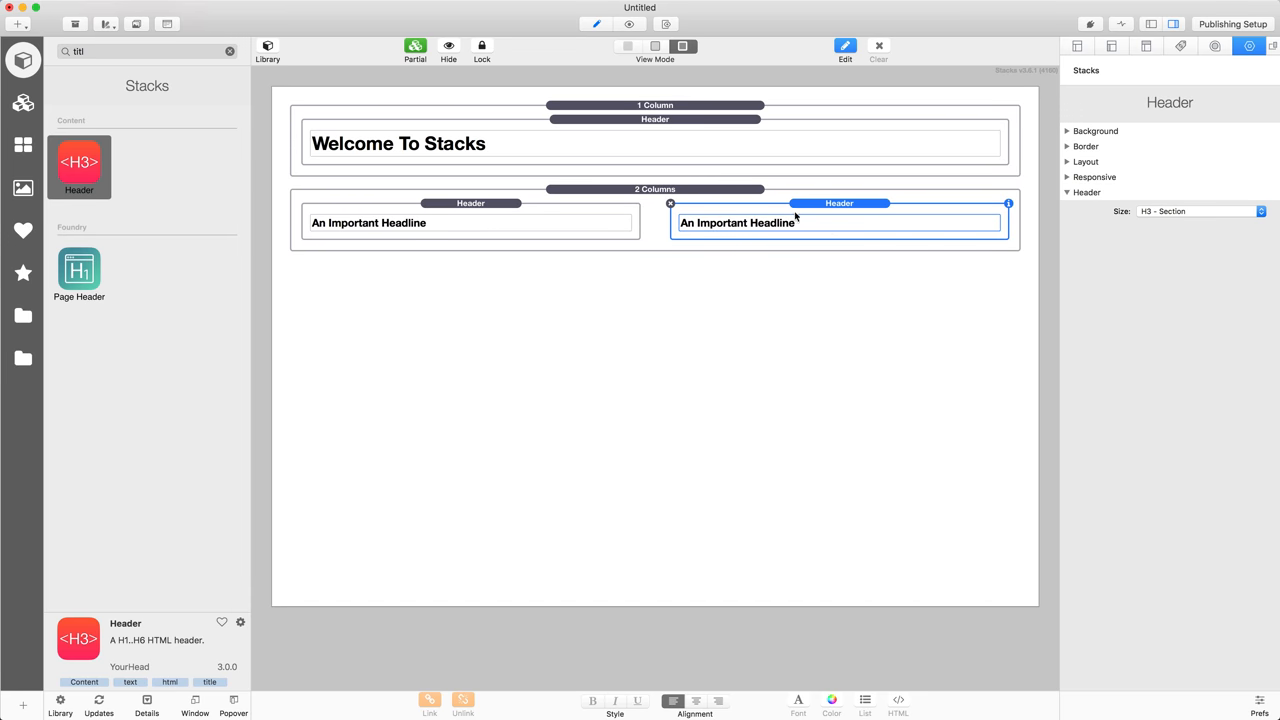
{"action": "mouse_move", "coordinate": [237, 54]}
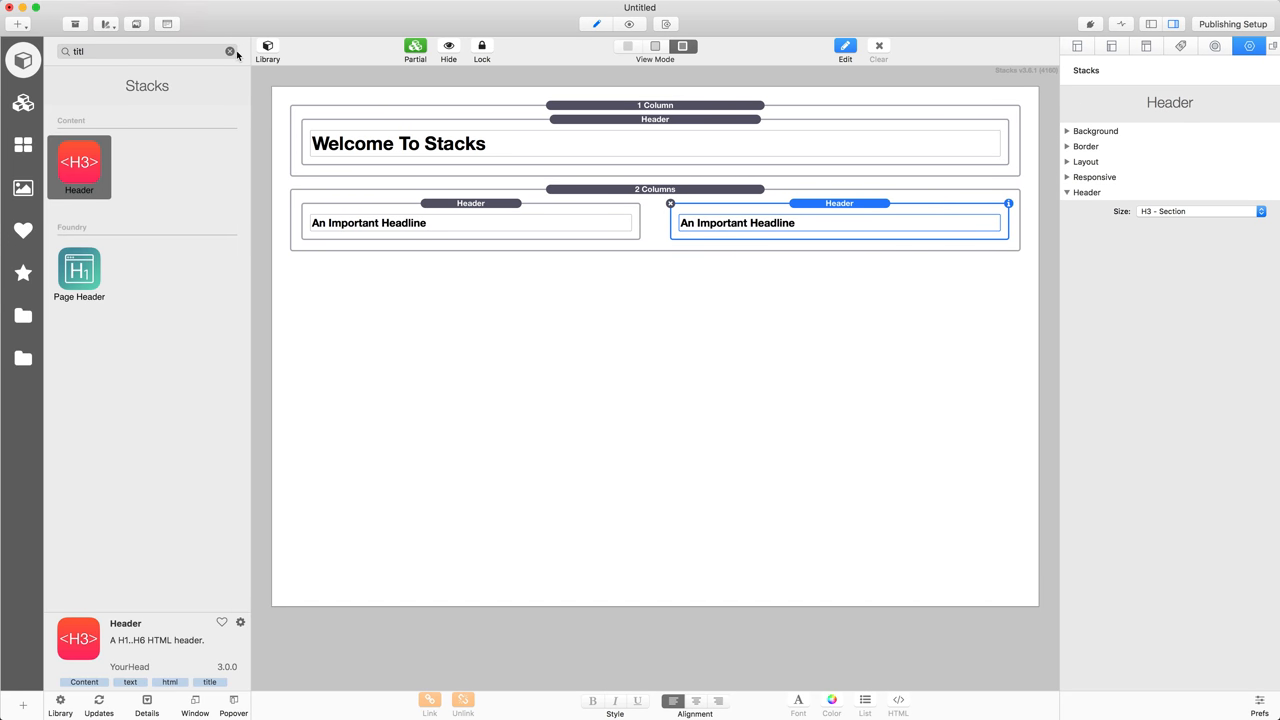
{"action": "left_click", "coordinate": [229, 51]}
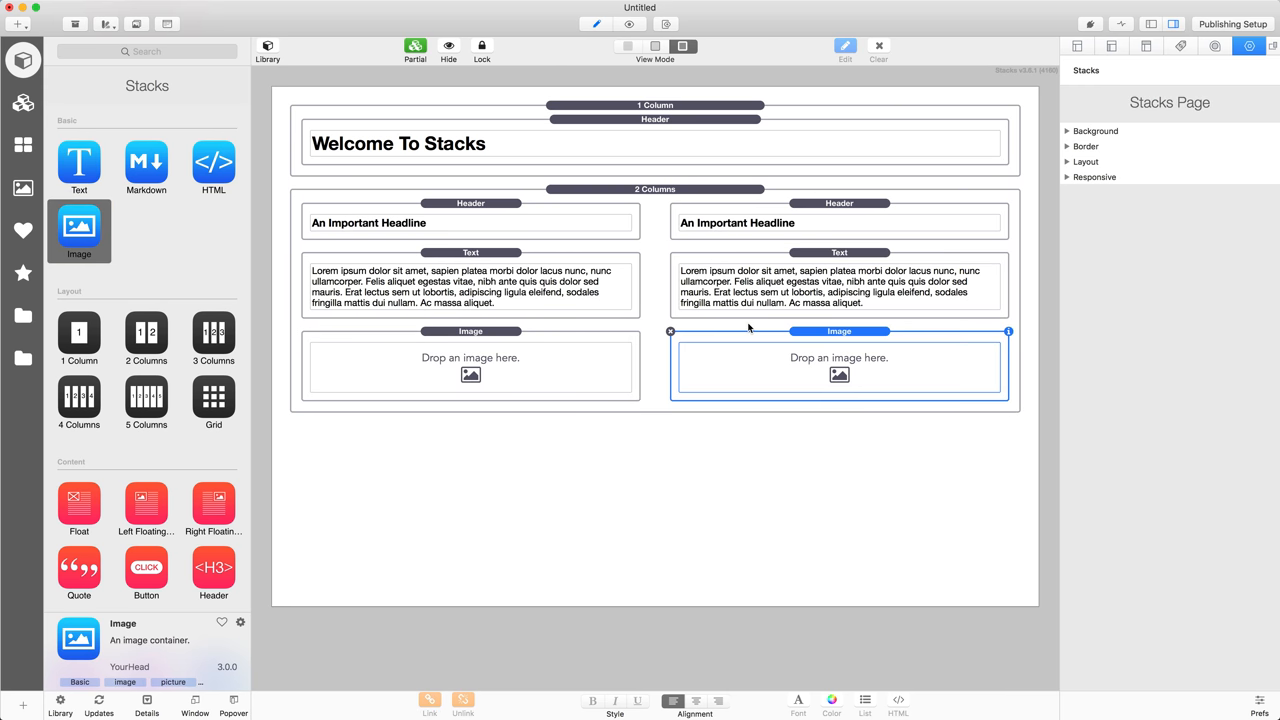
{"action": "left_click", "coordinate": [470, 367]}
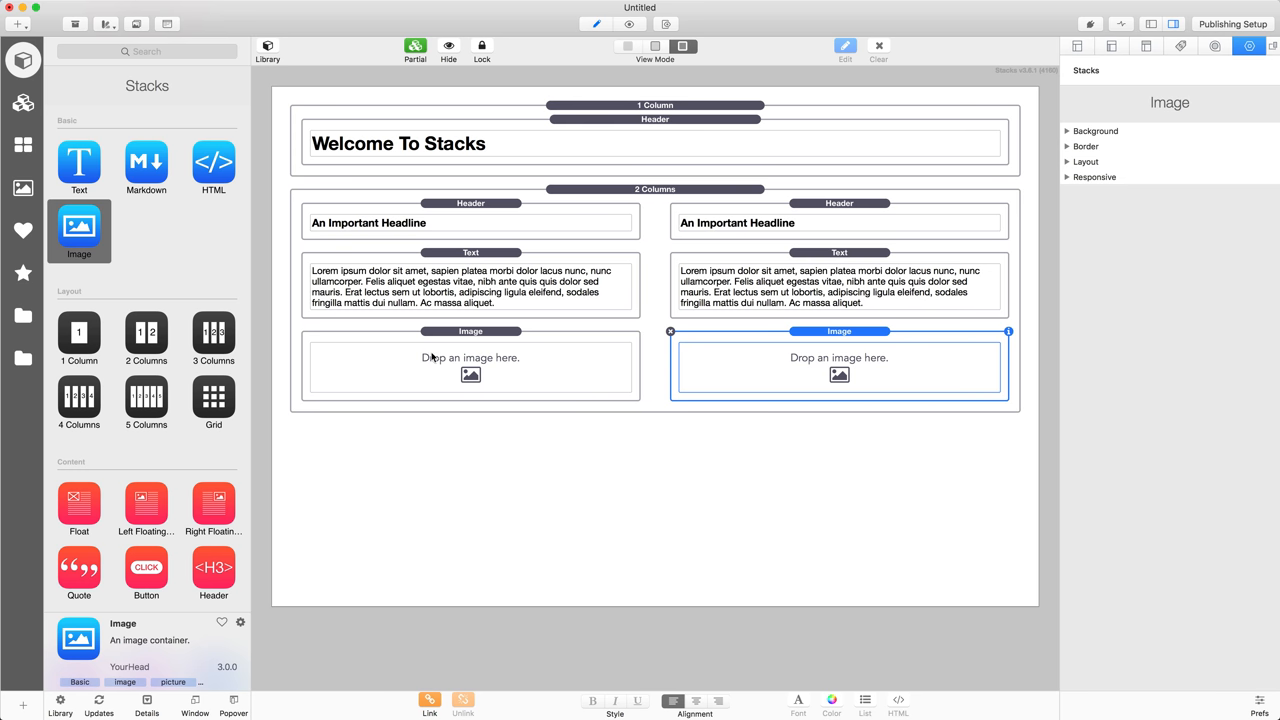
{"action": "left_click", "coordinate": [470, 365]}
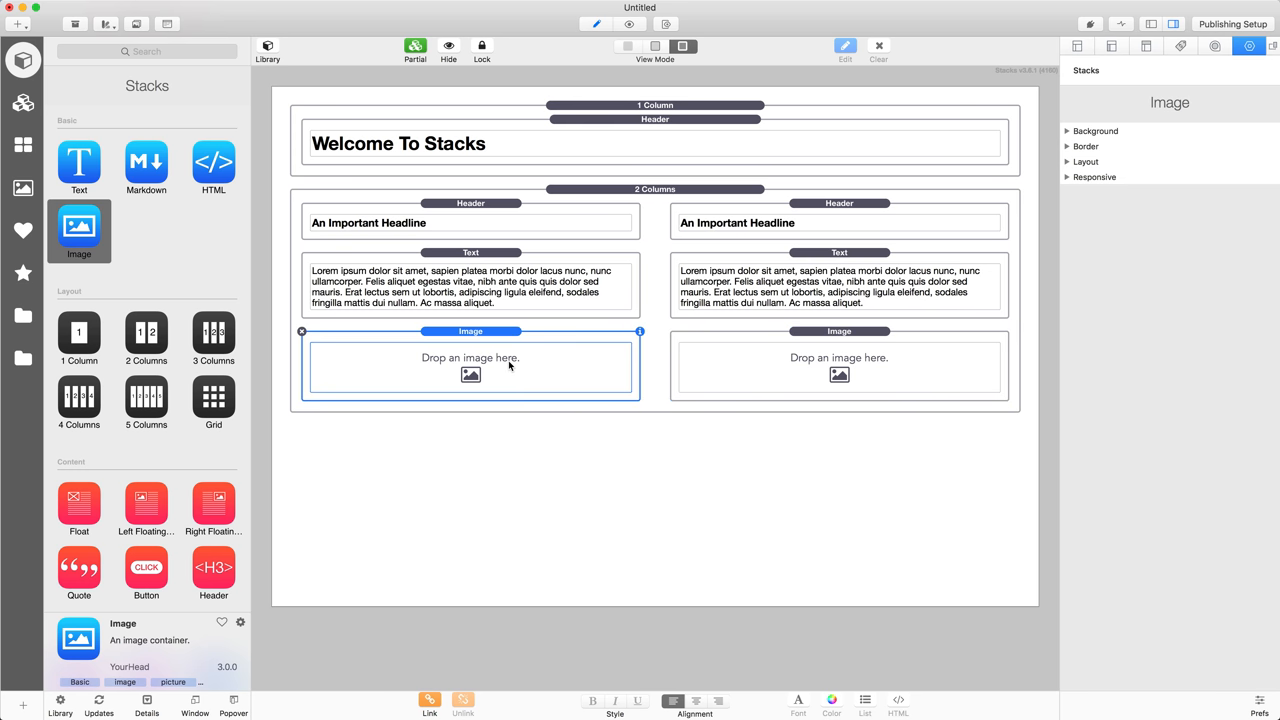
{"action": "mouse_move", "coordinate": [491, 368]}
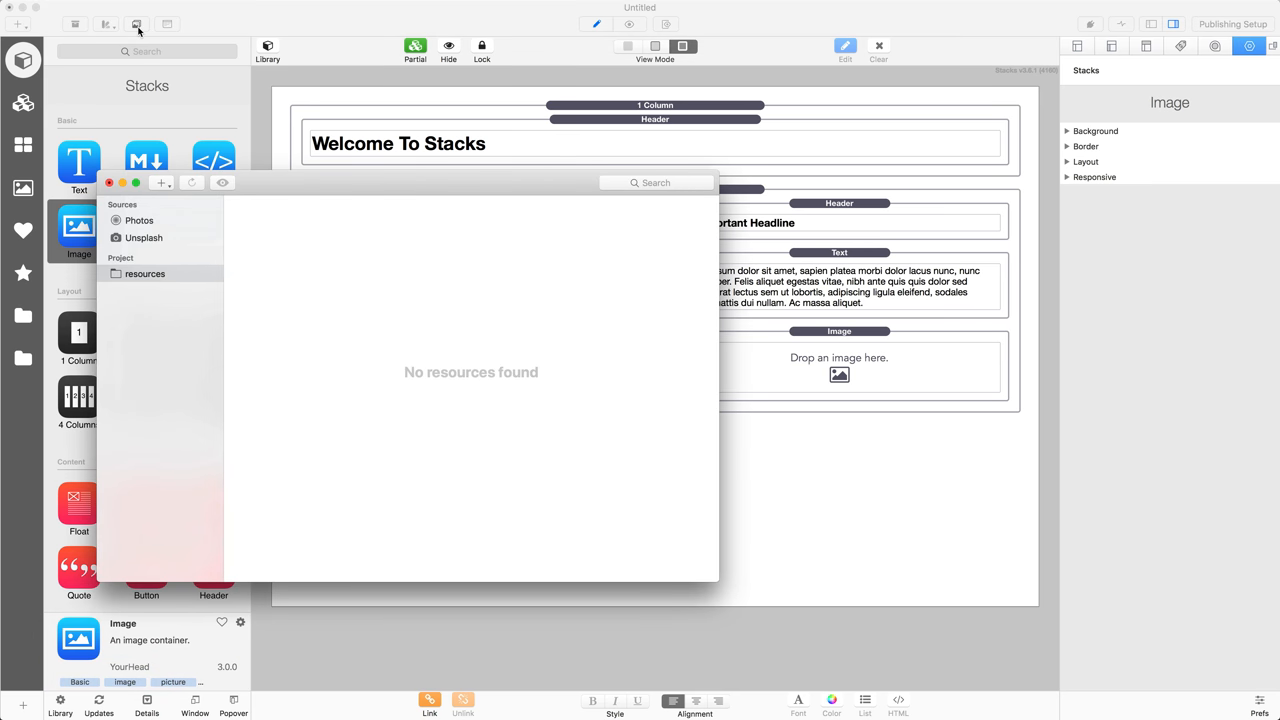
Browse Unsplash photos and place the lake-reflection photo into the right Image stack
{"action": "left_click", "coordinate": [143, 237]}
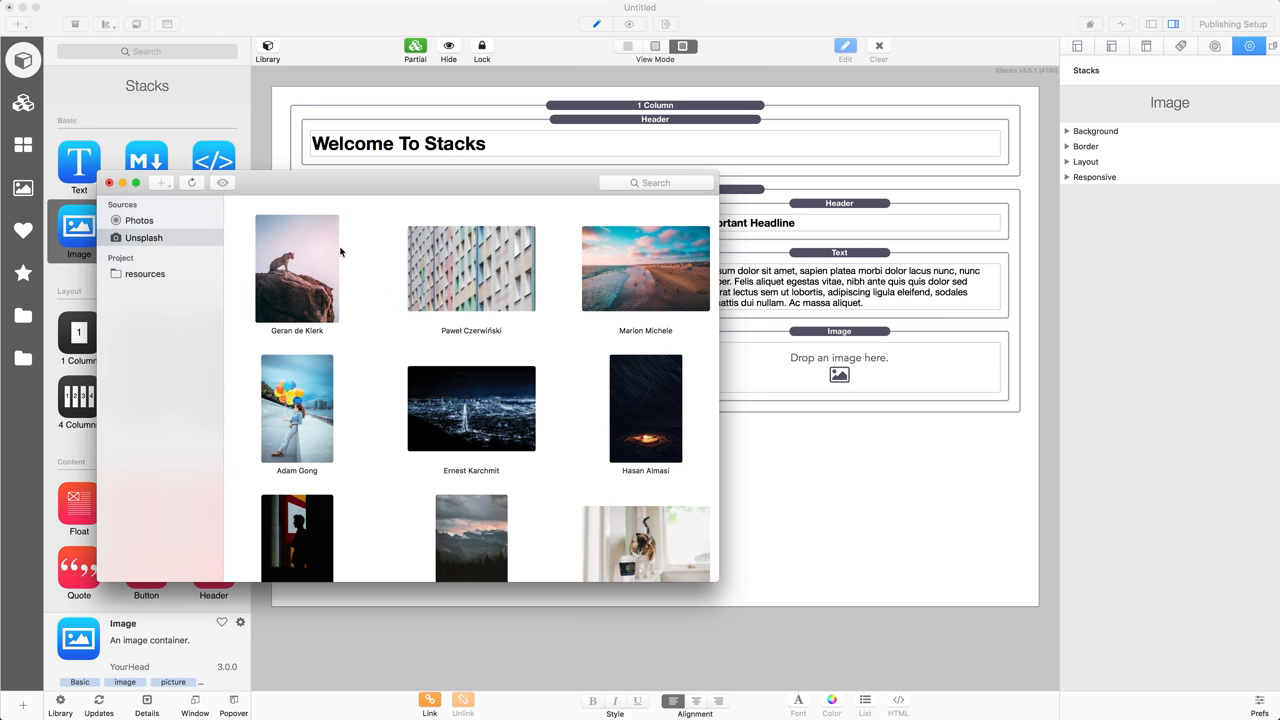
{"action": "left_click", "coordinate": [656, 182]}
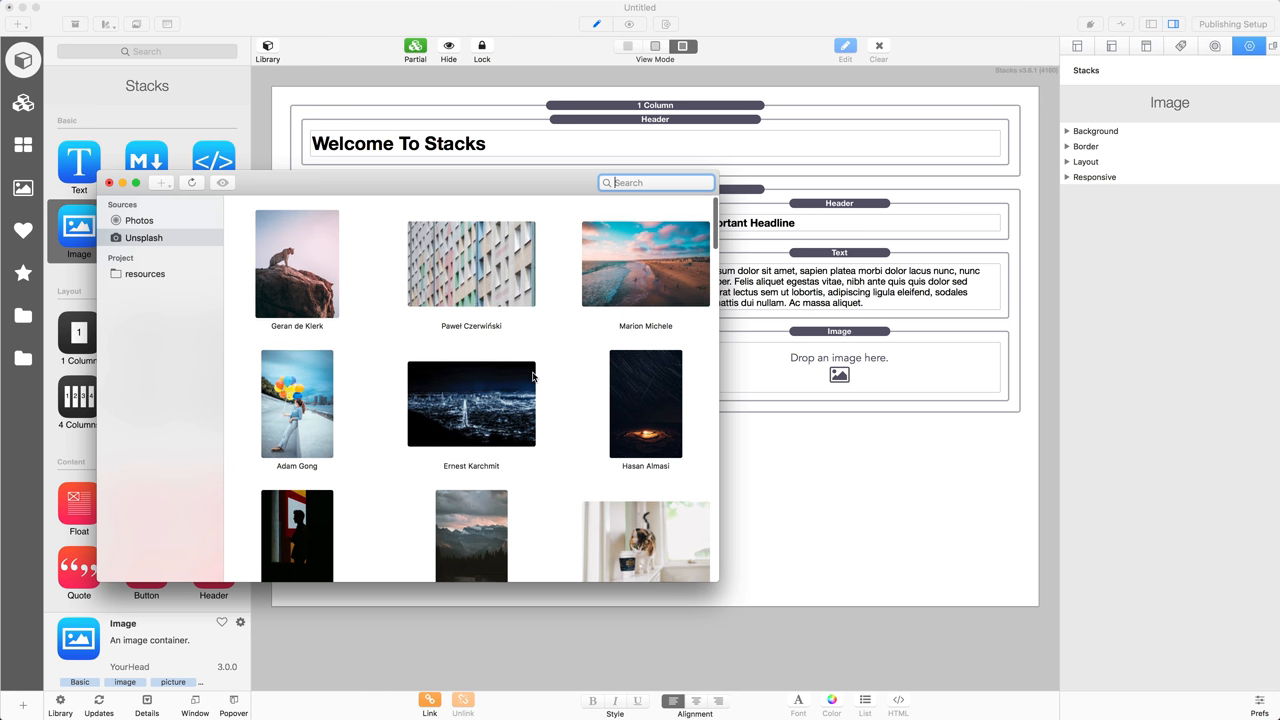
{"action": "scroll", "scroll_direction": "down", "scroll_amount": 3}
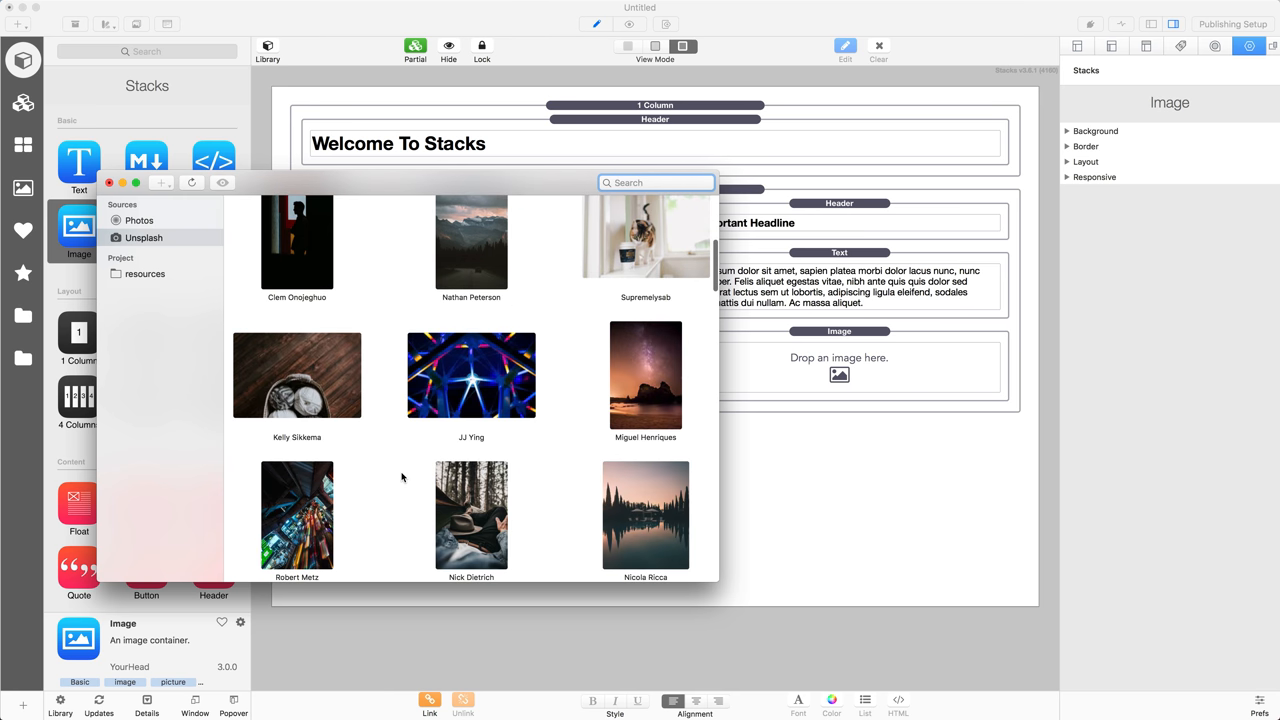
{"action": "scroll", "scroll_direction": "down", "scroll_amount": 3}
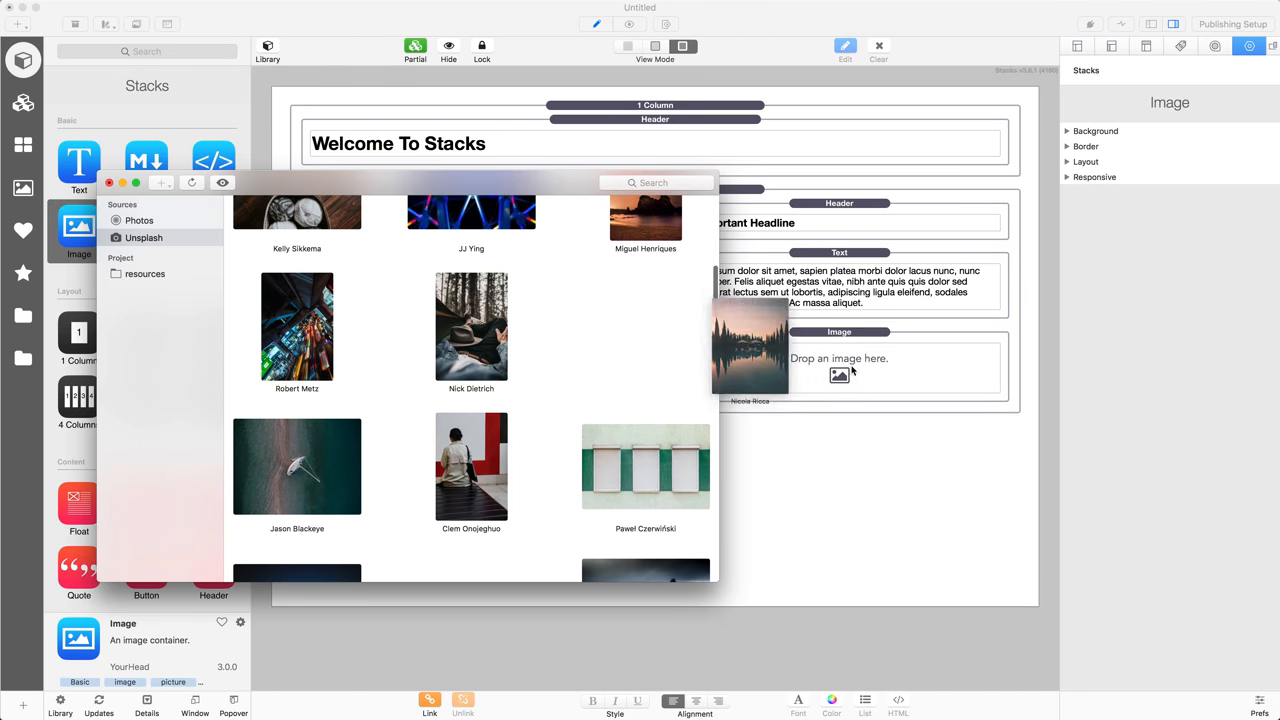
{"action": "left_click", "coordinate": [645, 326]}
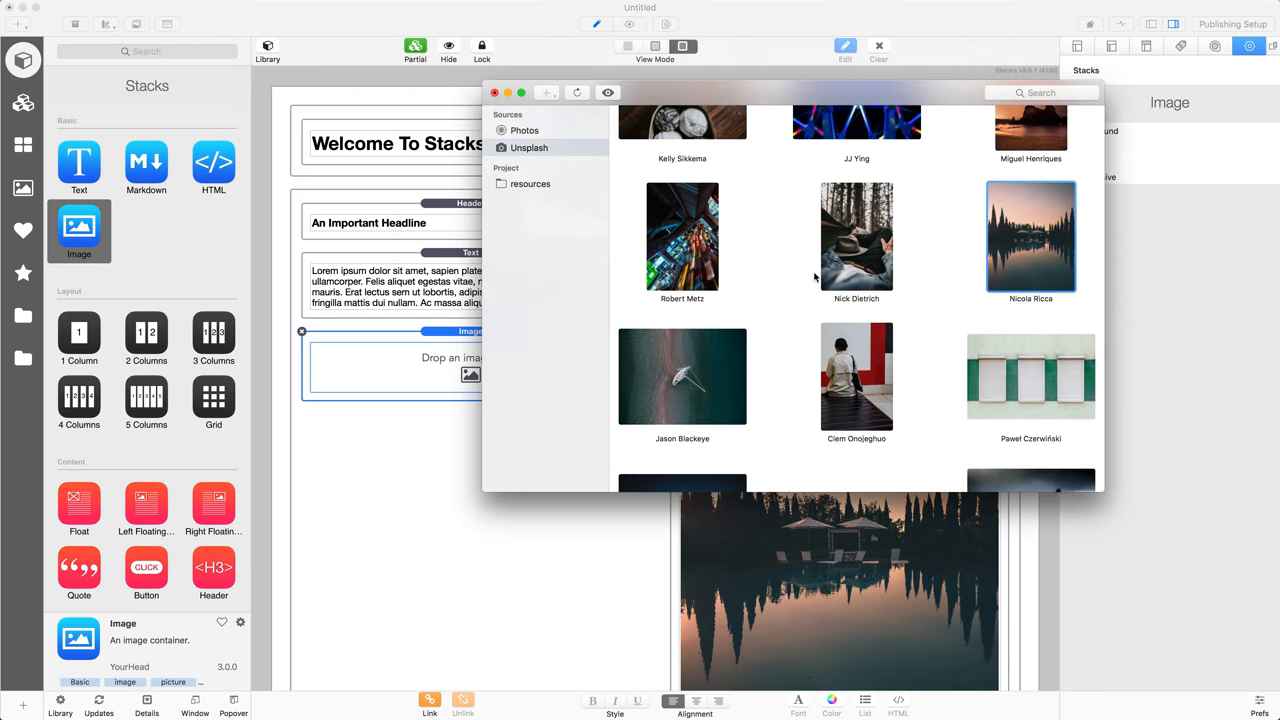
{"action": "scroll", "scroll_direction": "down", "scroll_amount": 3}
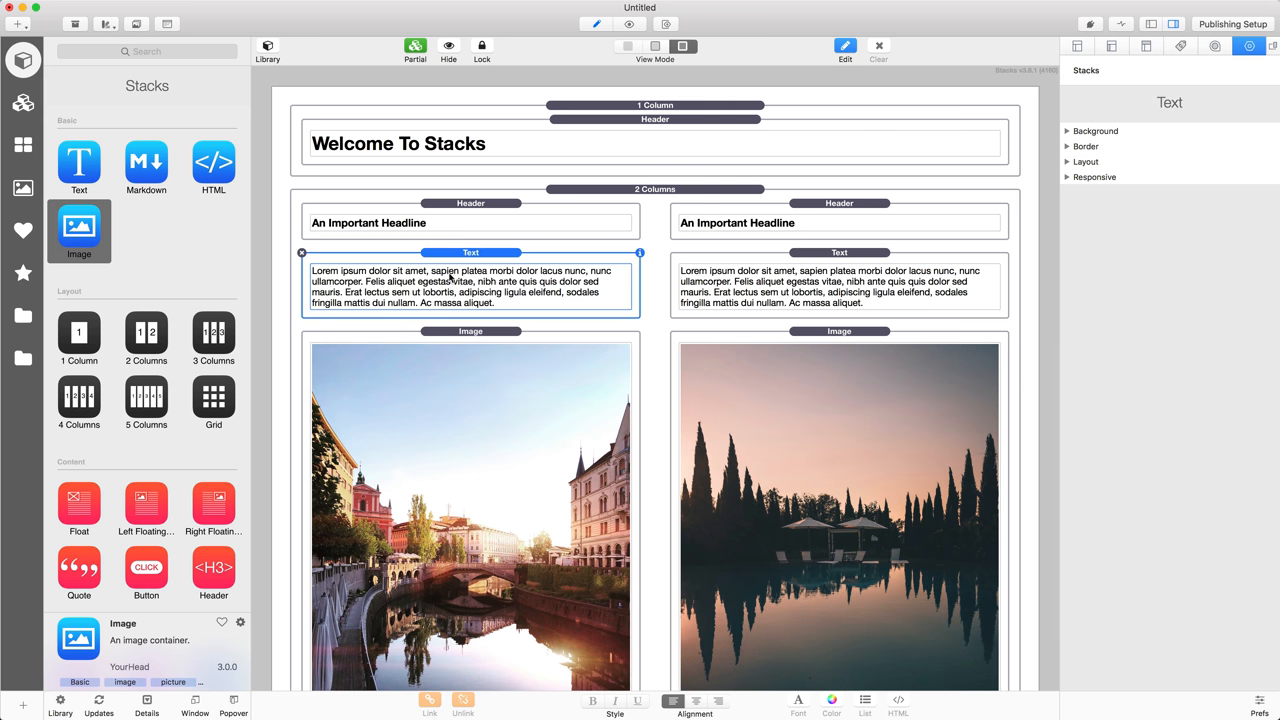
{"action": "mouse_move", "coordinate": [1087, 128]}
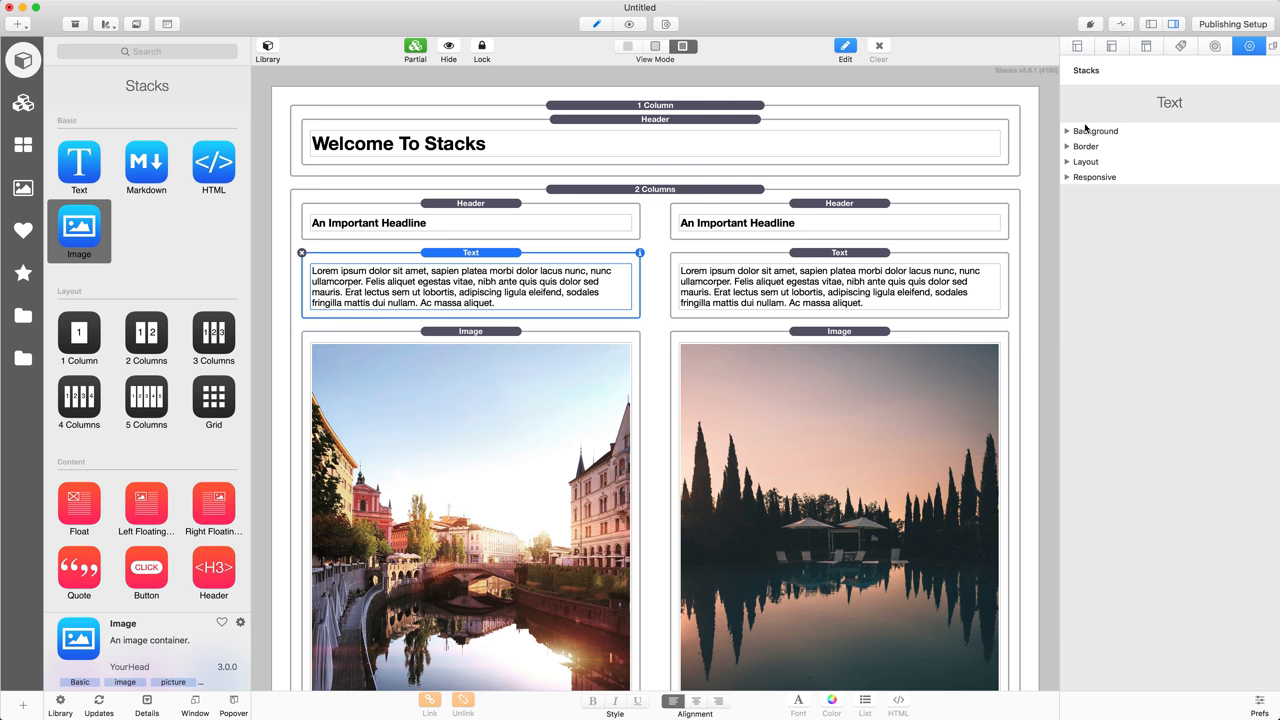
Give the left and right Text stacks each a 20px bottom margin
{"action": "left_click", "coordinate": [1086, 161]}
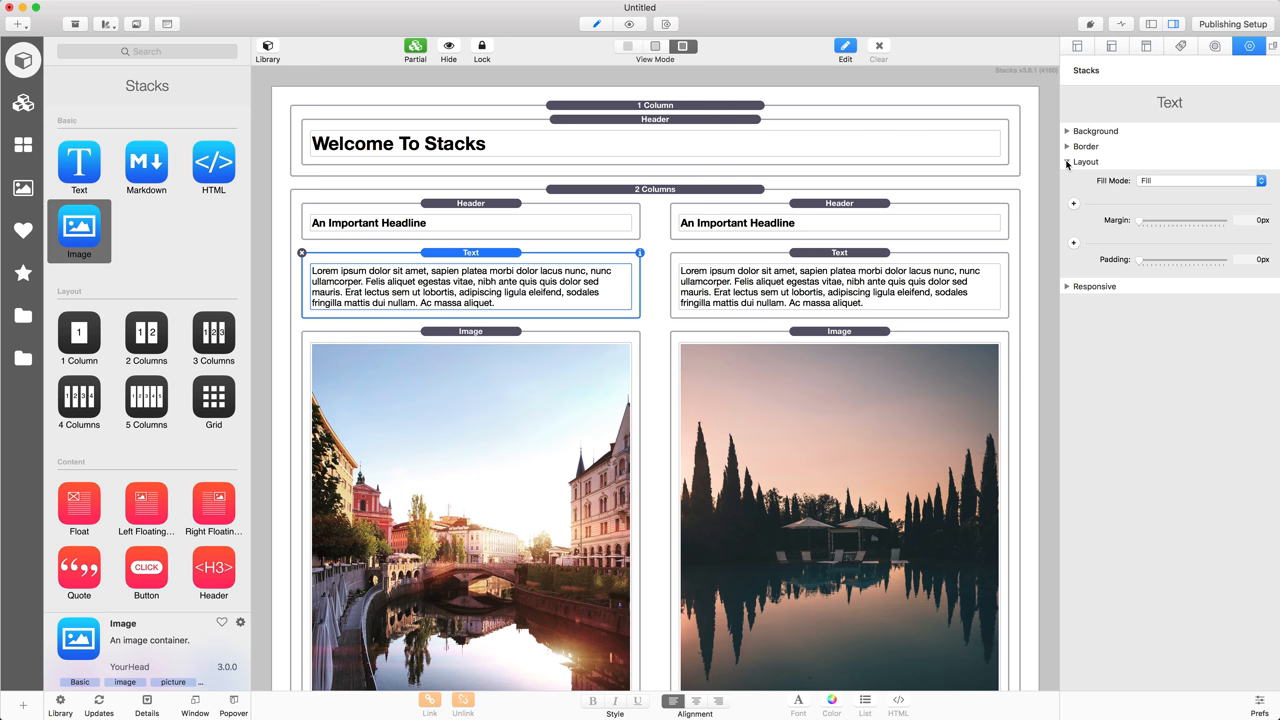
{"action": "left_click", "coordinate": [1073, 203]}
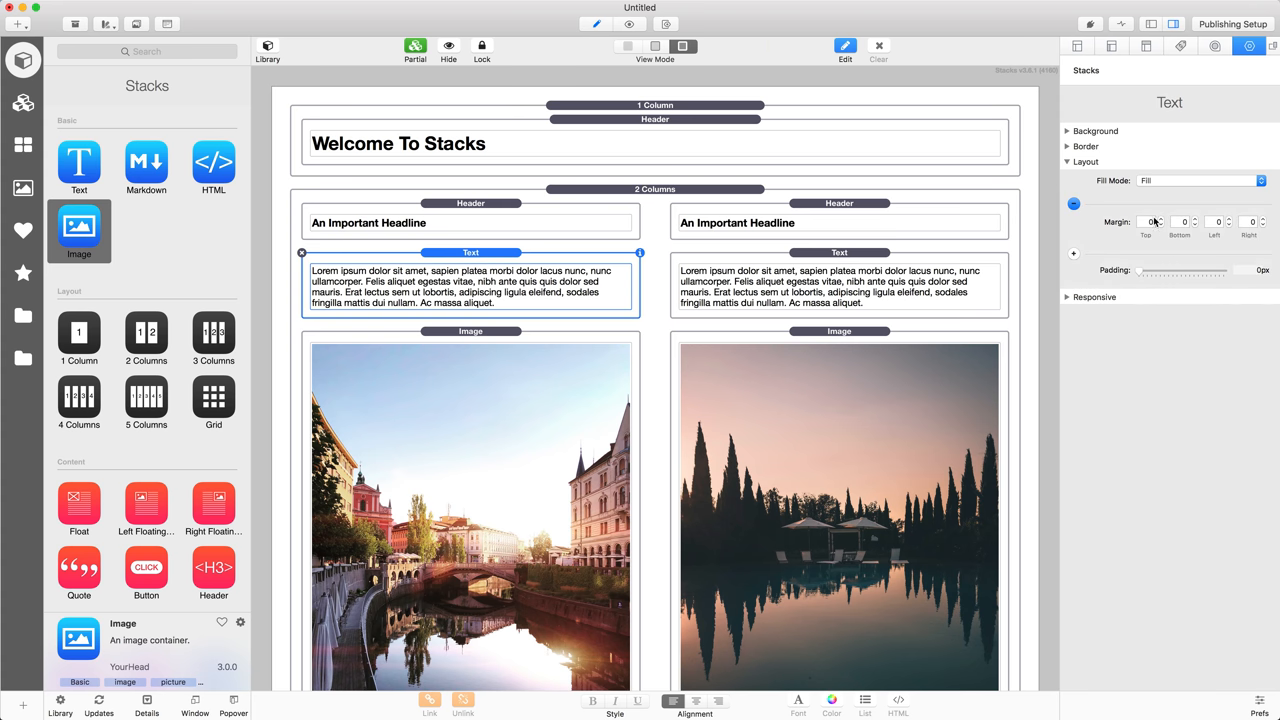
{"action": "type", "text": "20"}
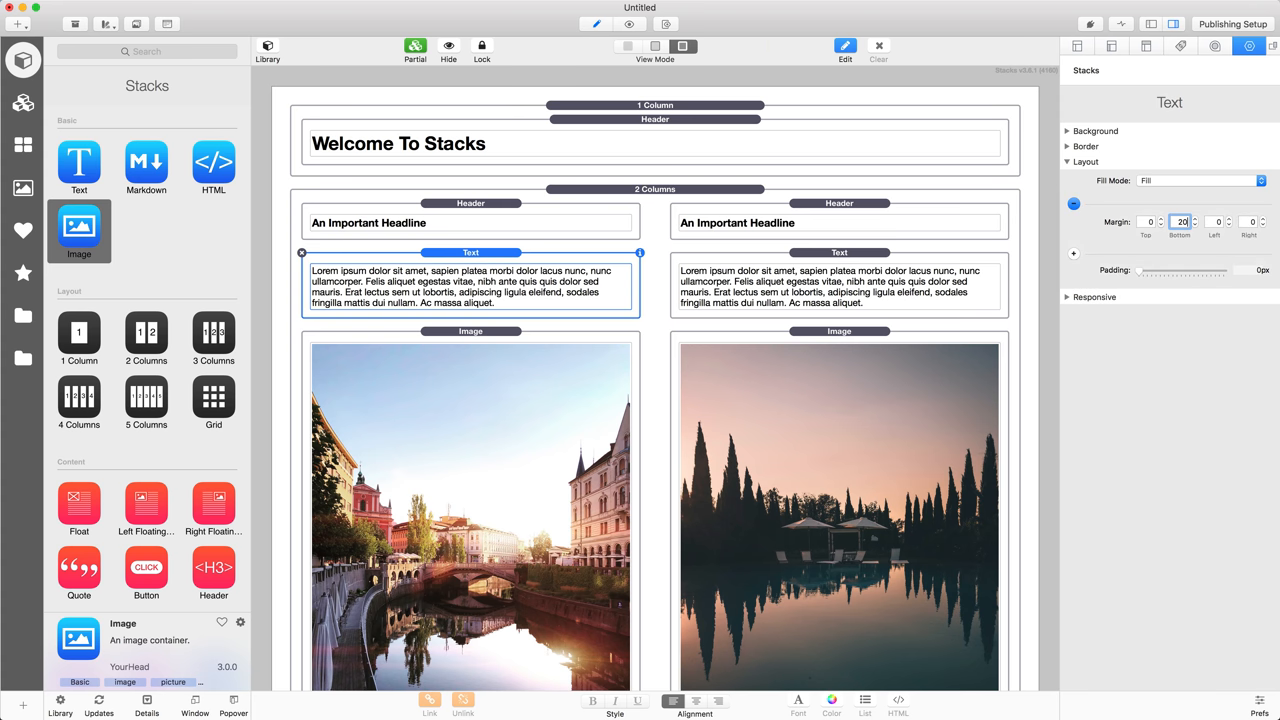
{"action": "left_click", "coordinate": [839, 286]}
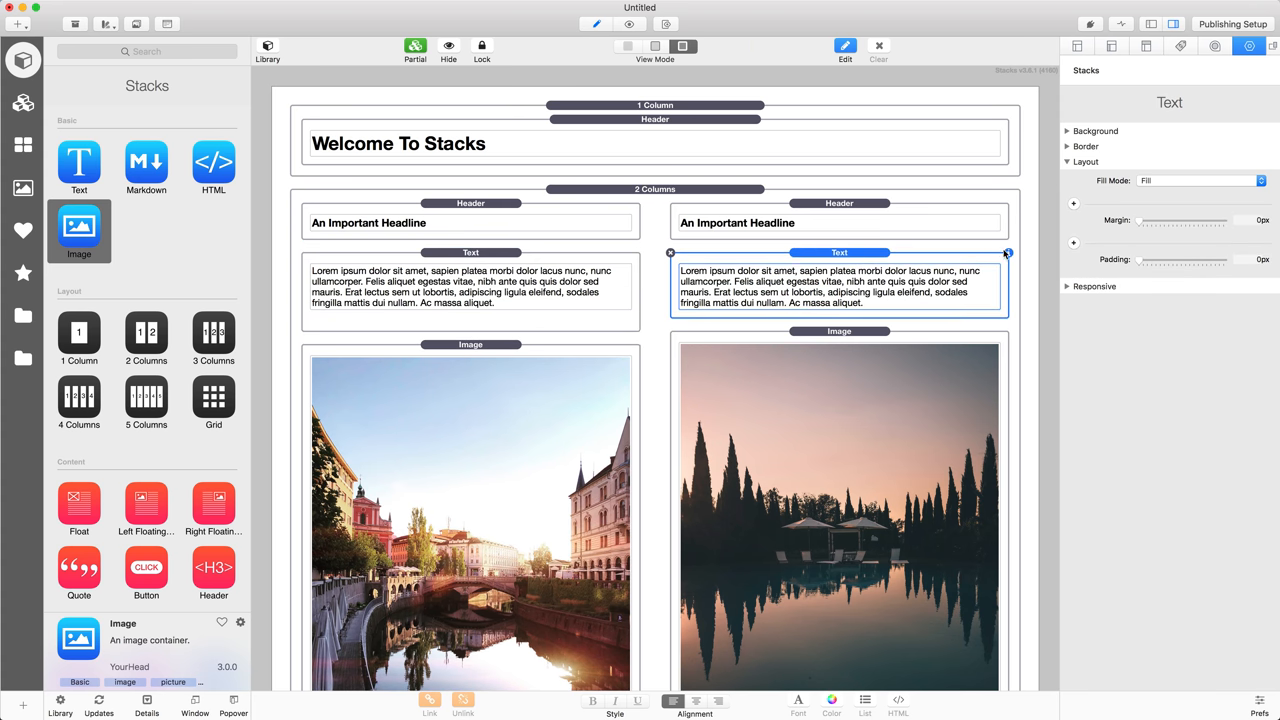
{"action": "left_click", "coordinate": [1073, 204]}
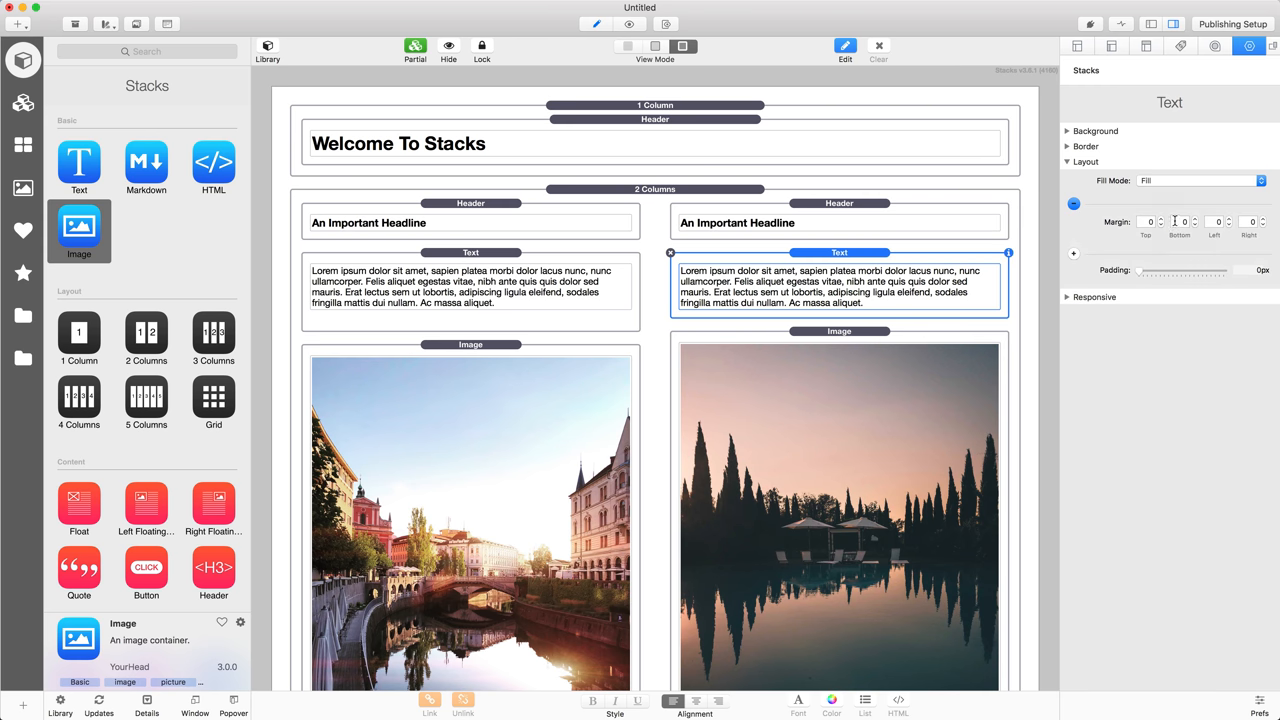
{"action": "type", "text": "20"}
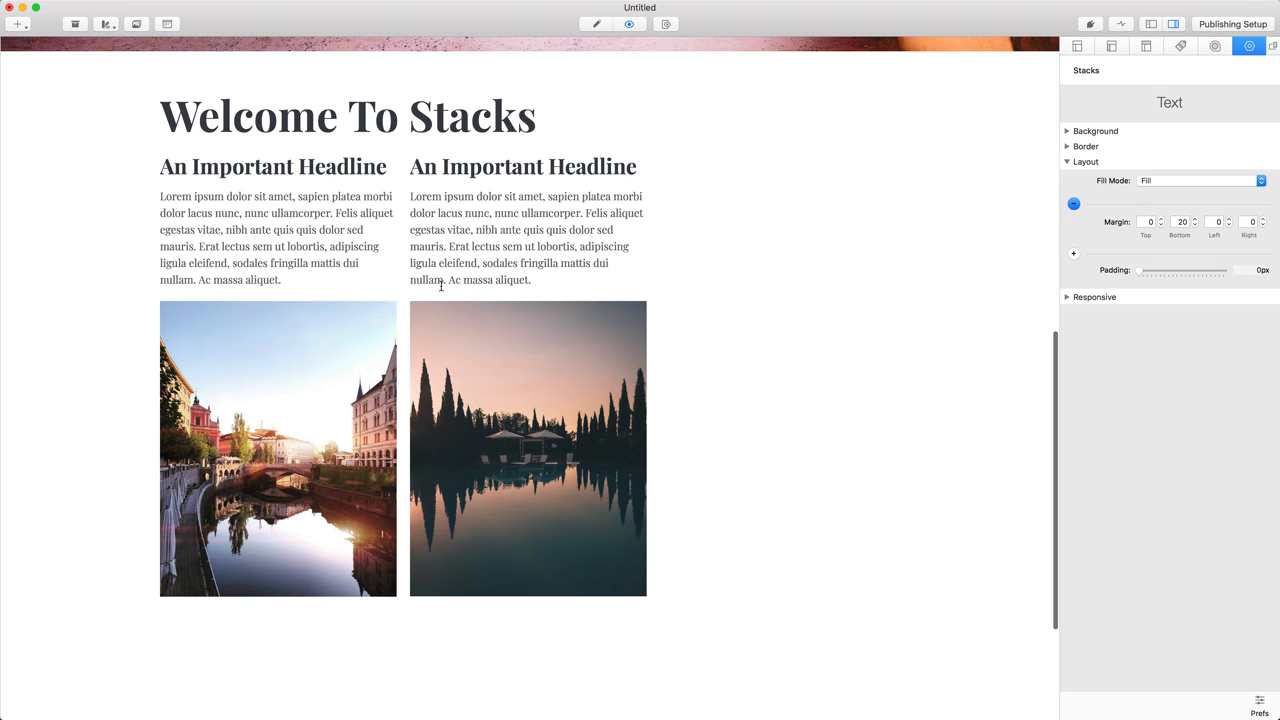
{"action": "mouse_move", "coordinate": [727, 305]}
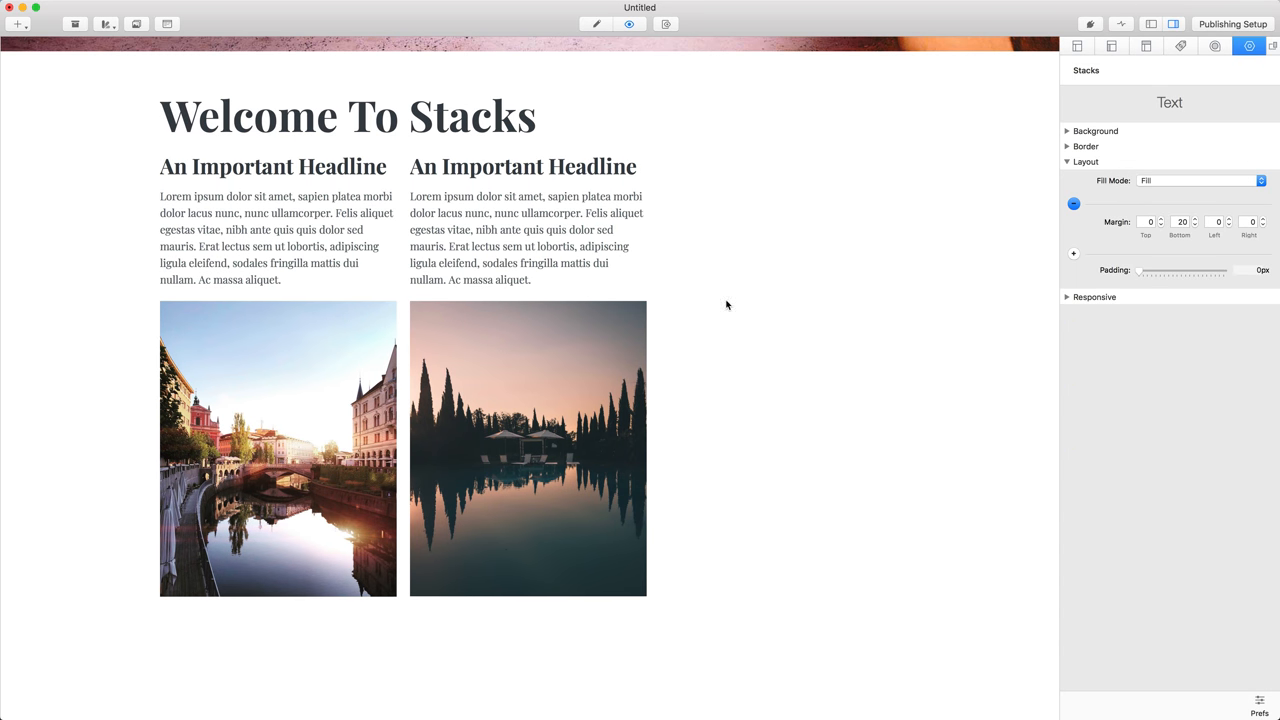
{"action": "mouse_move", "coordinate": [836, 247]}
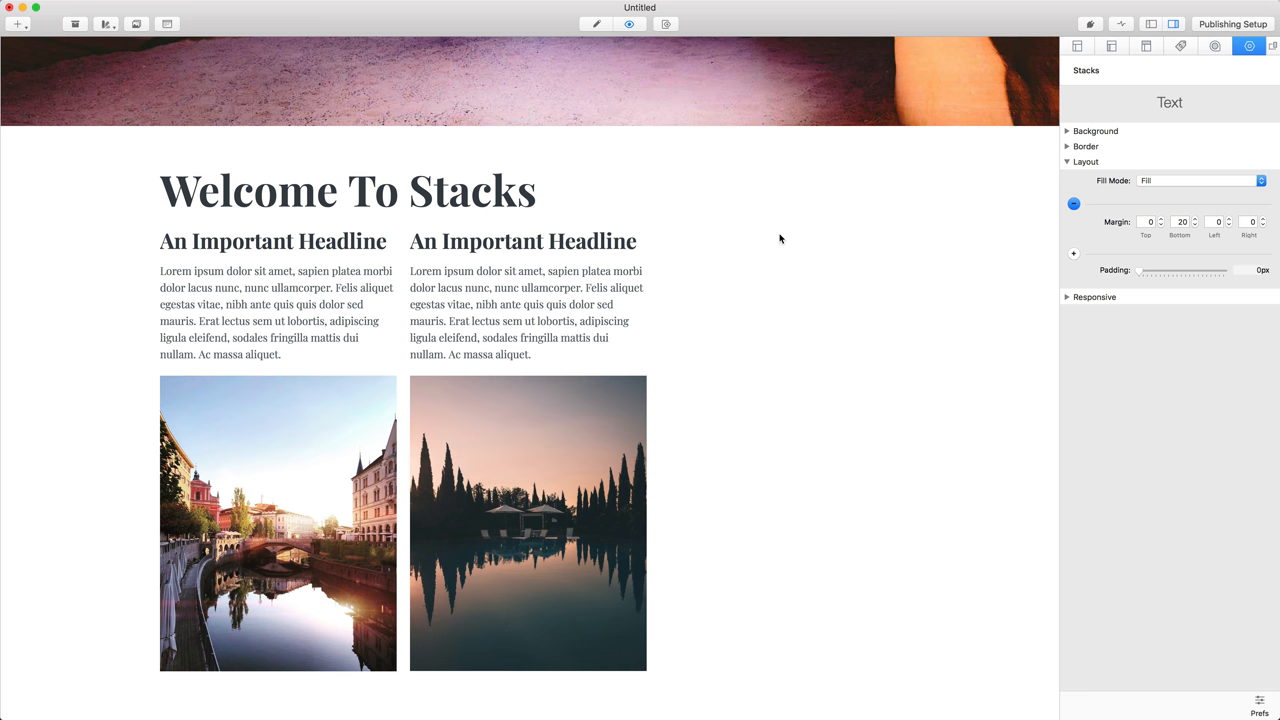
{"action": "mouse_move", "coordinate": [1108, 62]}
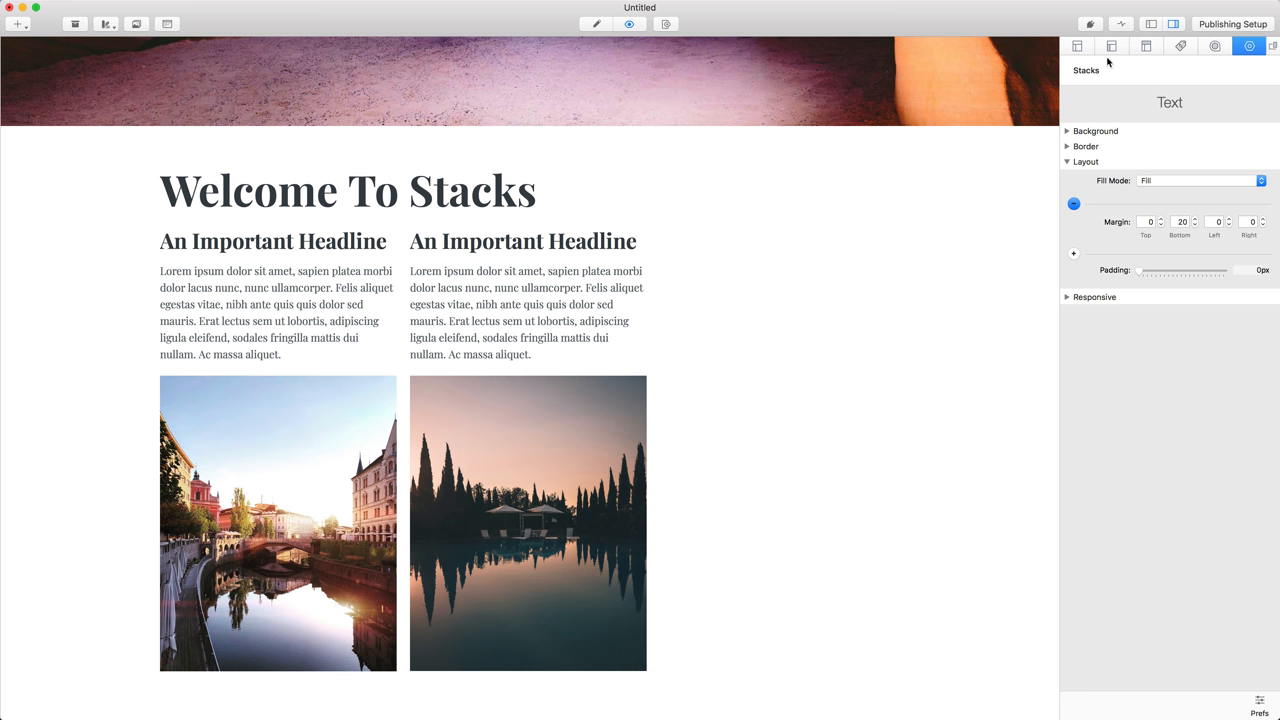
Enter 'Title' as the start of the page sidebar's title
{"action": "left_click", "coordinate": [1111, 46]}
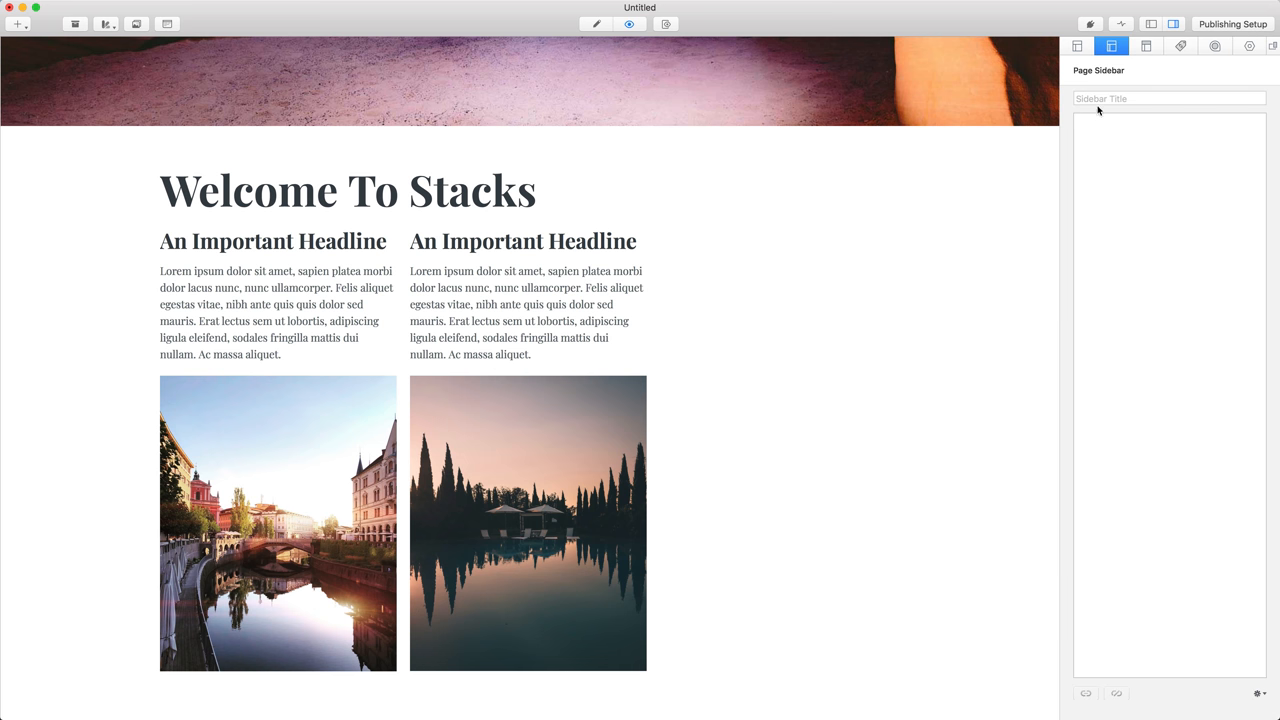
{"action": "type", "text": "Title Here"}
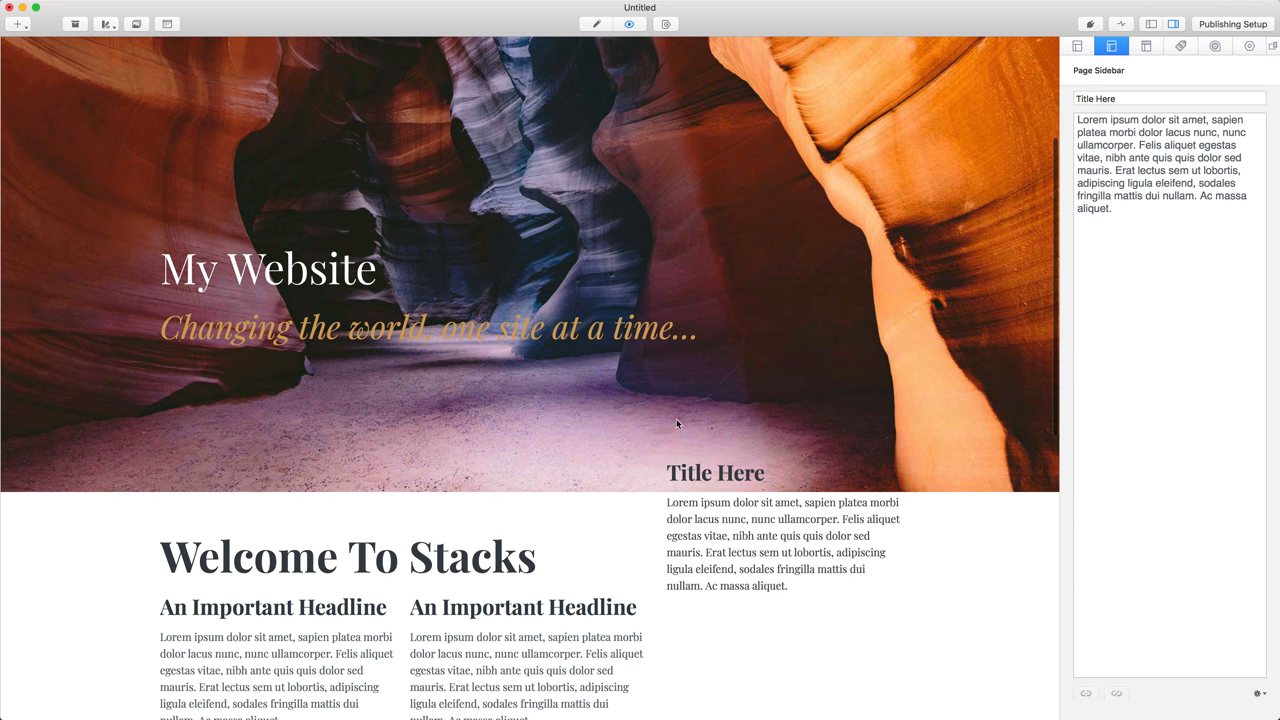
{"action": "mouse_move", "coordinate": [243, 150]}
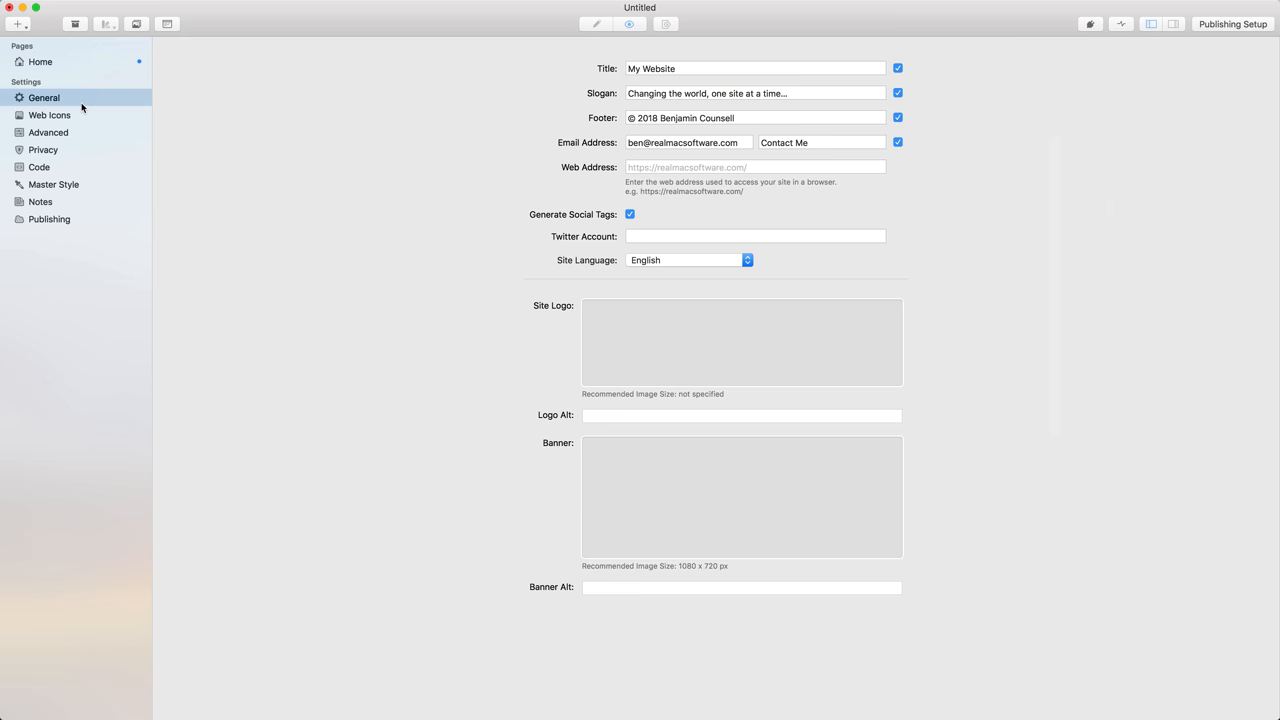
{"action": "mouse_move", "coordinate": [712, 379]}
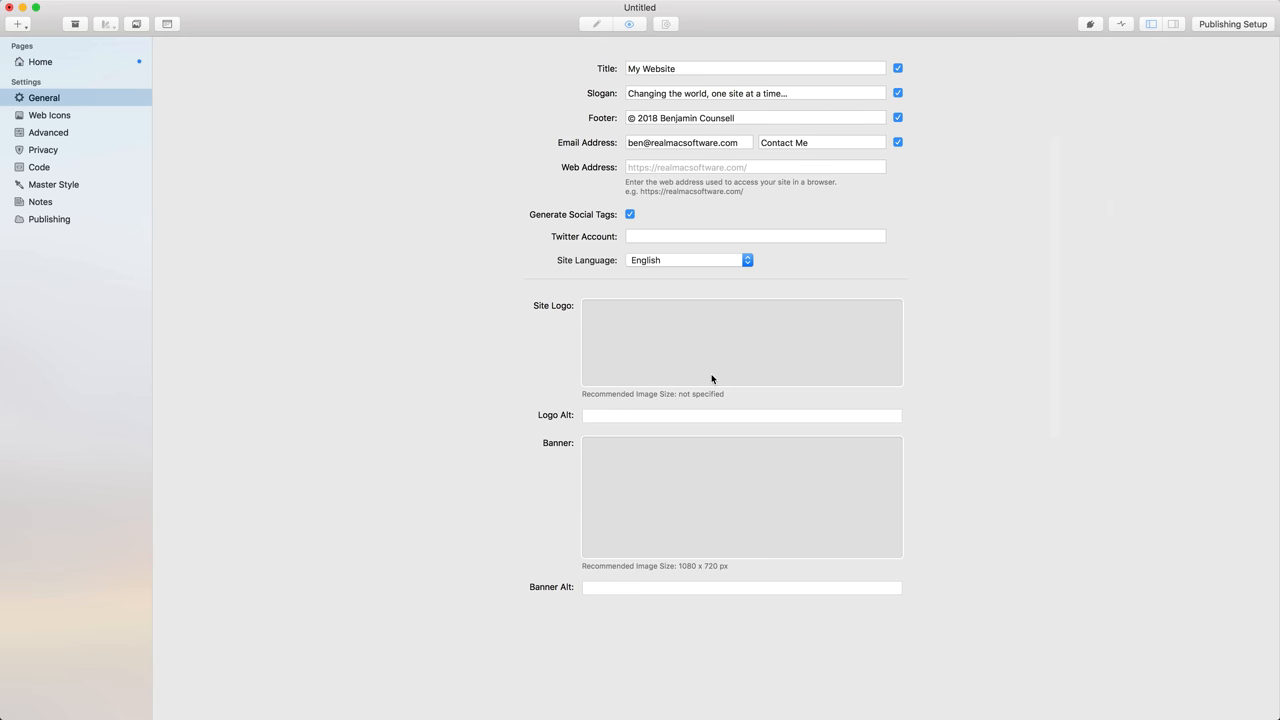
{"action": "mouse_move", "coordinate": [712, 379]}
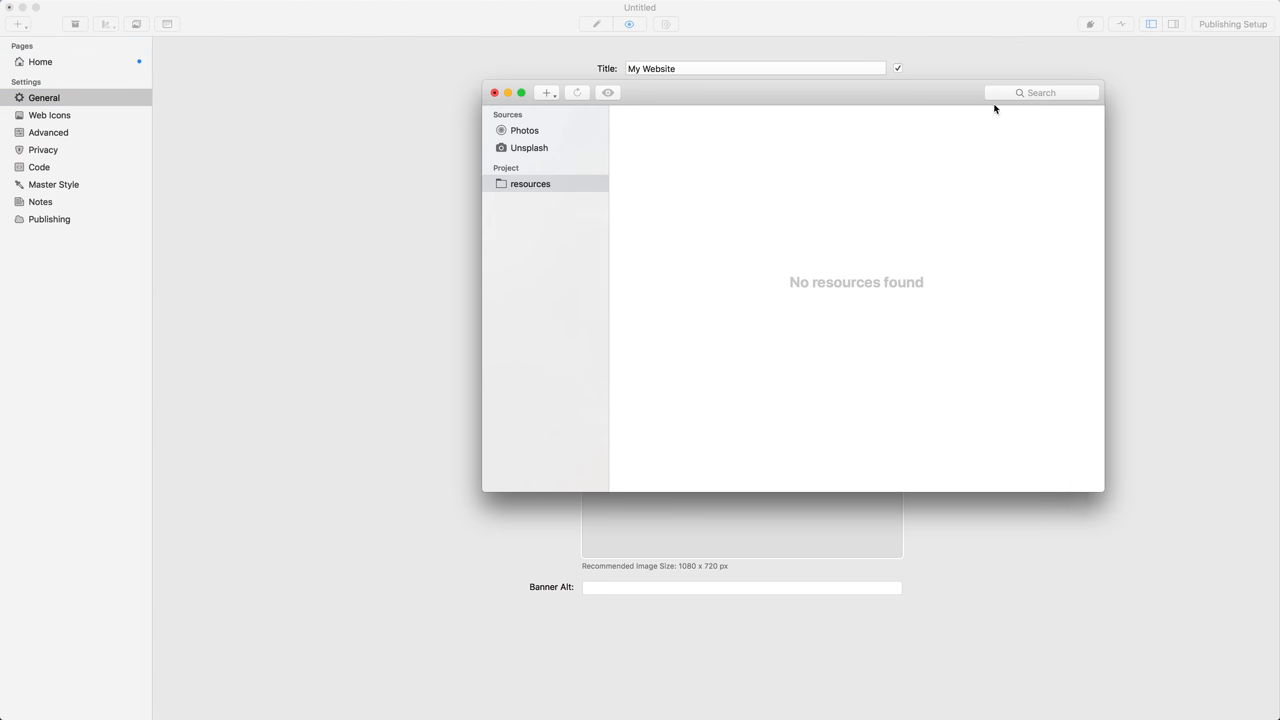
Search Unsplash for 'port' and pick the dark portrait of a man in glasses as logo
{"action": "left_click", "coordinate": [528, 147]}
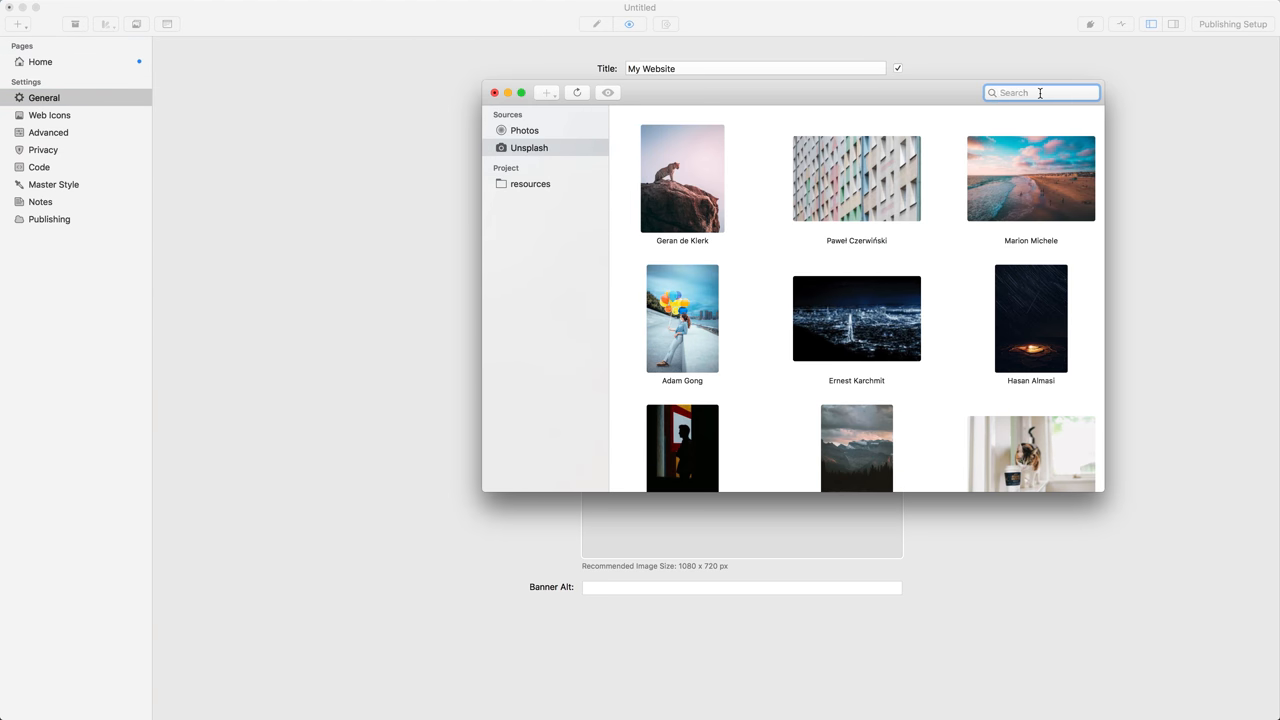
{"action": "type", "text": "portrait"}
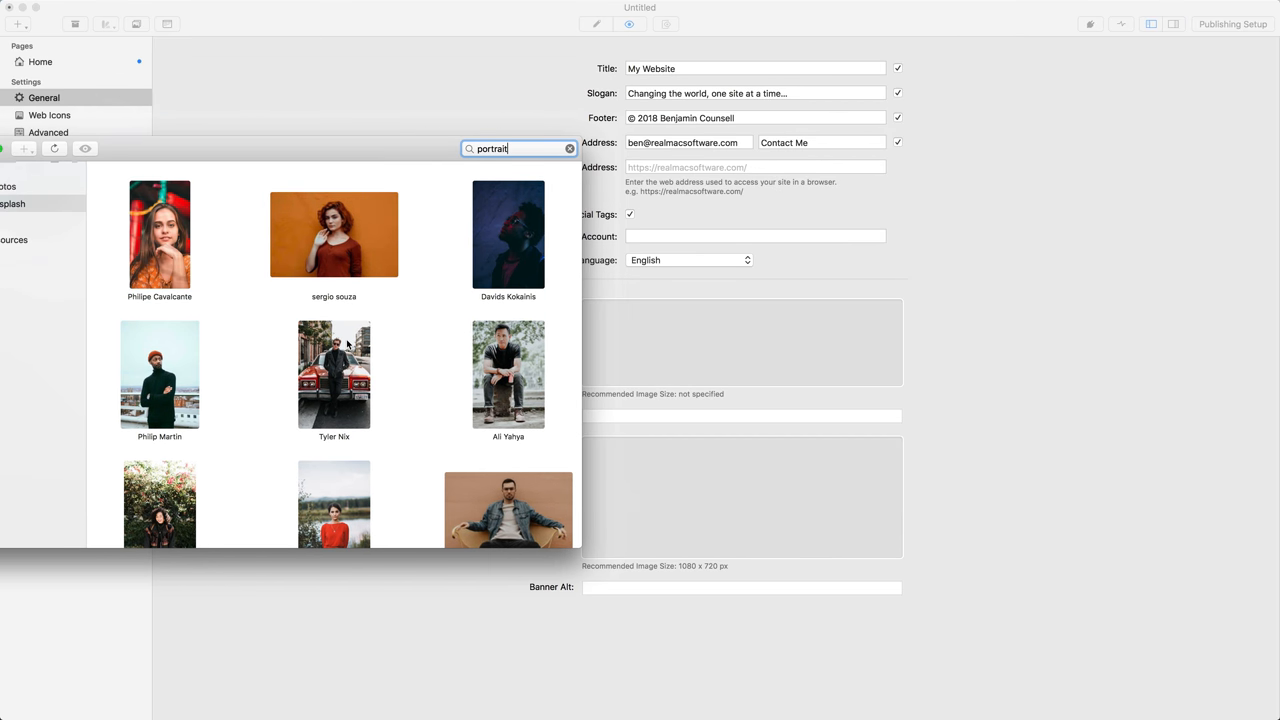
{"action": "scroll", "scroll_direction": "down", "scroll_amount": 3}
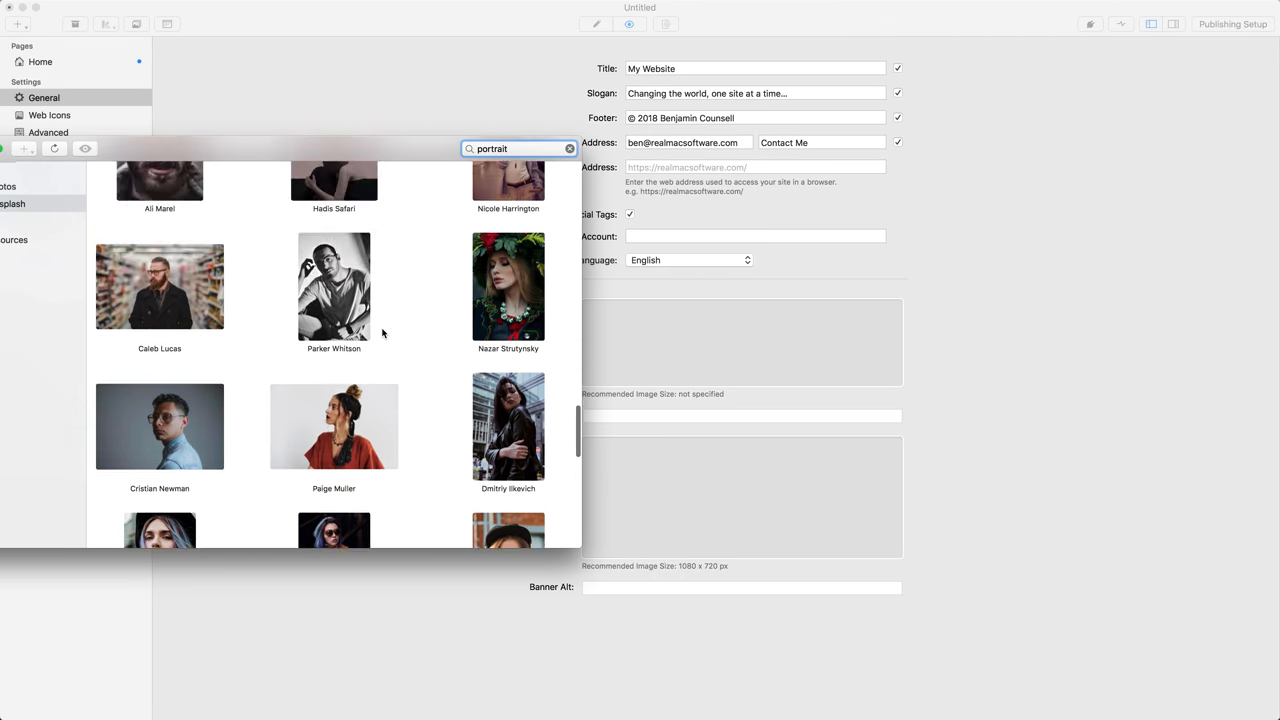
{"action": "scroll", "scroll_direction": "down", "scroll_amount": 3}
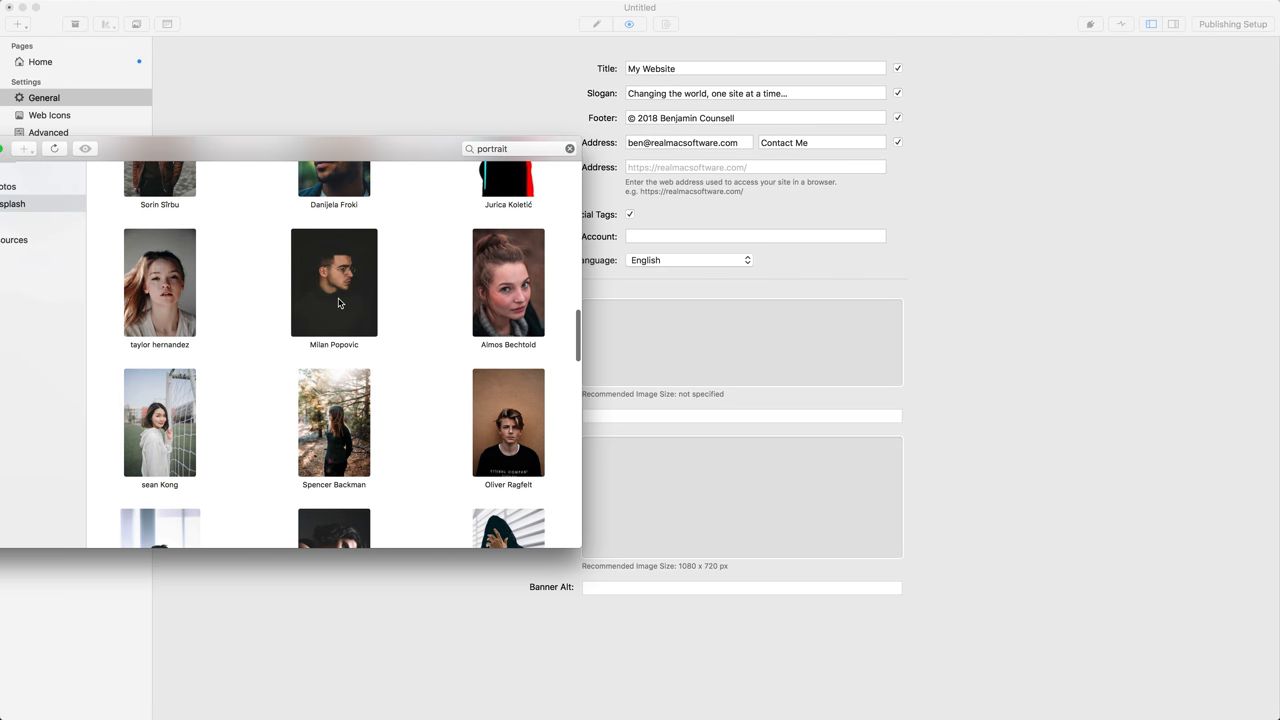
{"action": "left_click", "coordinate": [334, 283]}
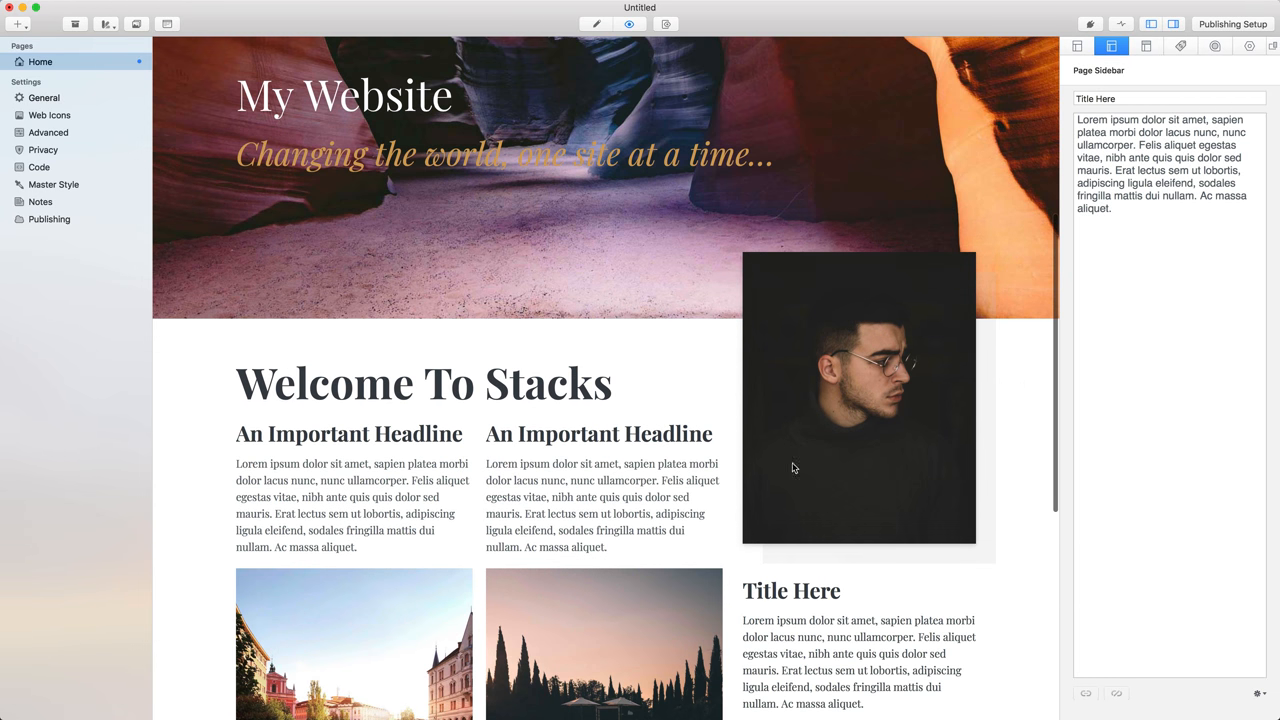
{"action": "scroll", "scroll_direction": "down", "scroll_amount": 3}
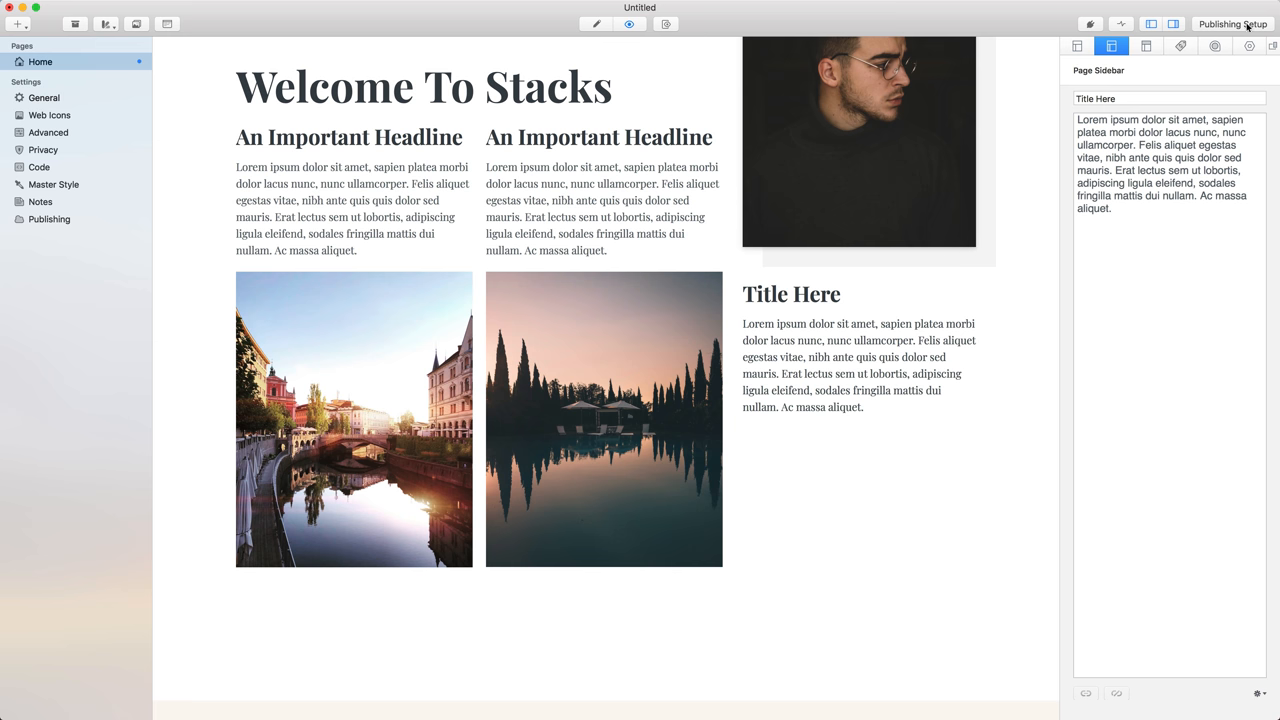
Set the theme's main content to 12 columns, then return to the Stacks editor
{"action": "left_click", "coordinate": [1215, 46]}
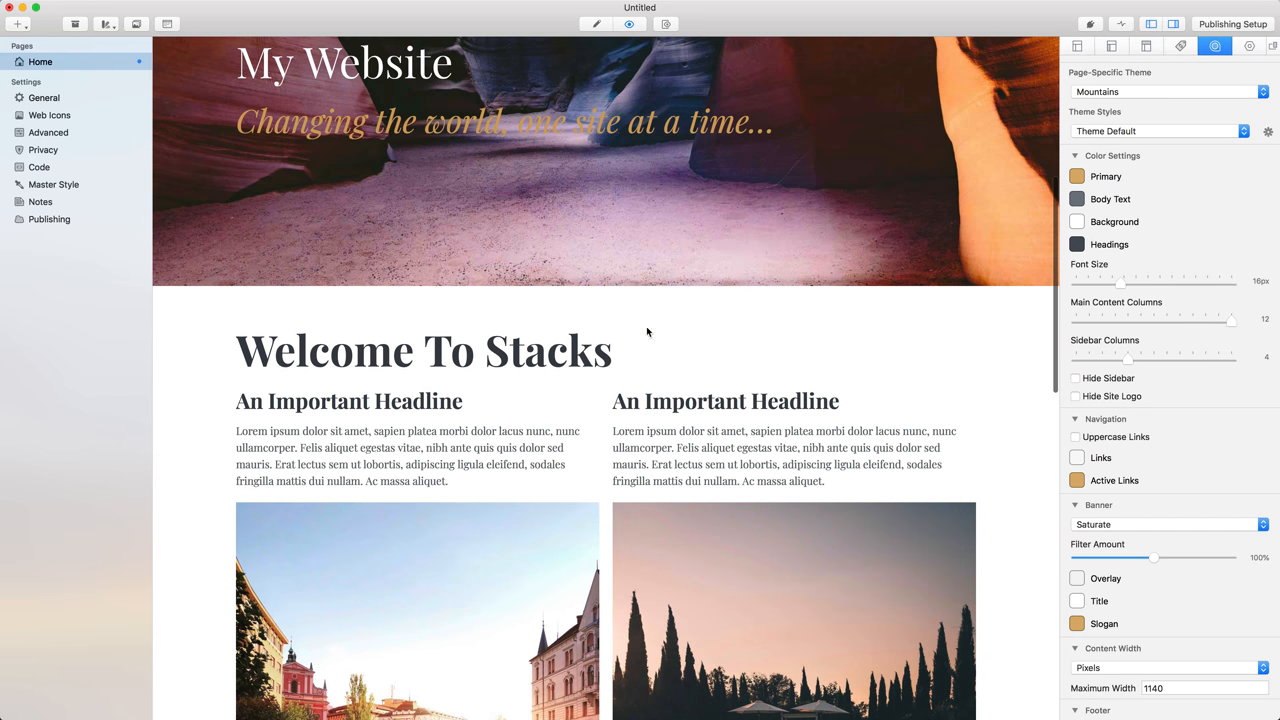
{"action": "scroll", "scroll_direction": "down", "scroll_amount": 3}
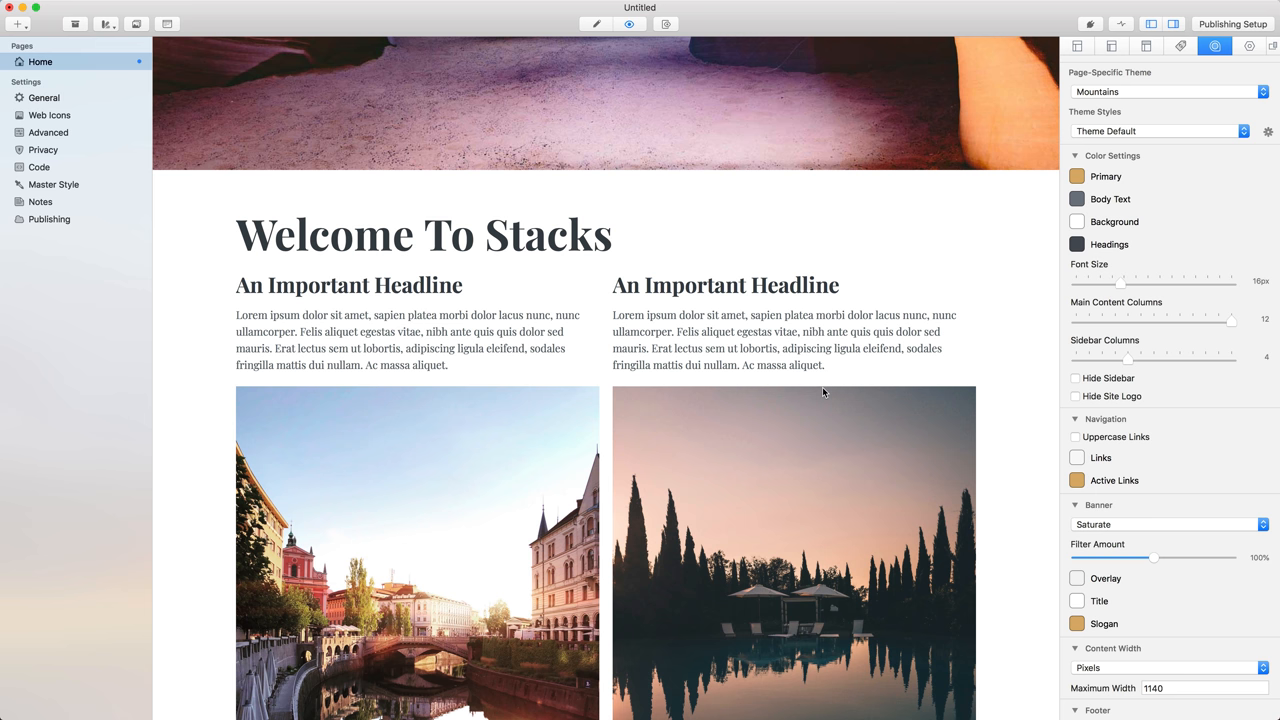
{"action": "mouse_move", "coordinate": [605, 42]}
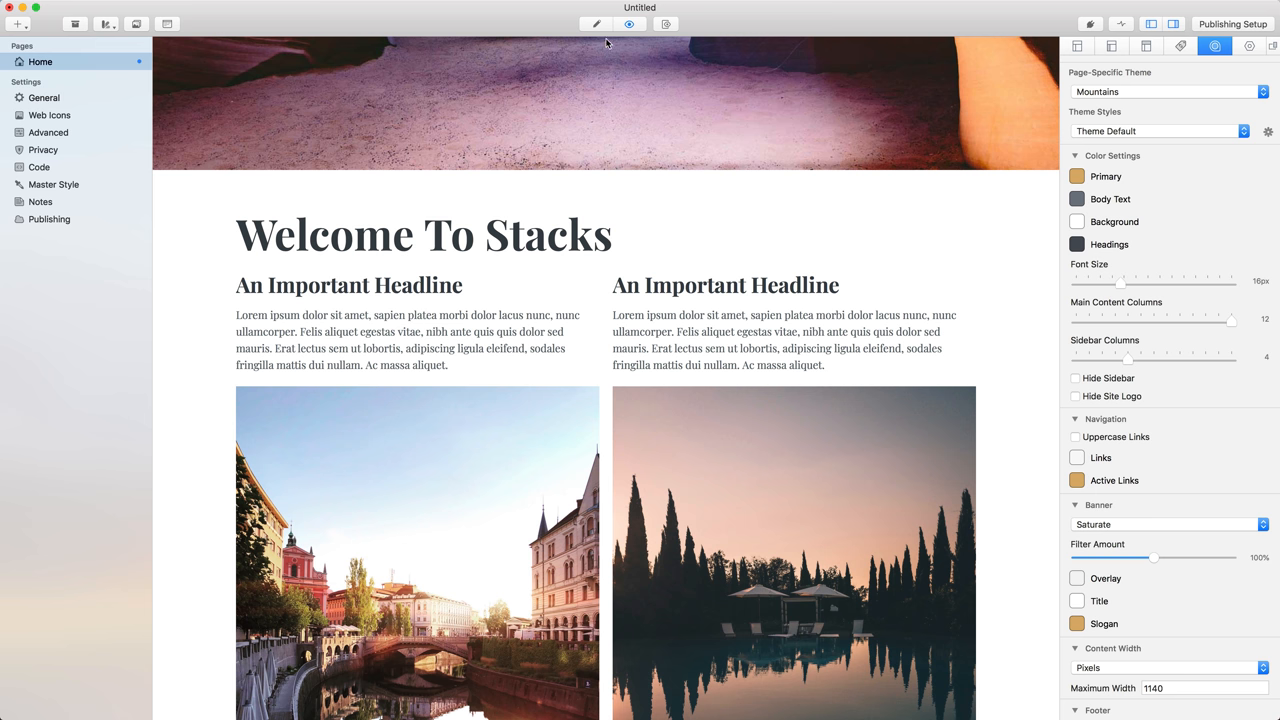
{"action": "mouse_move", "coordinate": [578, 362]}
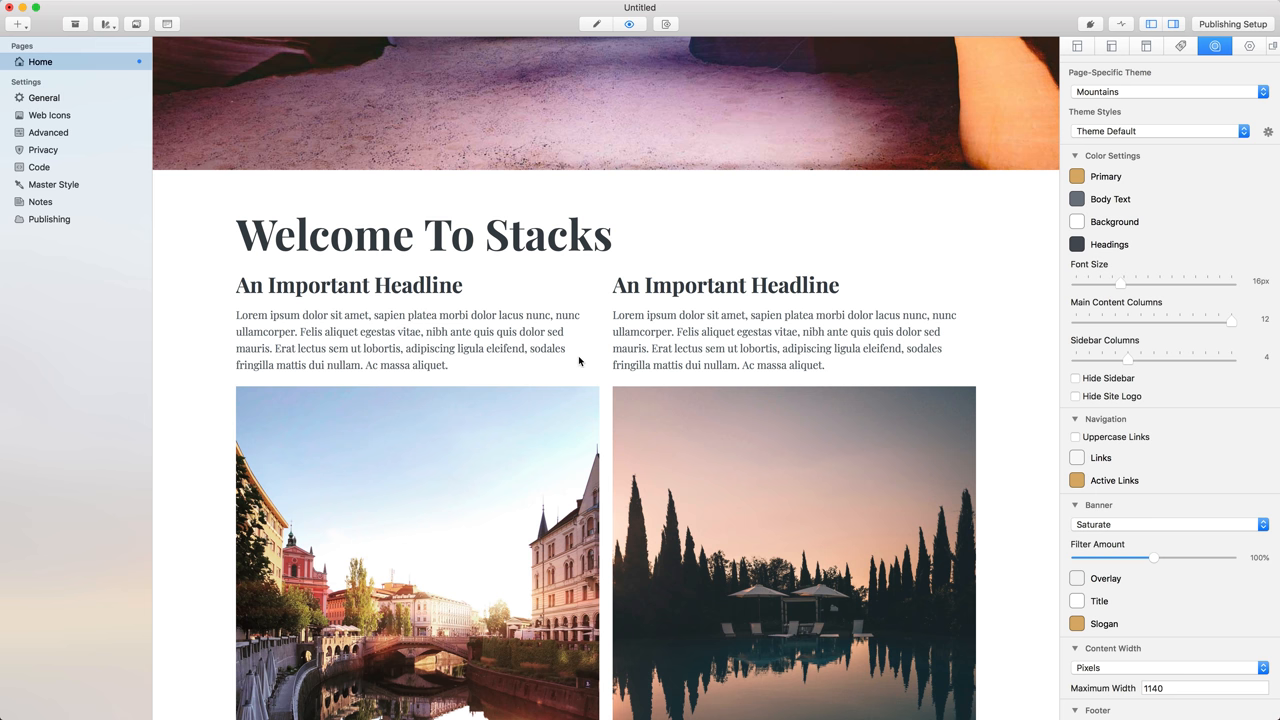
{"action": "mouse_move", "coordinate": [636, 348]}
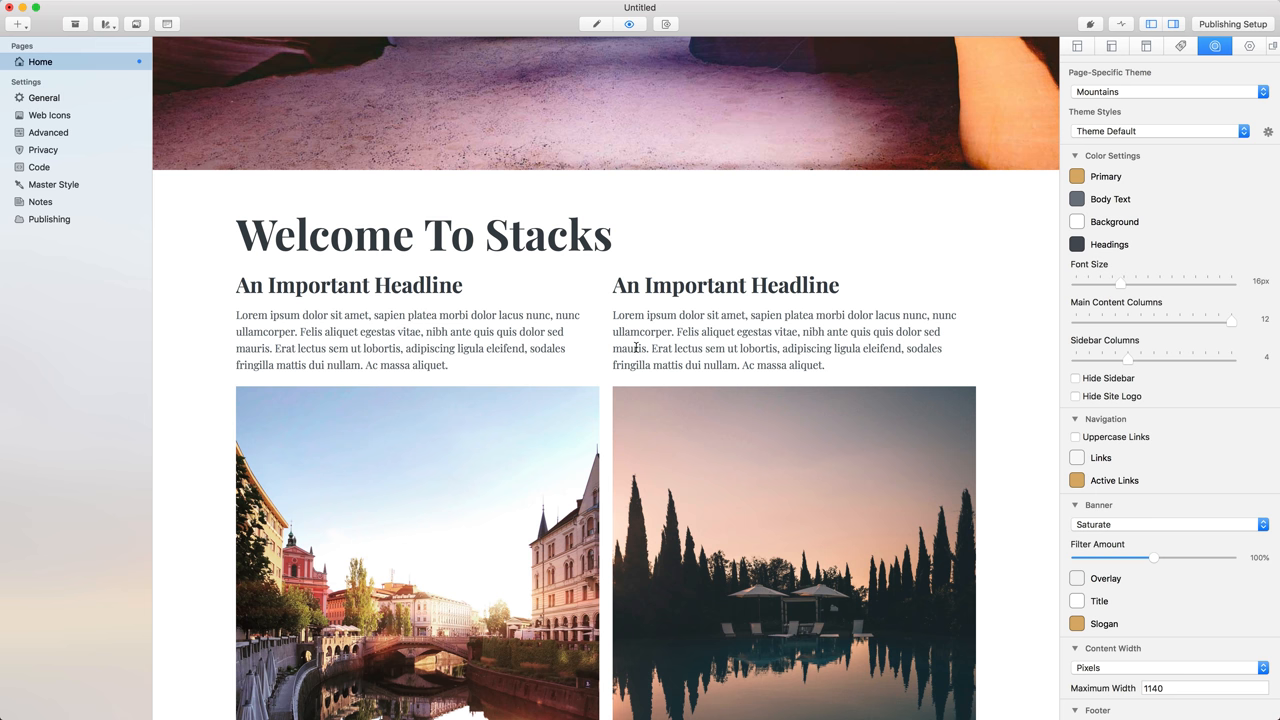
{"action": "left_click", "coordinate": [596, 24]}
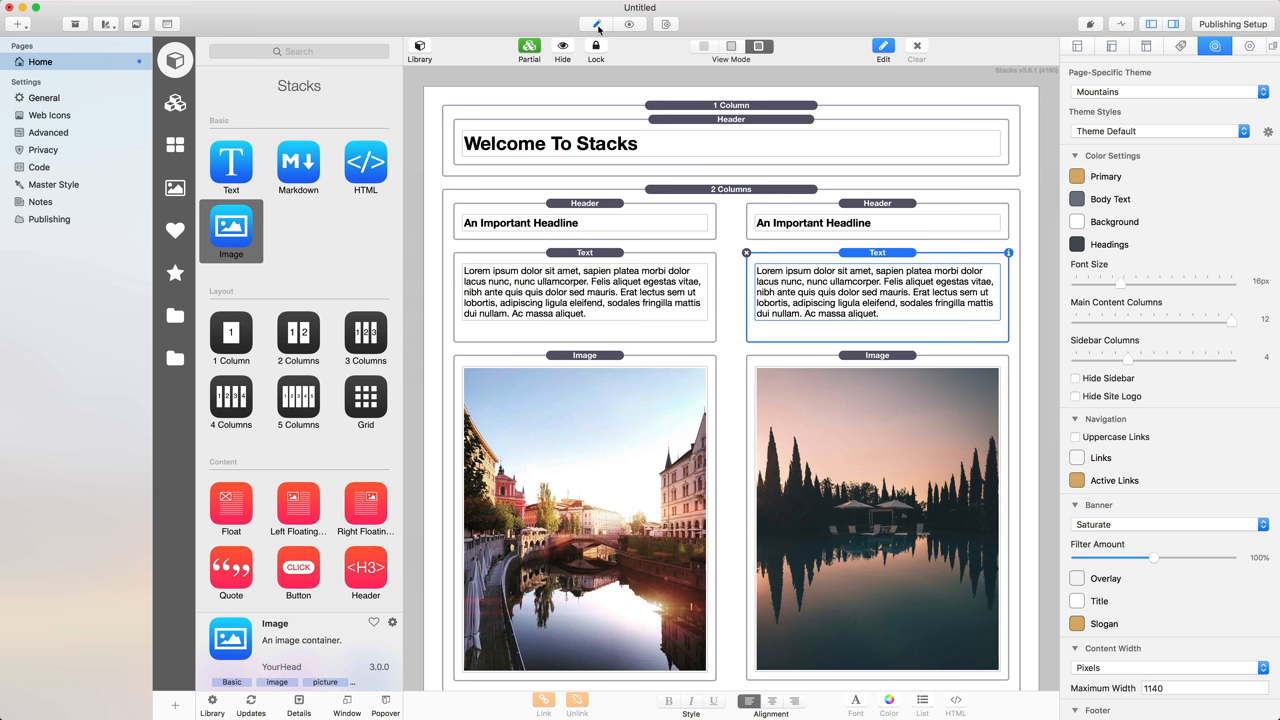
{"action": "mouse_move", "coordinate": [296, 295]}
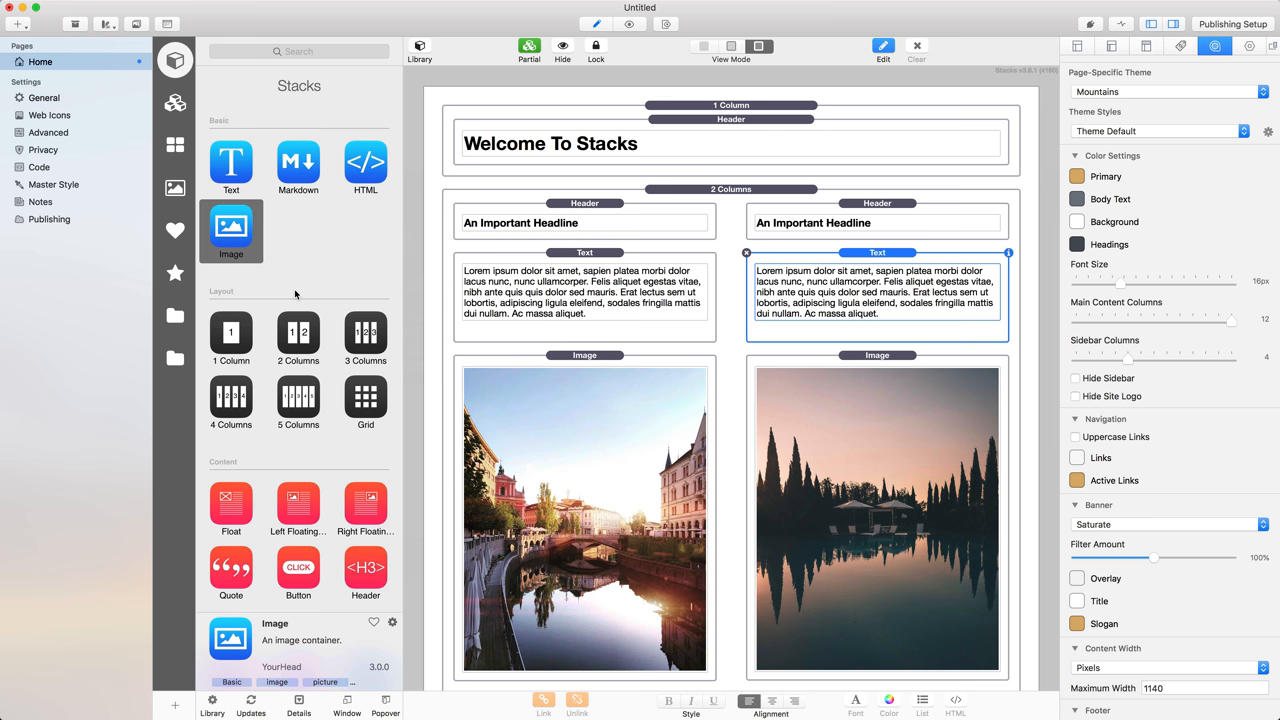
Open the RapidWeaver Community Stacks addon page in the browser
{"action": "left_click", "coordinate": [175, 358]}
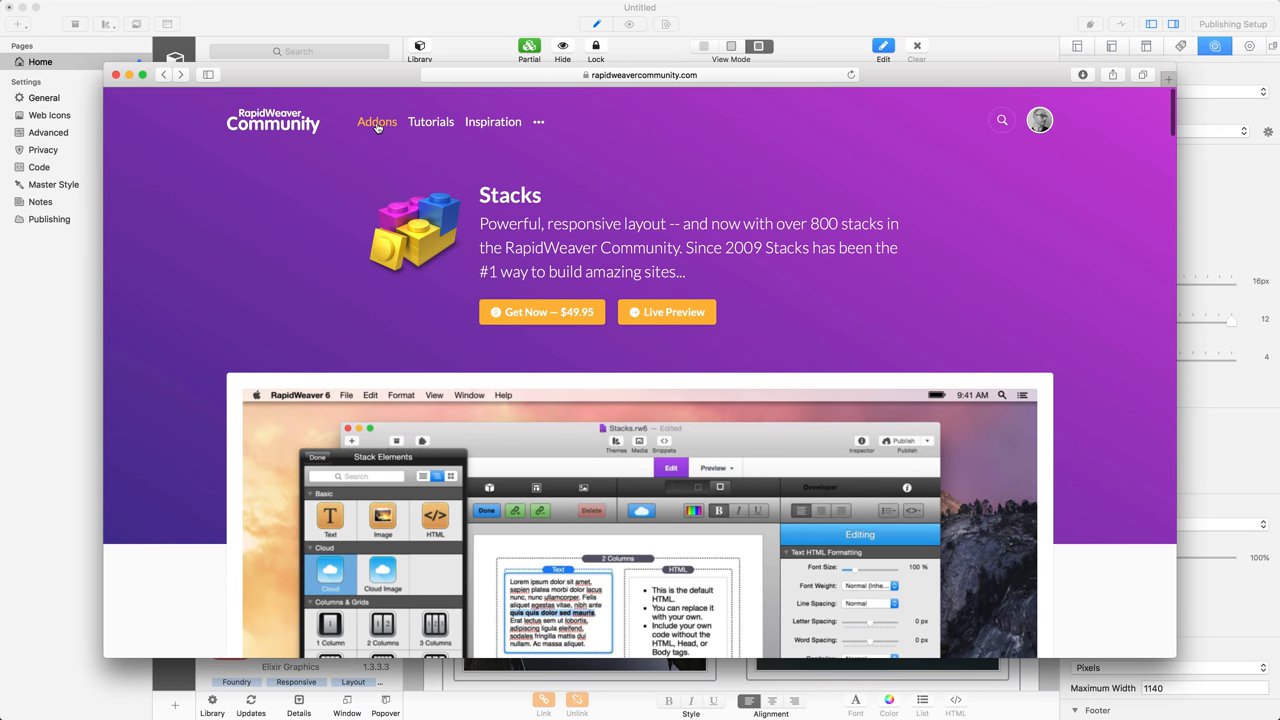
Browse Addons > Stacks and open the Depth addon by Nick Cates Design
{"action": "left_click", "coordinate": [377, 121]}
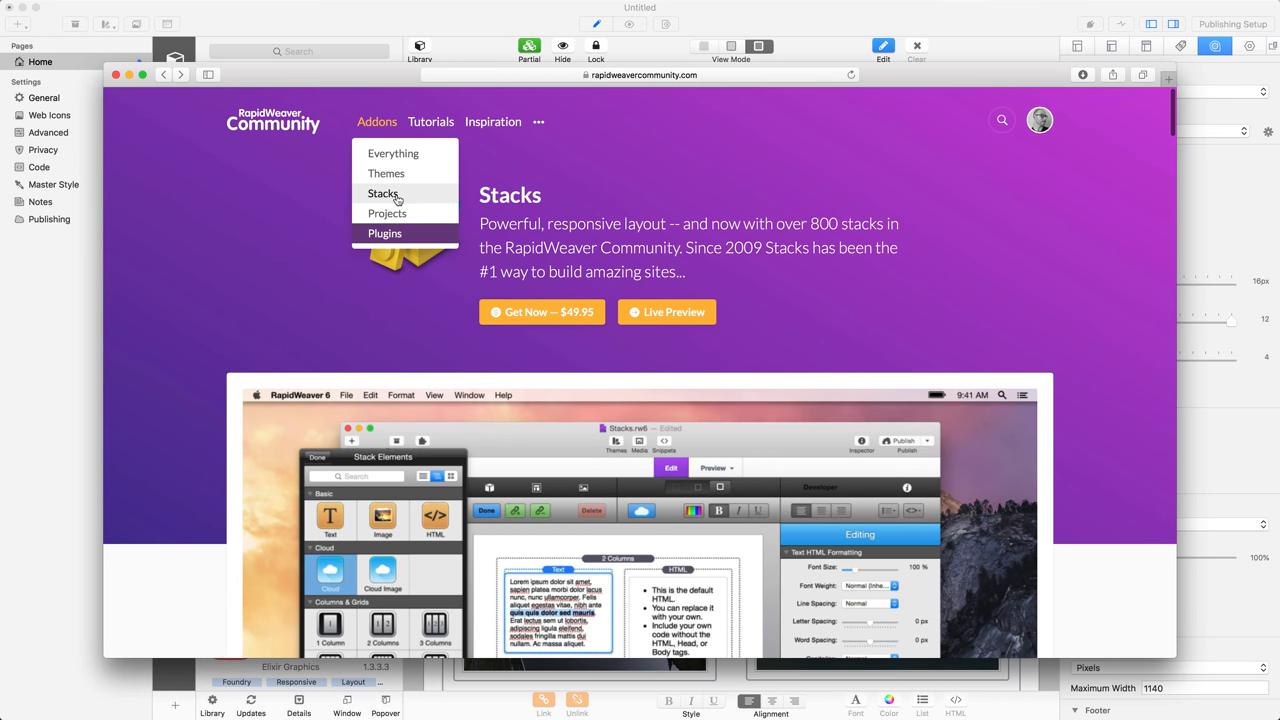
{"action": "left_click", "coordinate": [383, 193]}
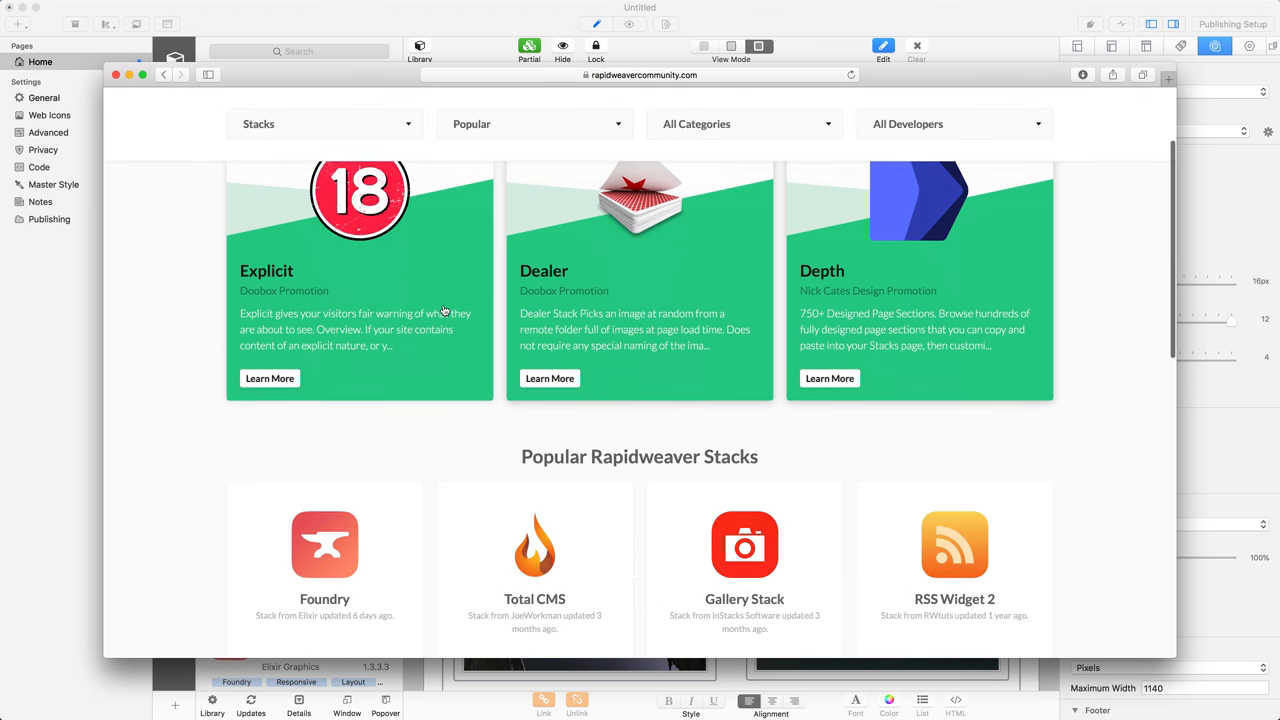
{"action": "scroll", "scroll_direction": "down", "scroll_amount": 3}
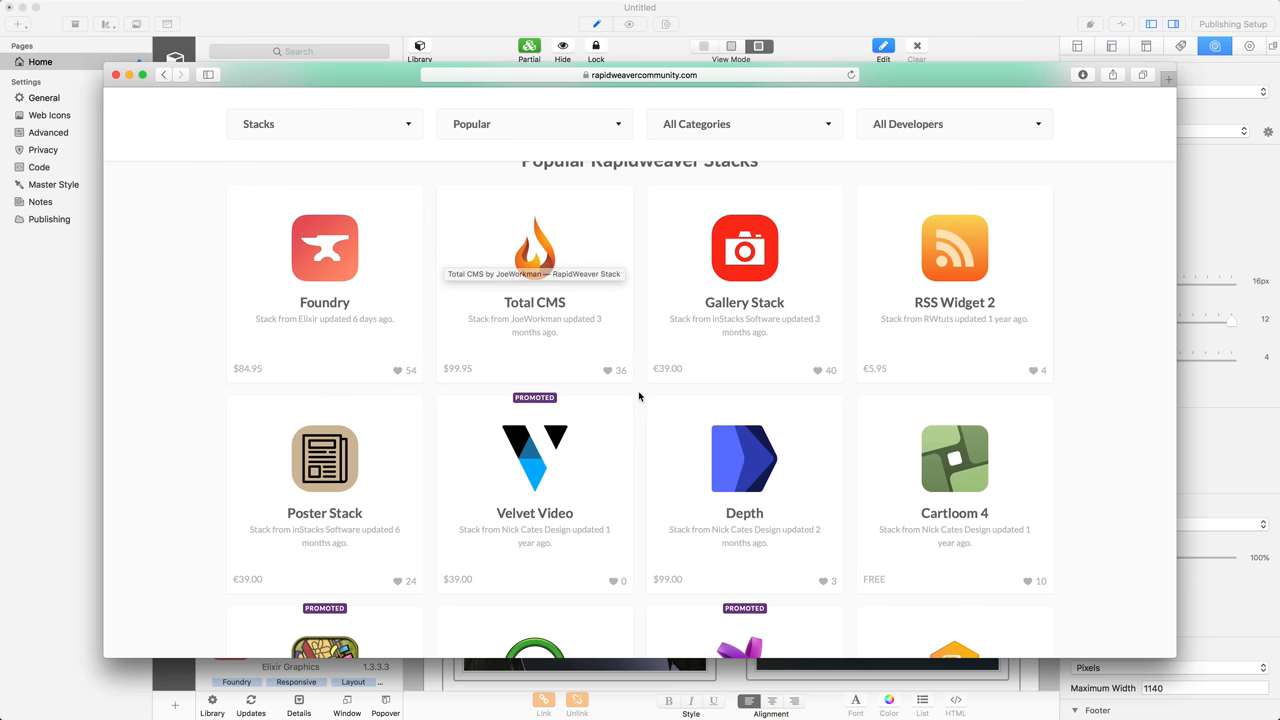
{"action": "mouse_move", "coordinate": [640, 396]}
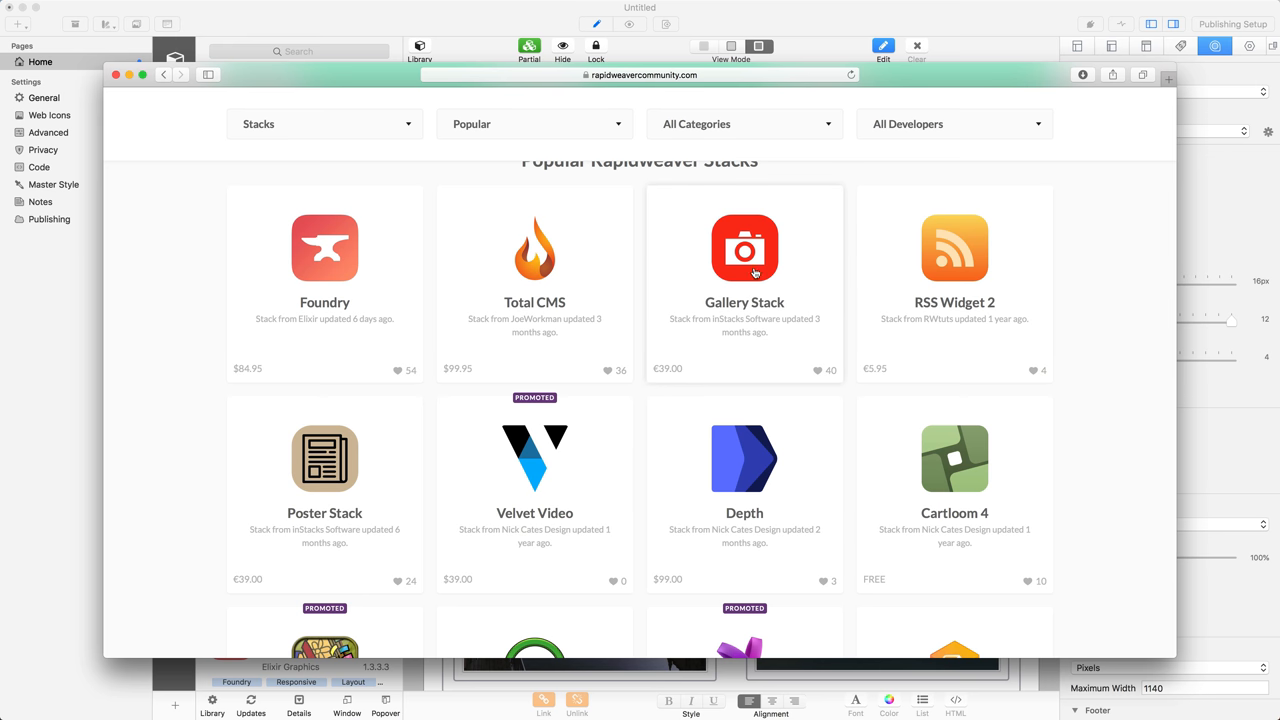
{"action": "mouse_move", "coordinate": [853, 442]}
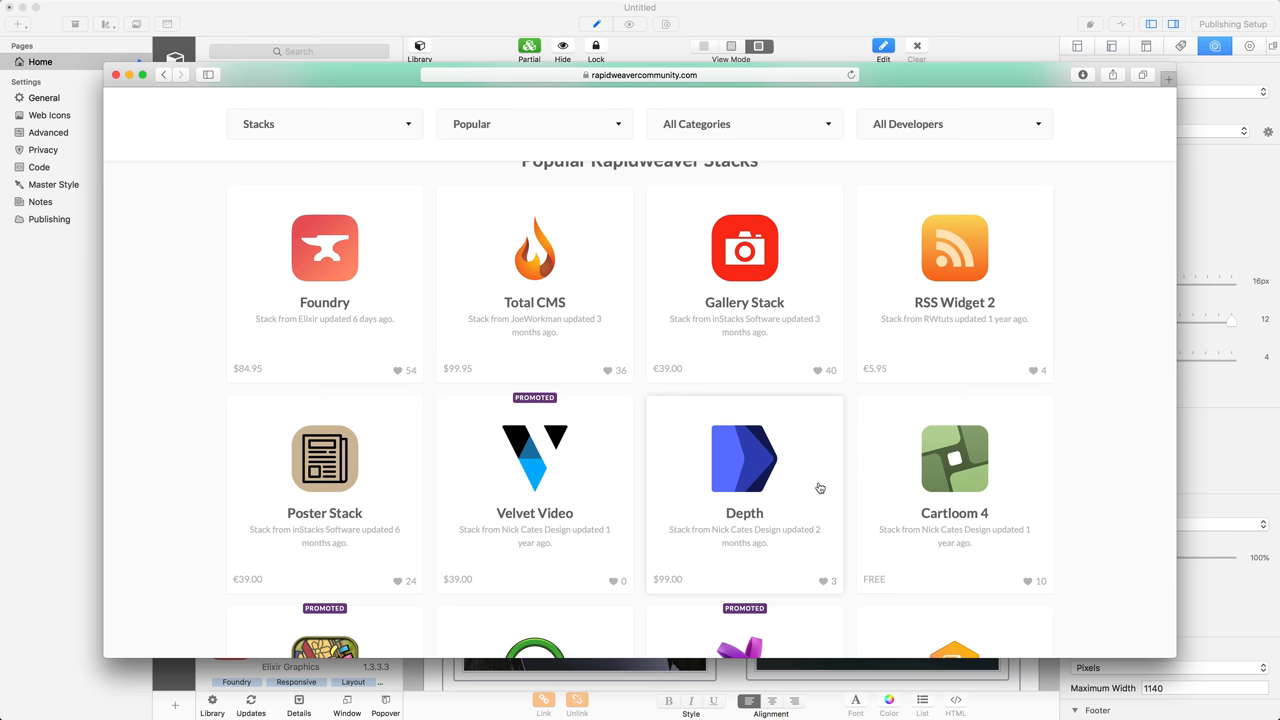
{"action": "left_click", "coordinate": [744, 458]}
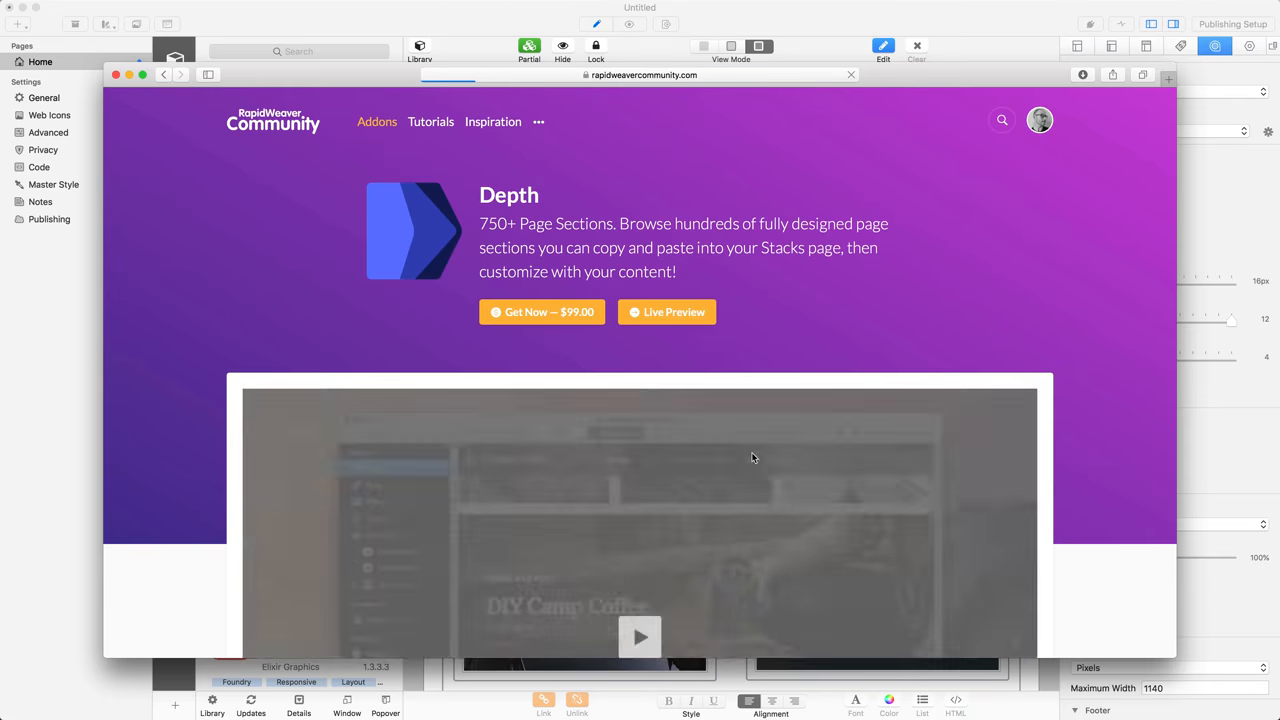
{"action": "scroll", "scroll_direction": "down", "scroll_amount": 3}
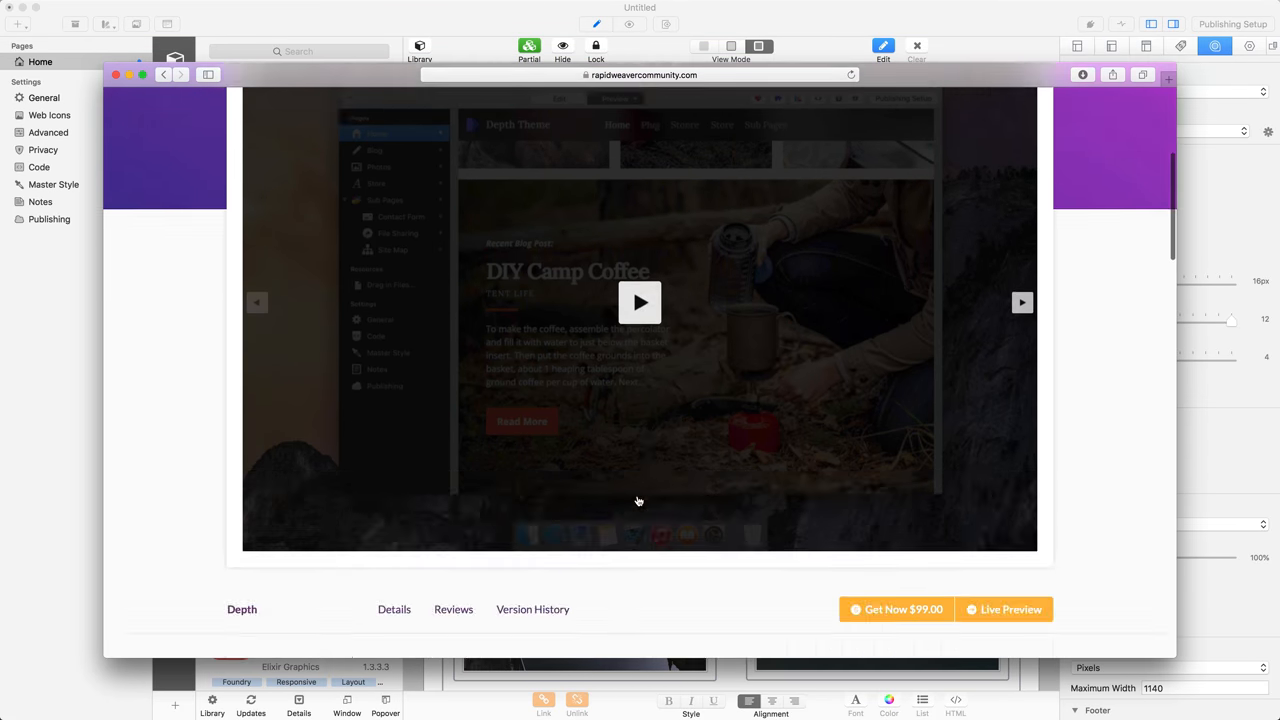
{"action": "scroll", "scroll_direction": "down", "scroll_amount": 3}
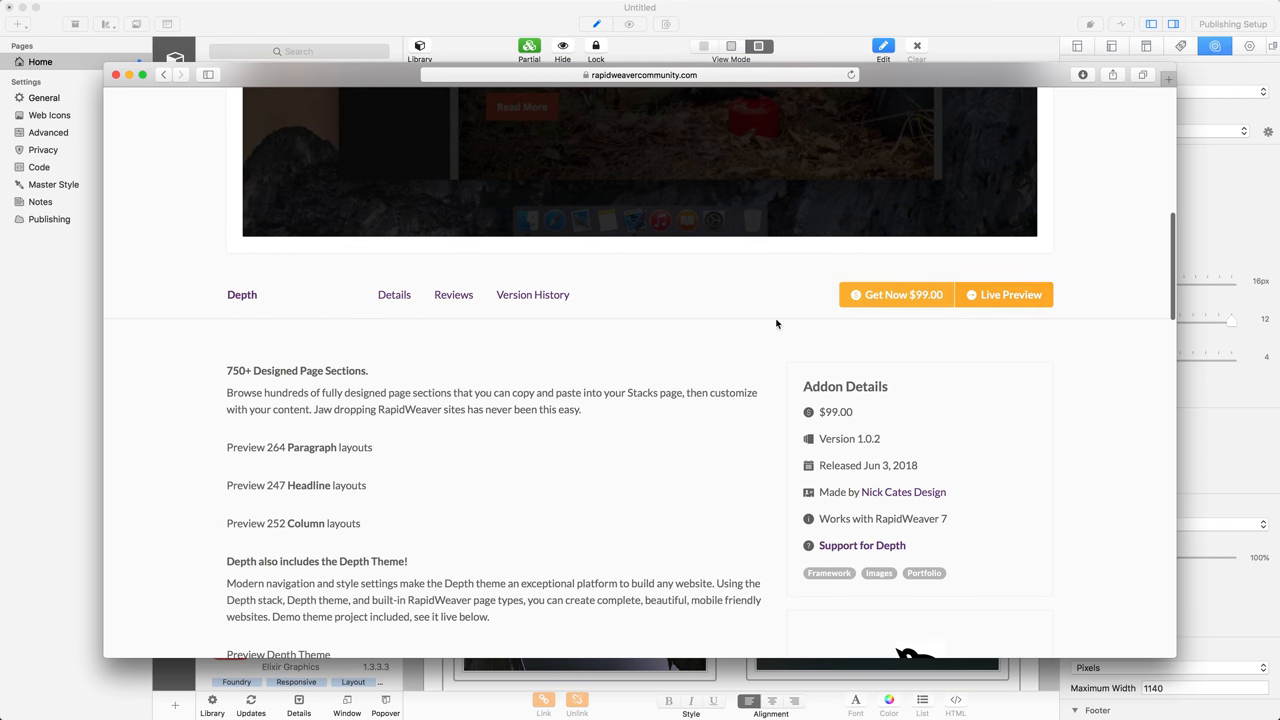
{"action": "scroll", "scroll_direction": "up", "scroll_amount": 3}
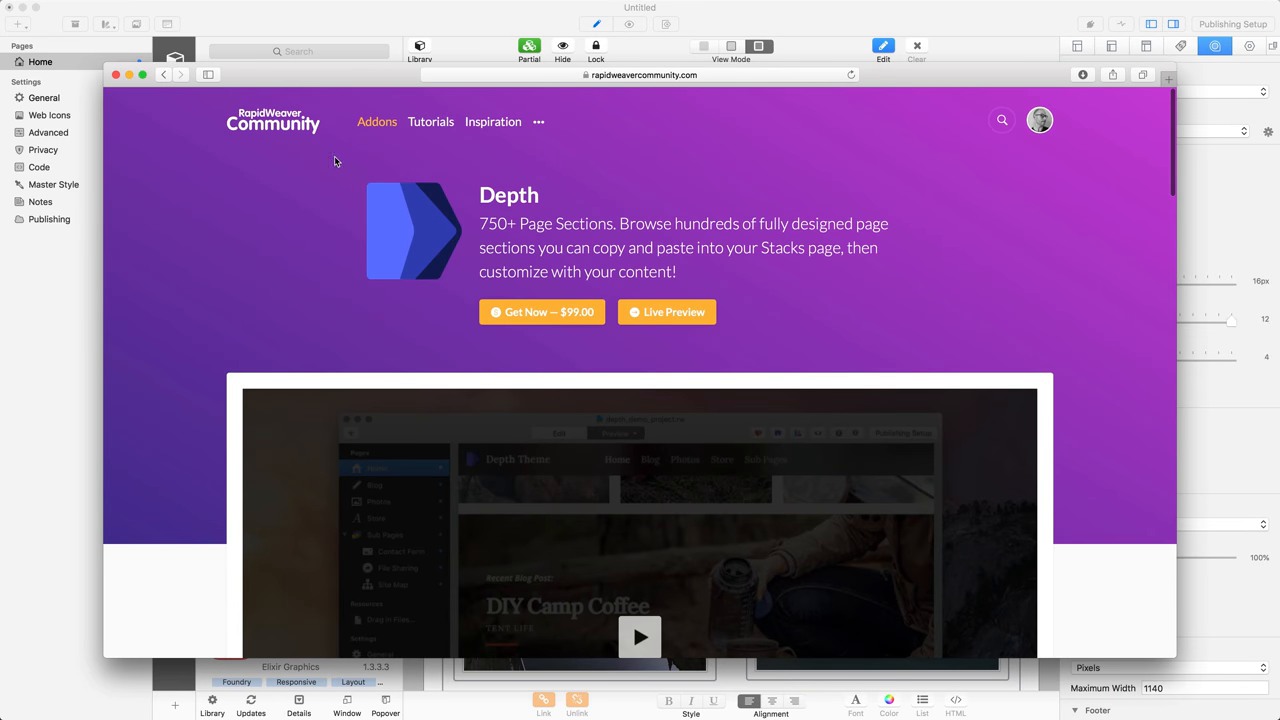